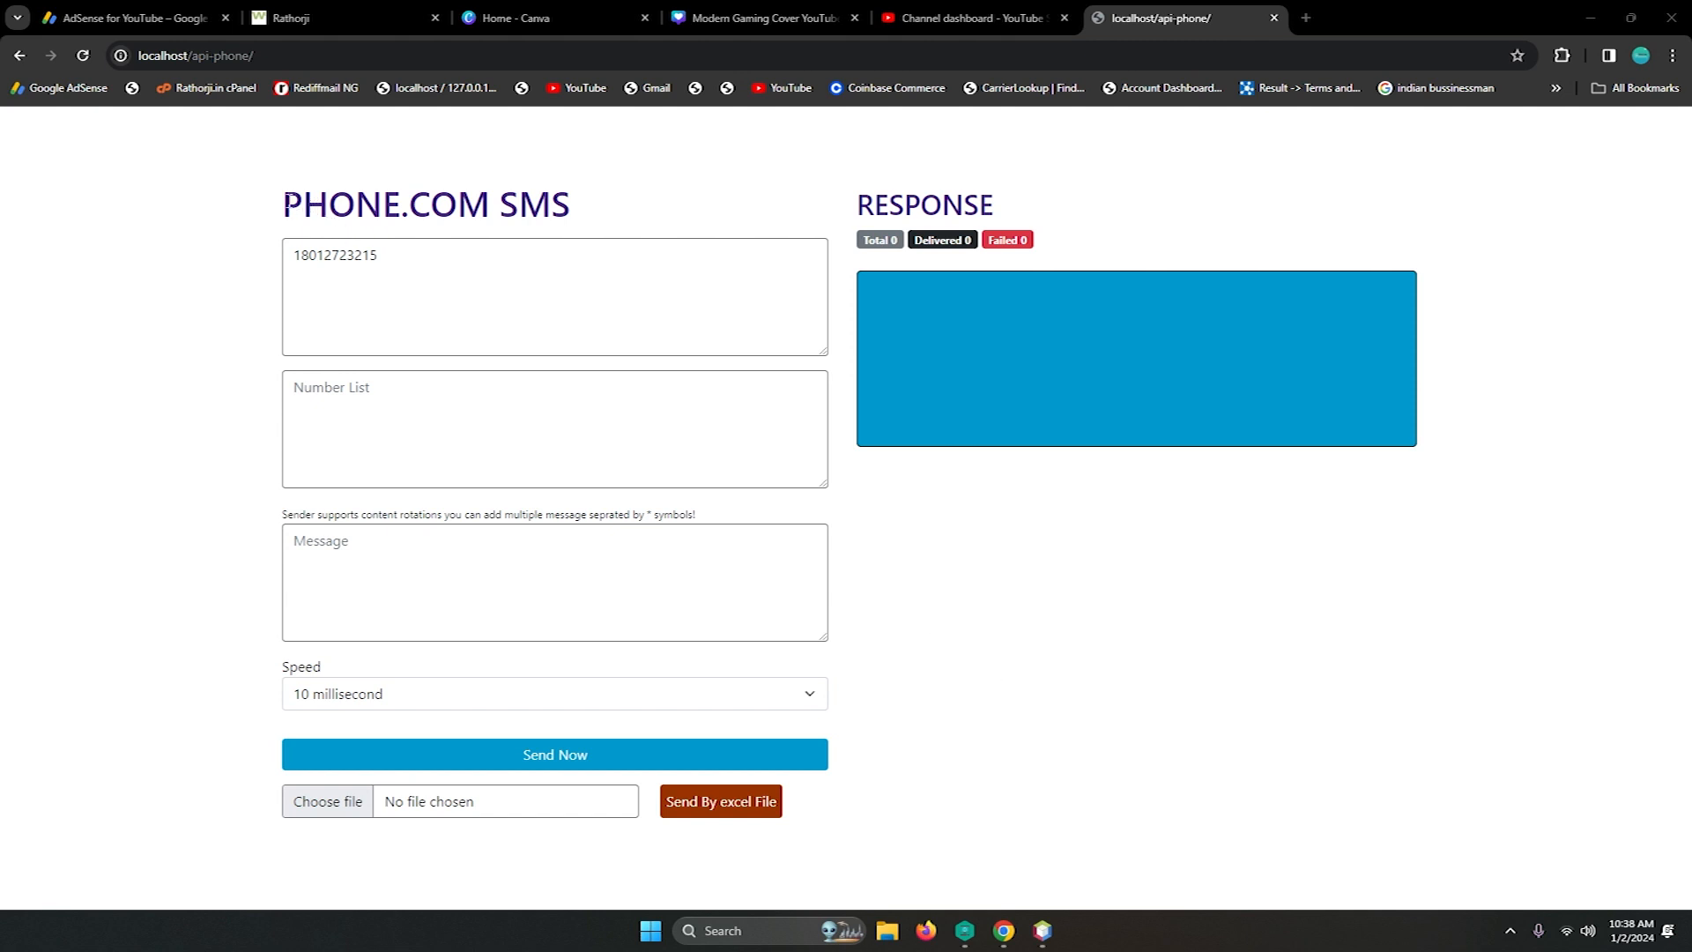
# Step: Select the PHONE.COM heading text to reuse it as the address for a new tab
pyautogui.doubleClick(384, 205)
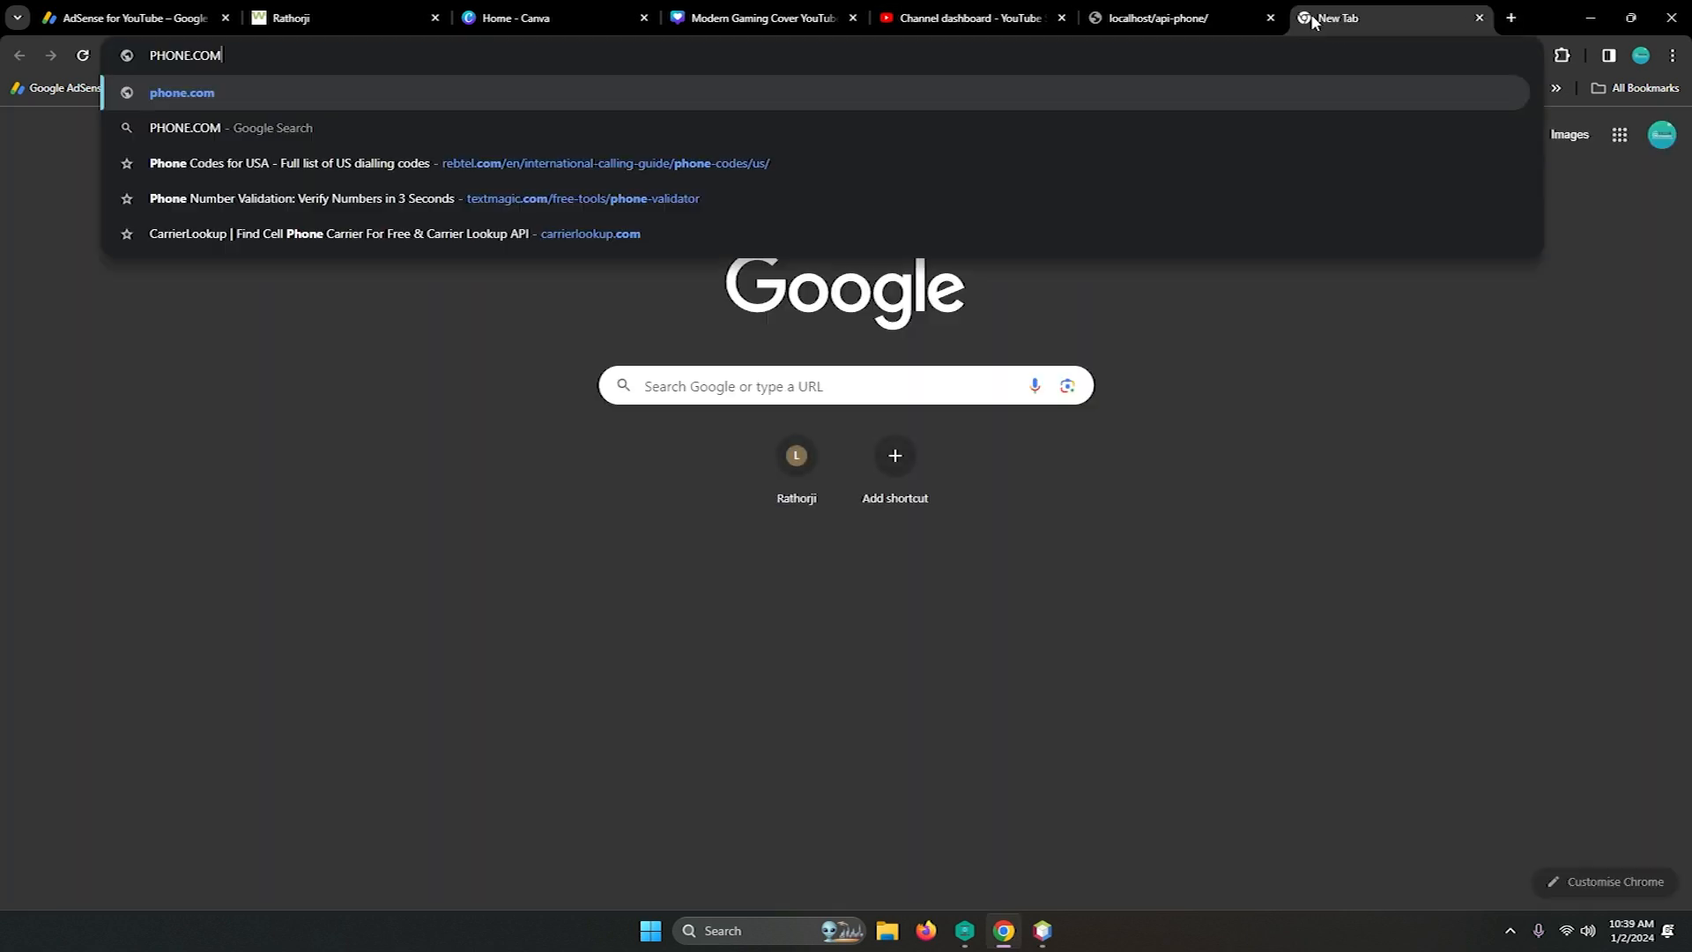
# Step: Load phone.com and scroll down to its pricing plans section
pyautogui.press('Enter')
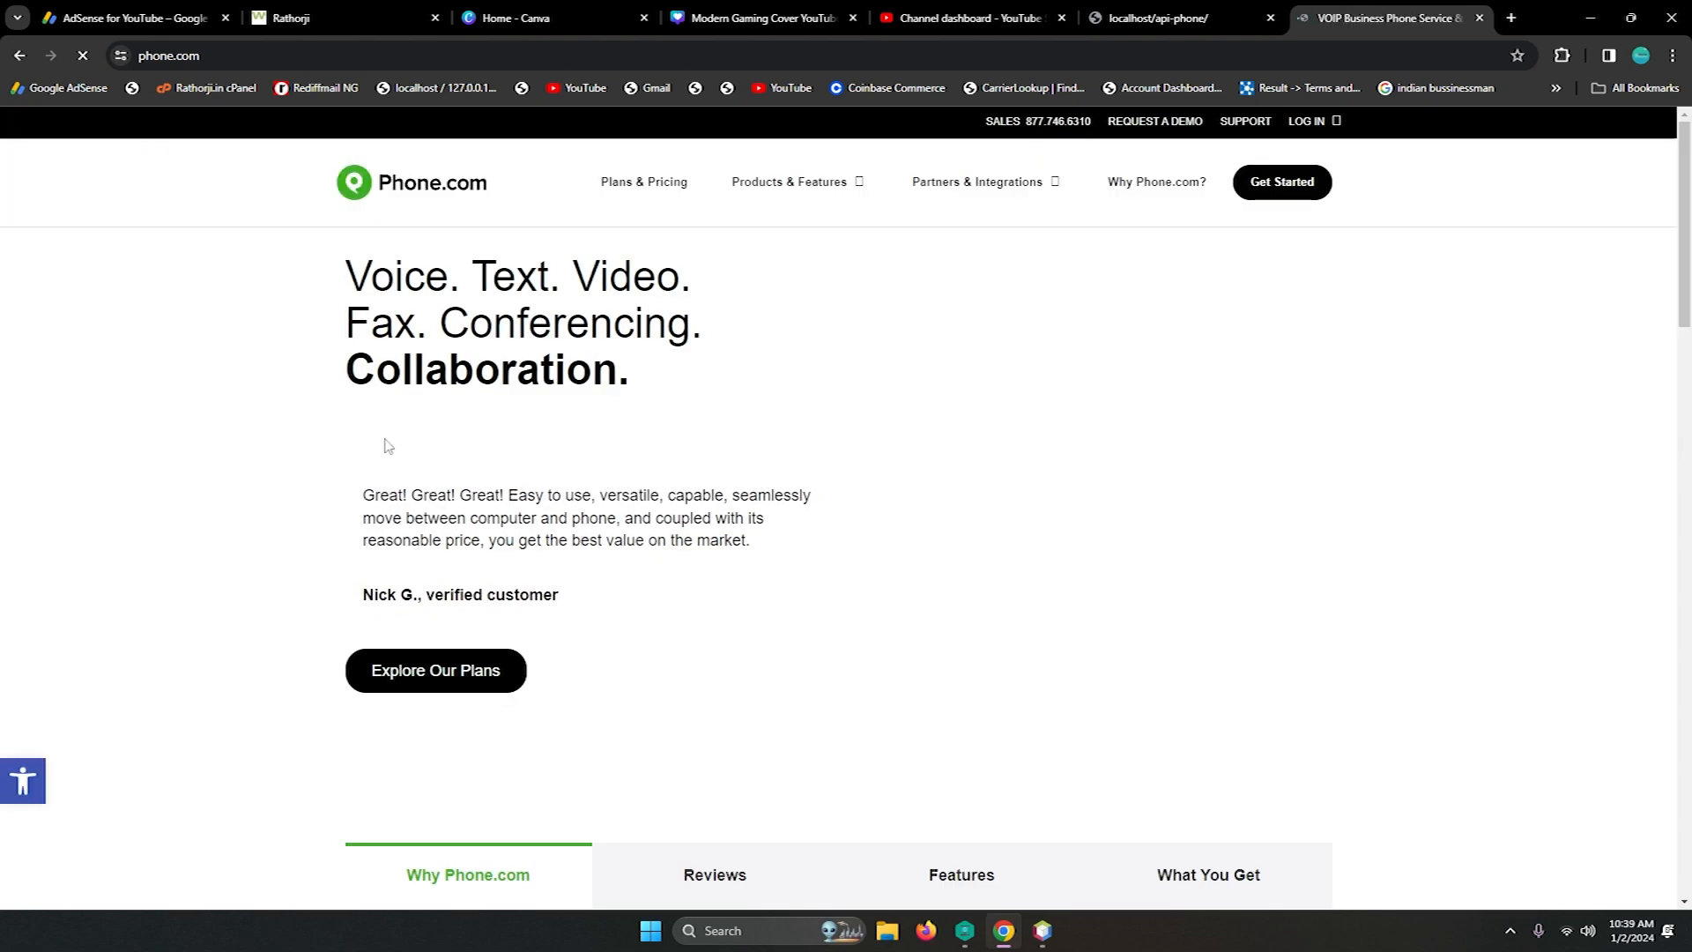
pyautogui.scroll(-3)
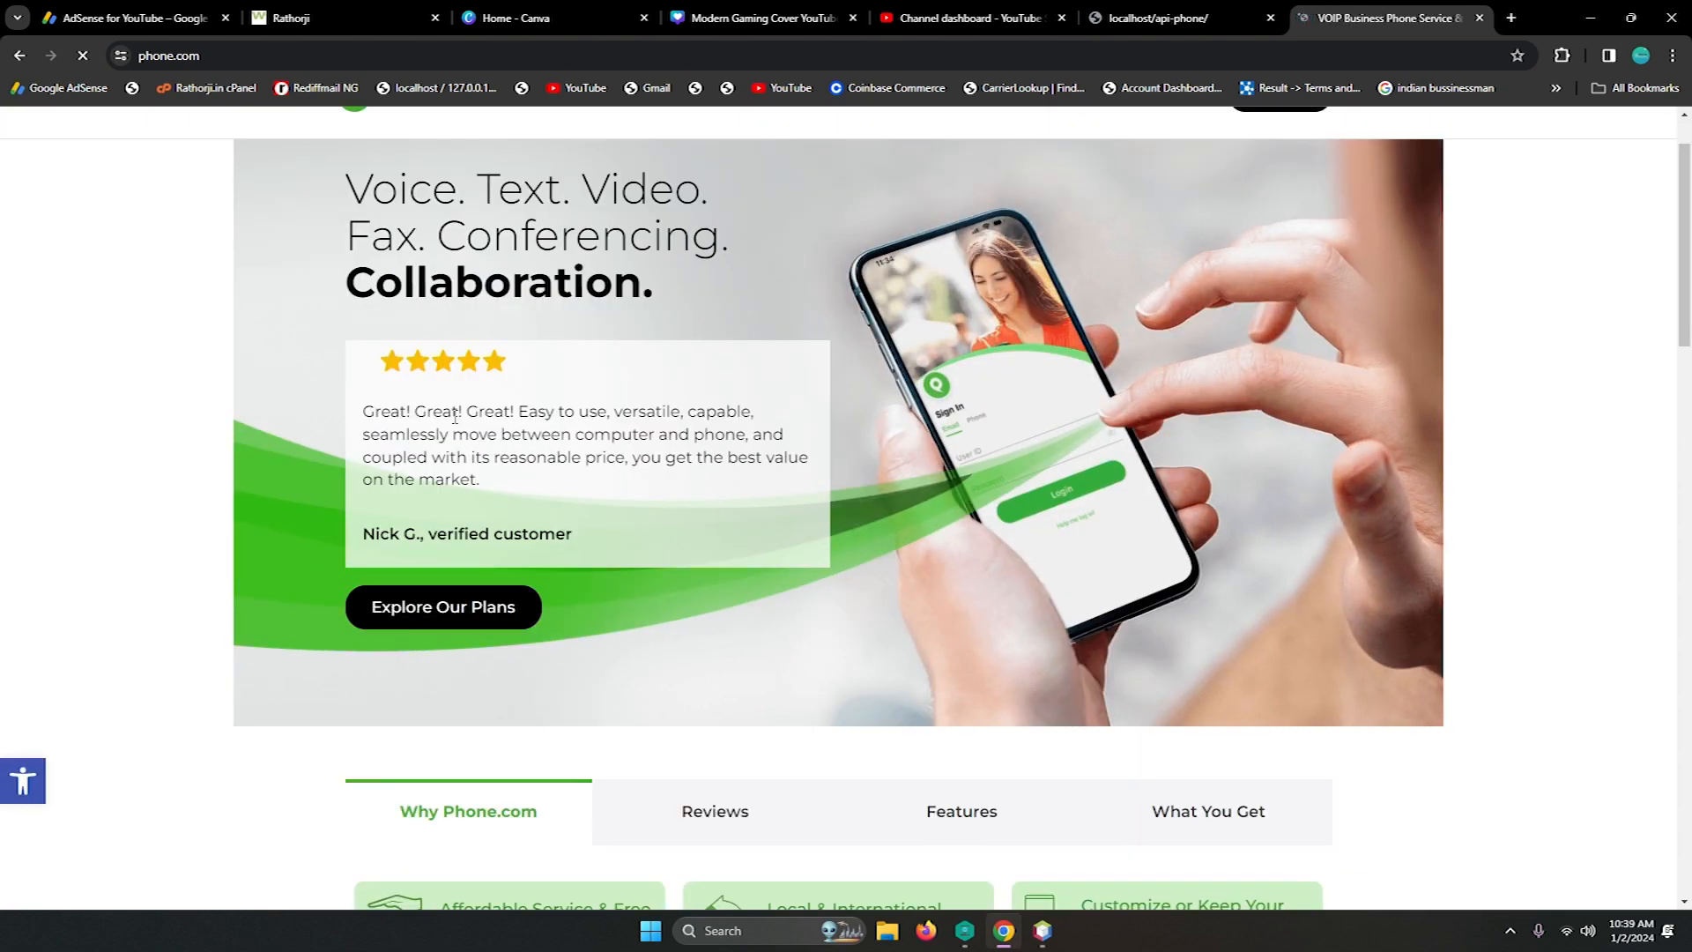
pyautogui.click(84, 55)
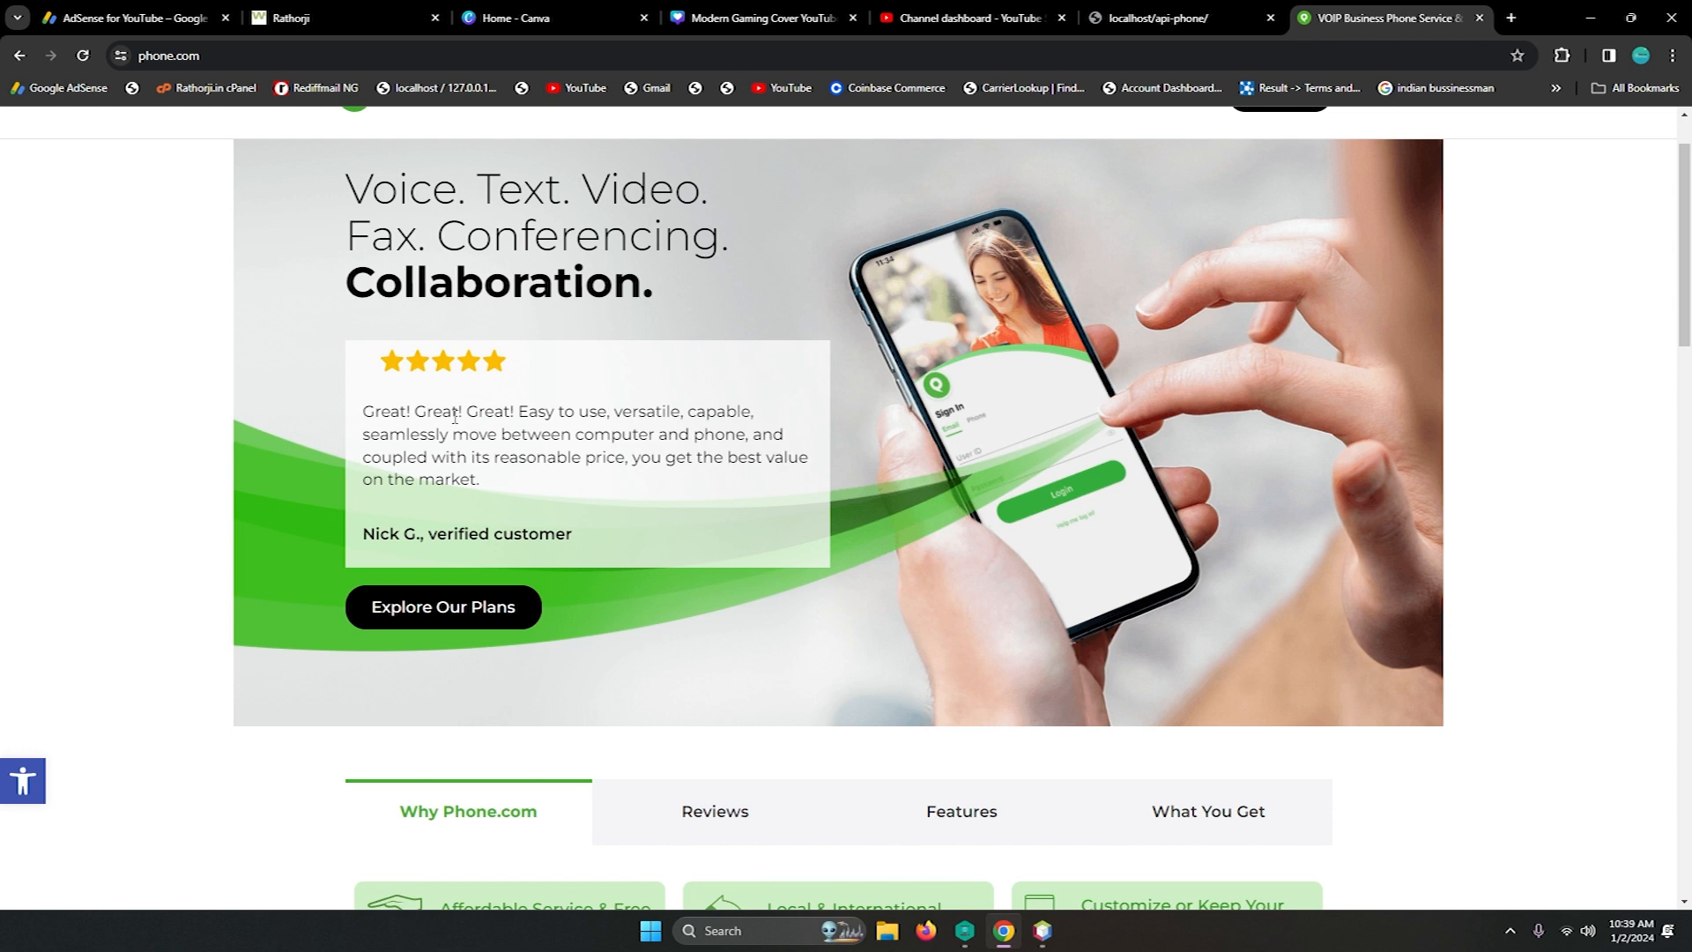
pyautogui.moveTo(504, 281)
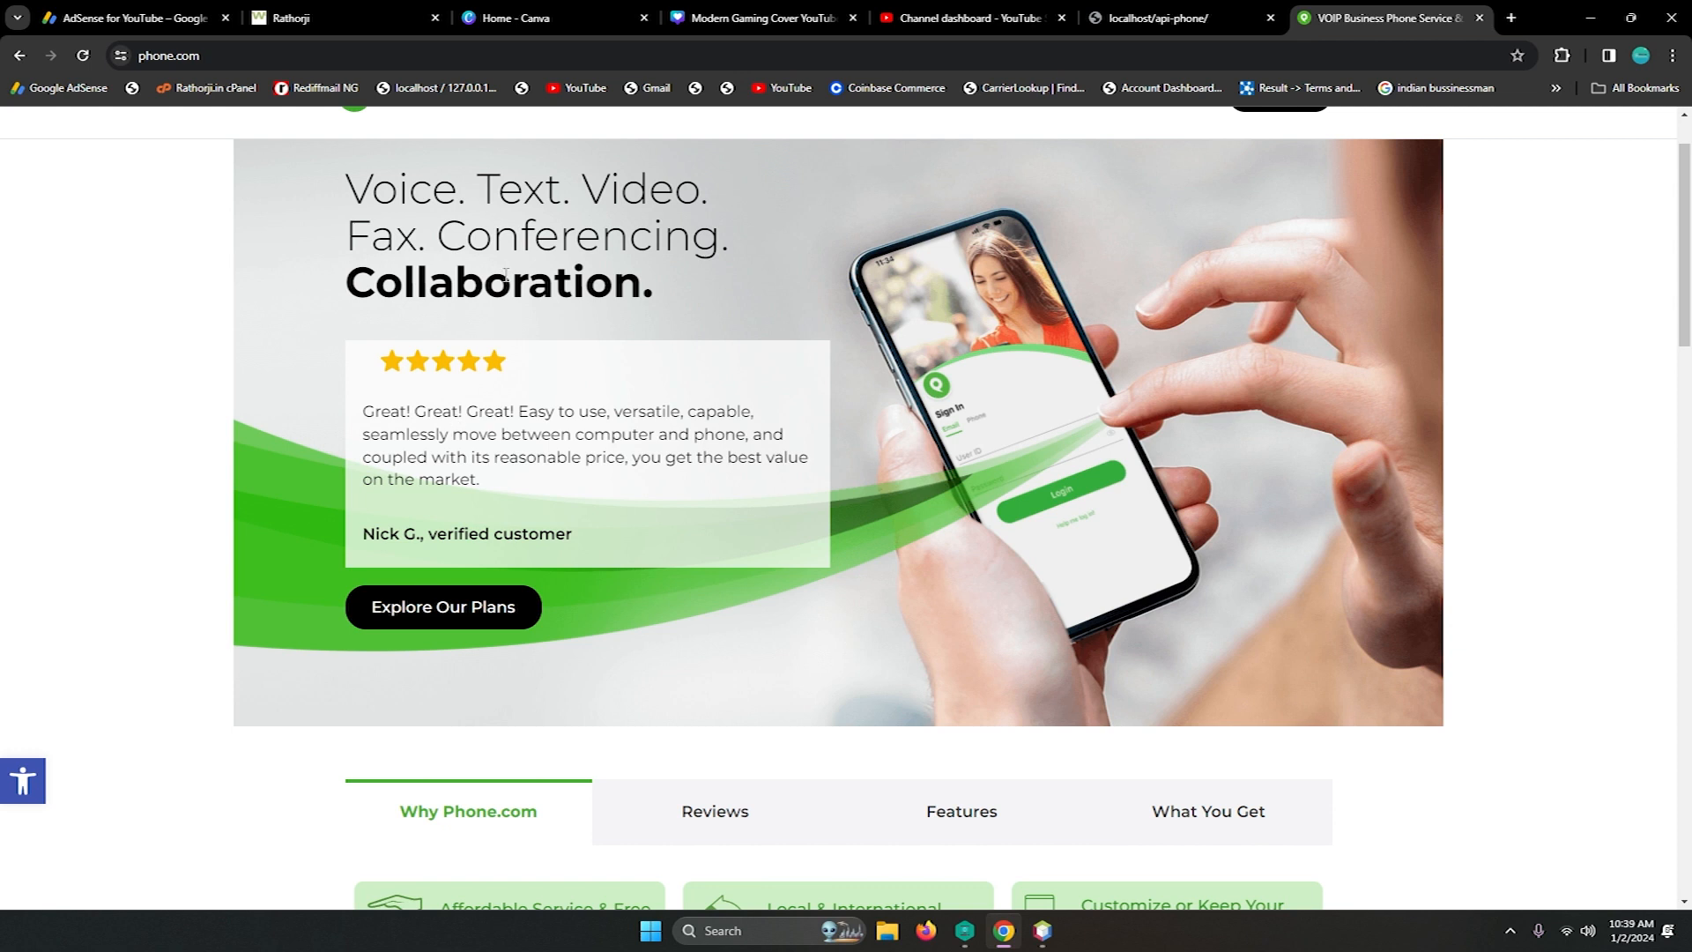
pyautogui.moveTo(478, 254)
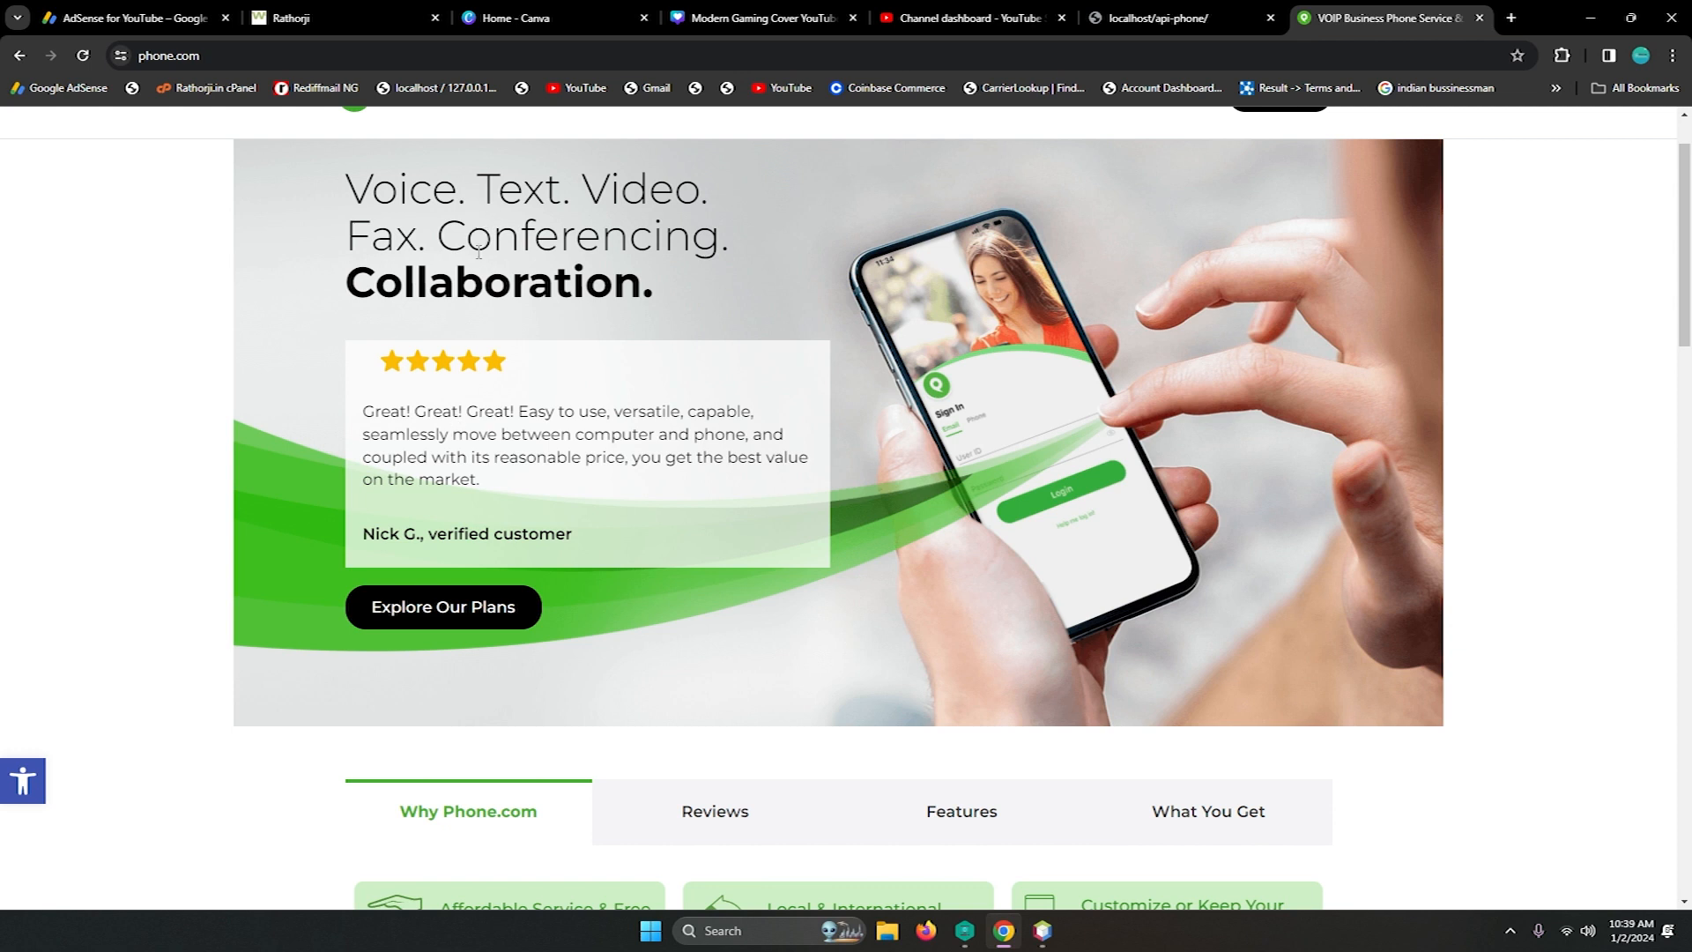
pyautogui.scroll(-3)
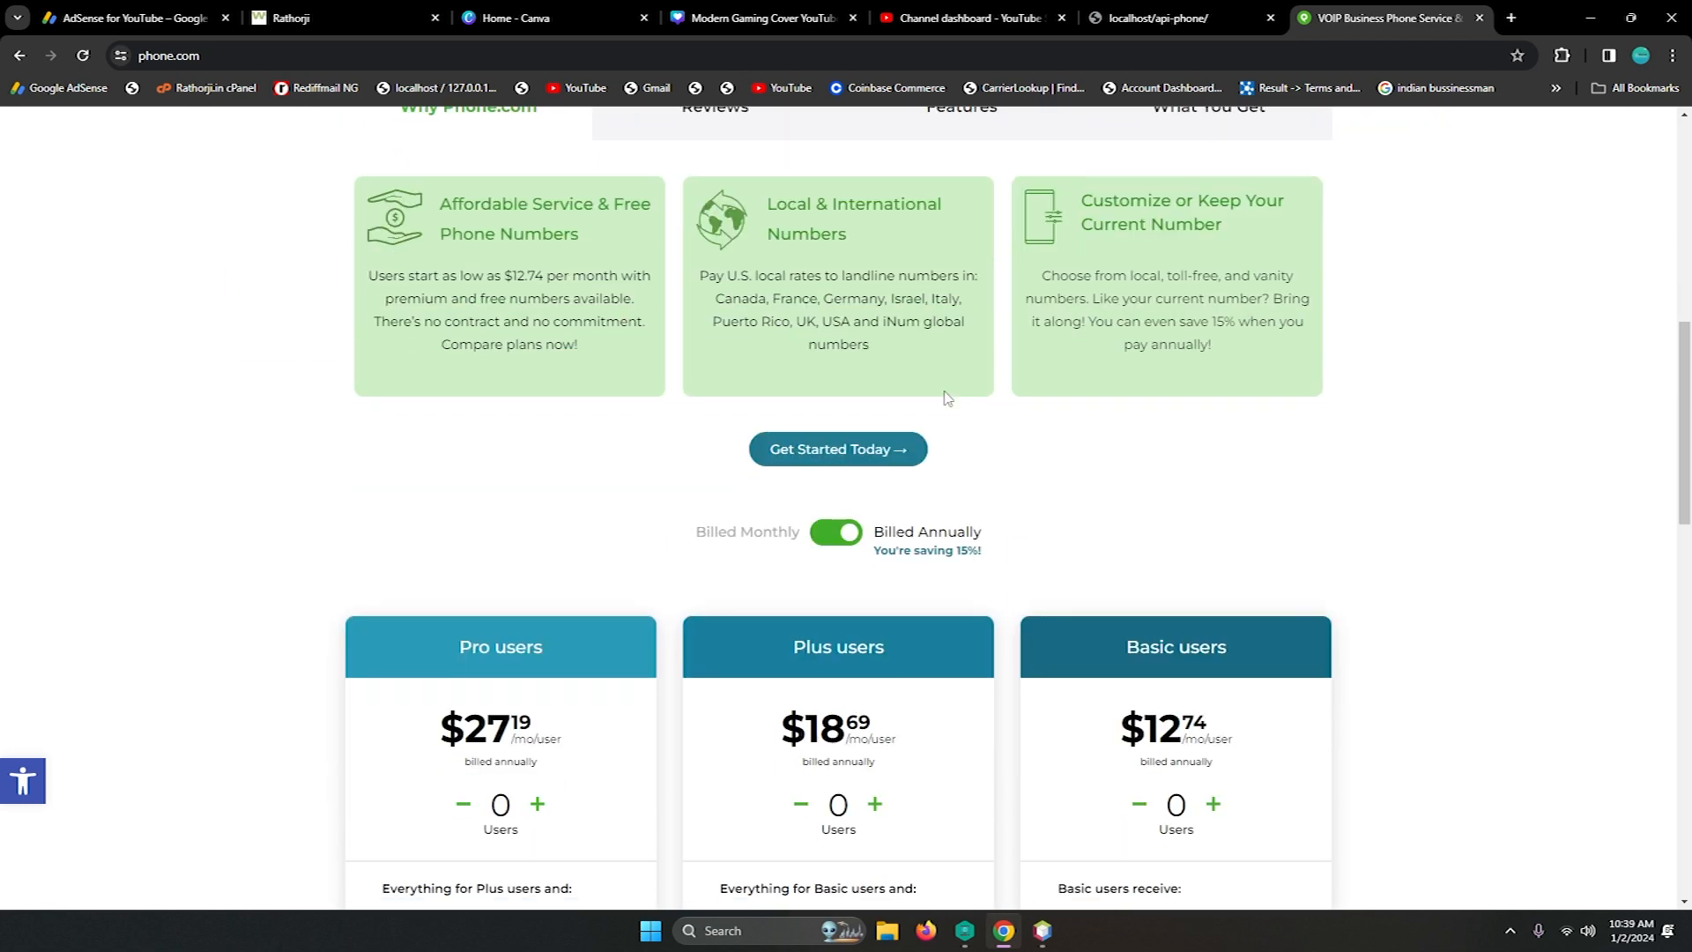
pyautogui.scroll(-3)
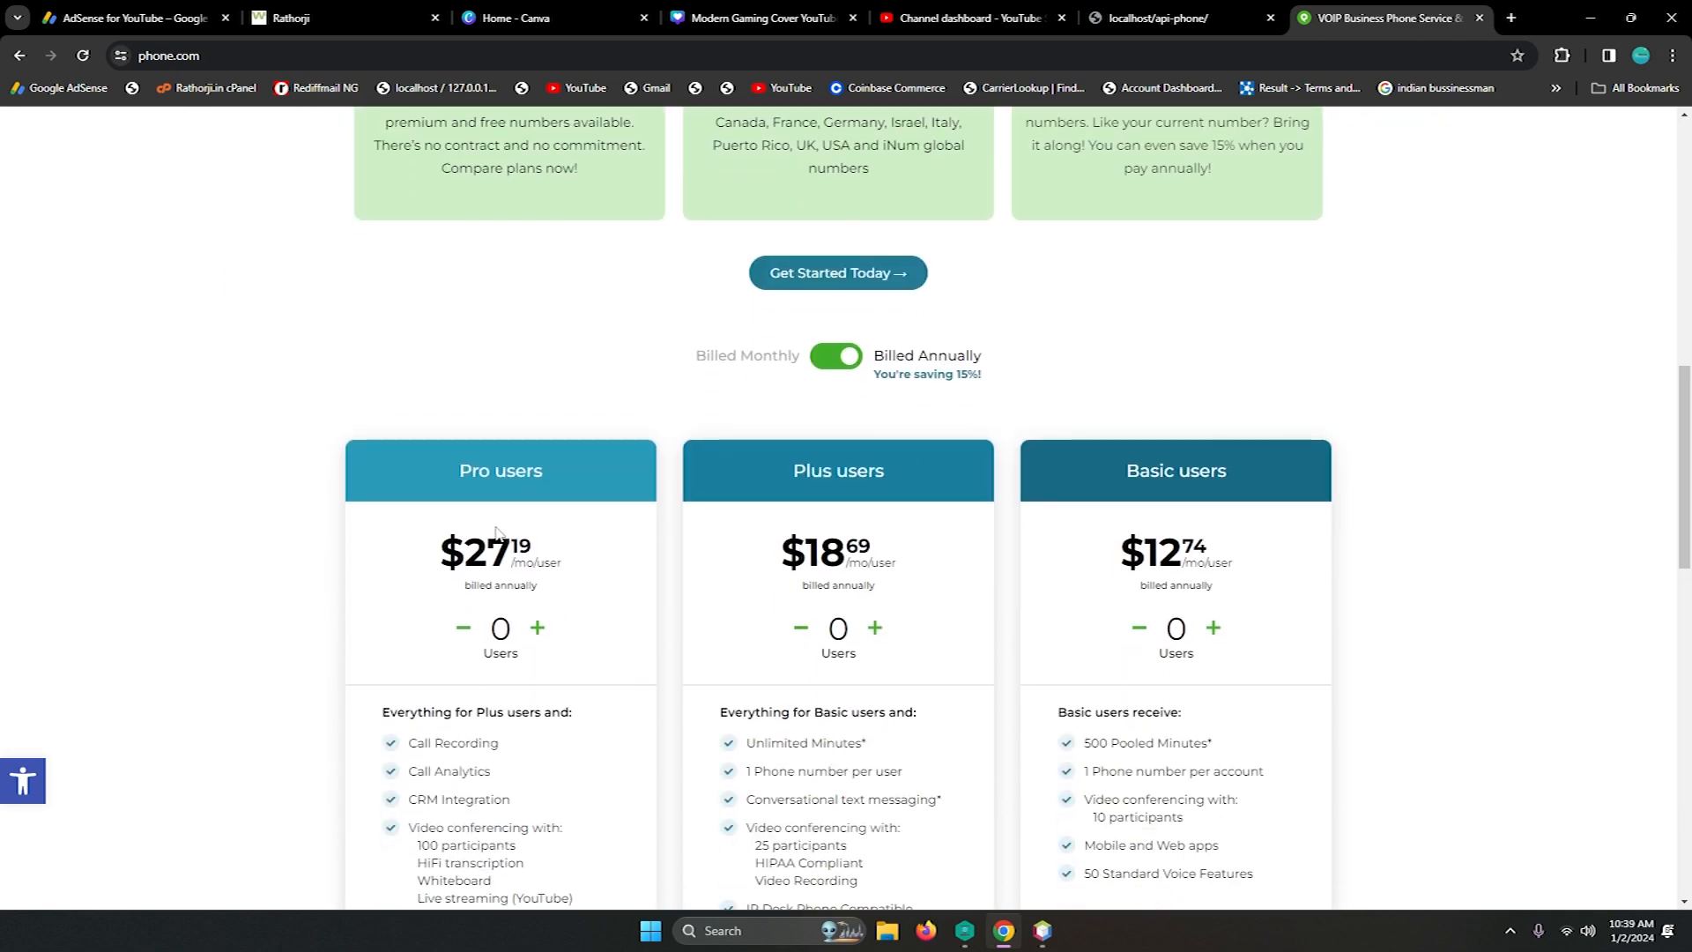
pyautogui.scroll(-3)
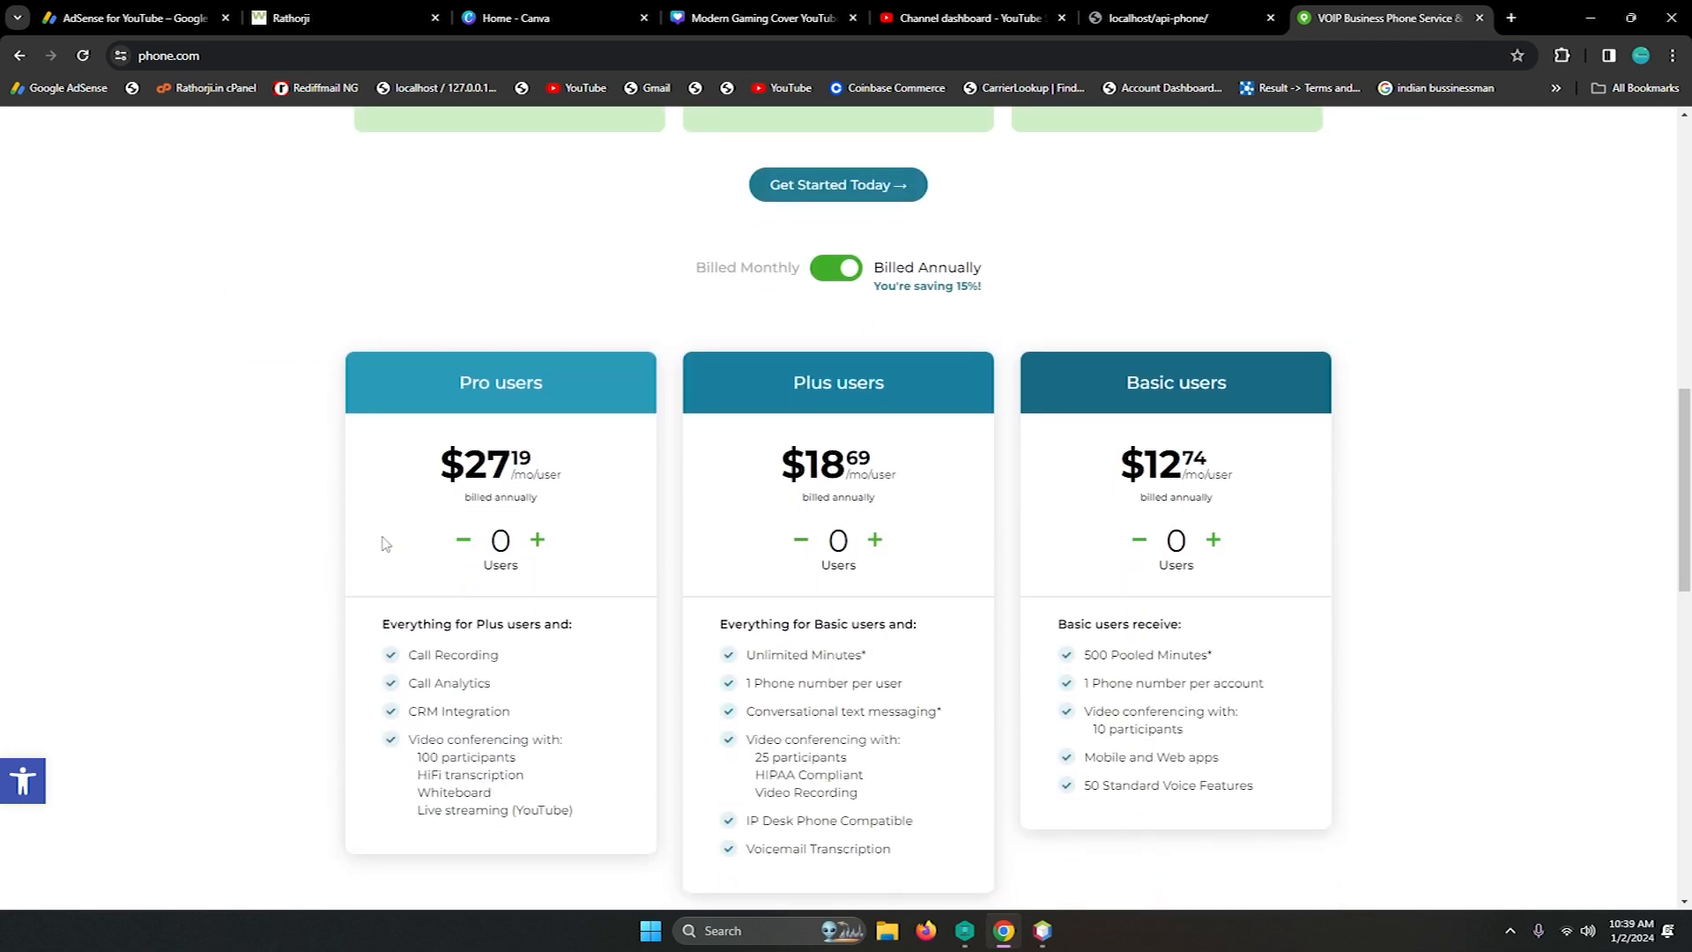
pyautogui.moveTo(550, 504)
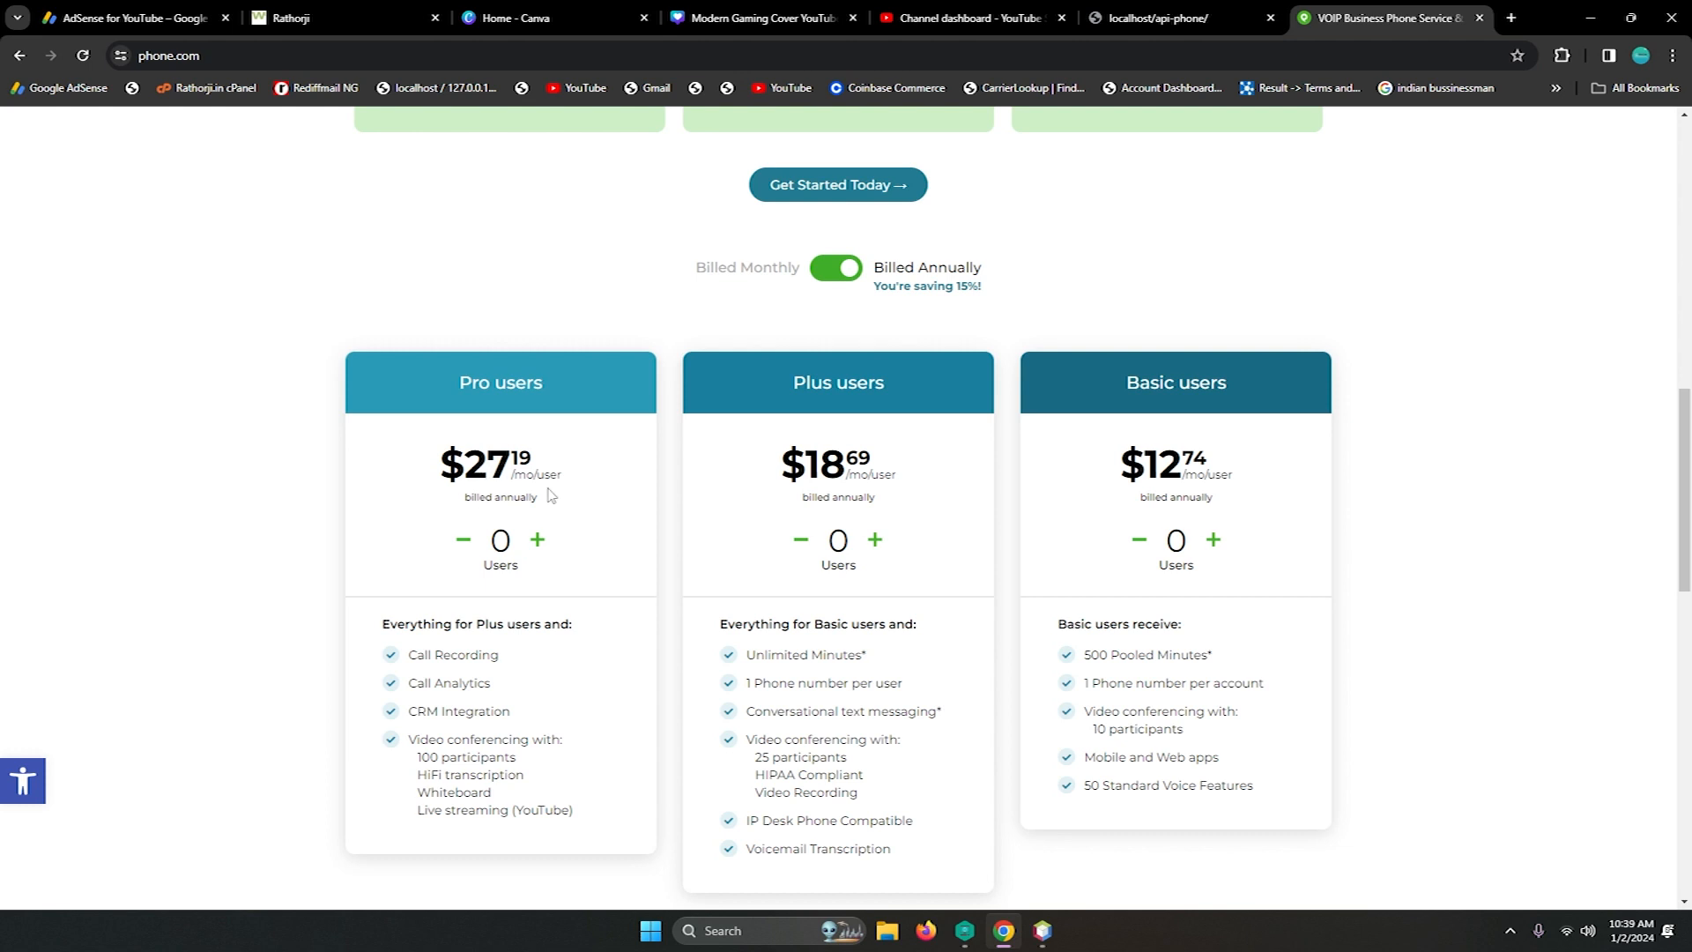
# Step: Raise the Pro plan to 6 users, dismiss the sales popup, and settle on annual billing at $27.19/mo per user
pyautogui.click(540, 540)
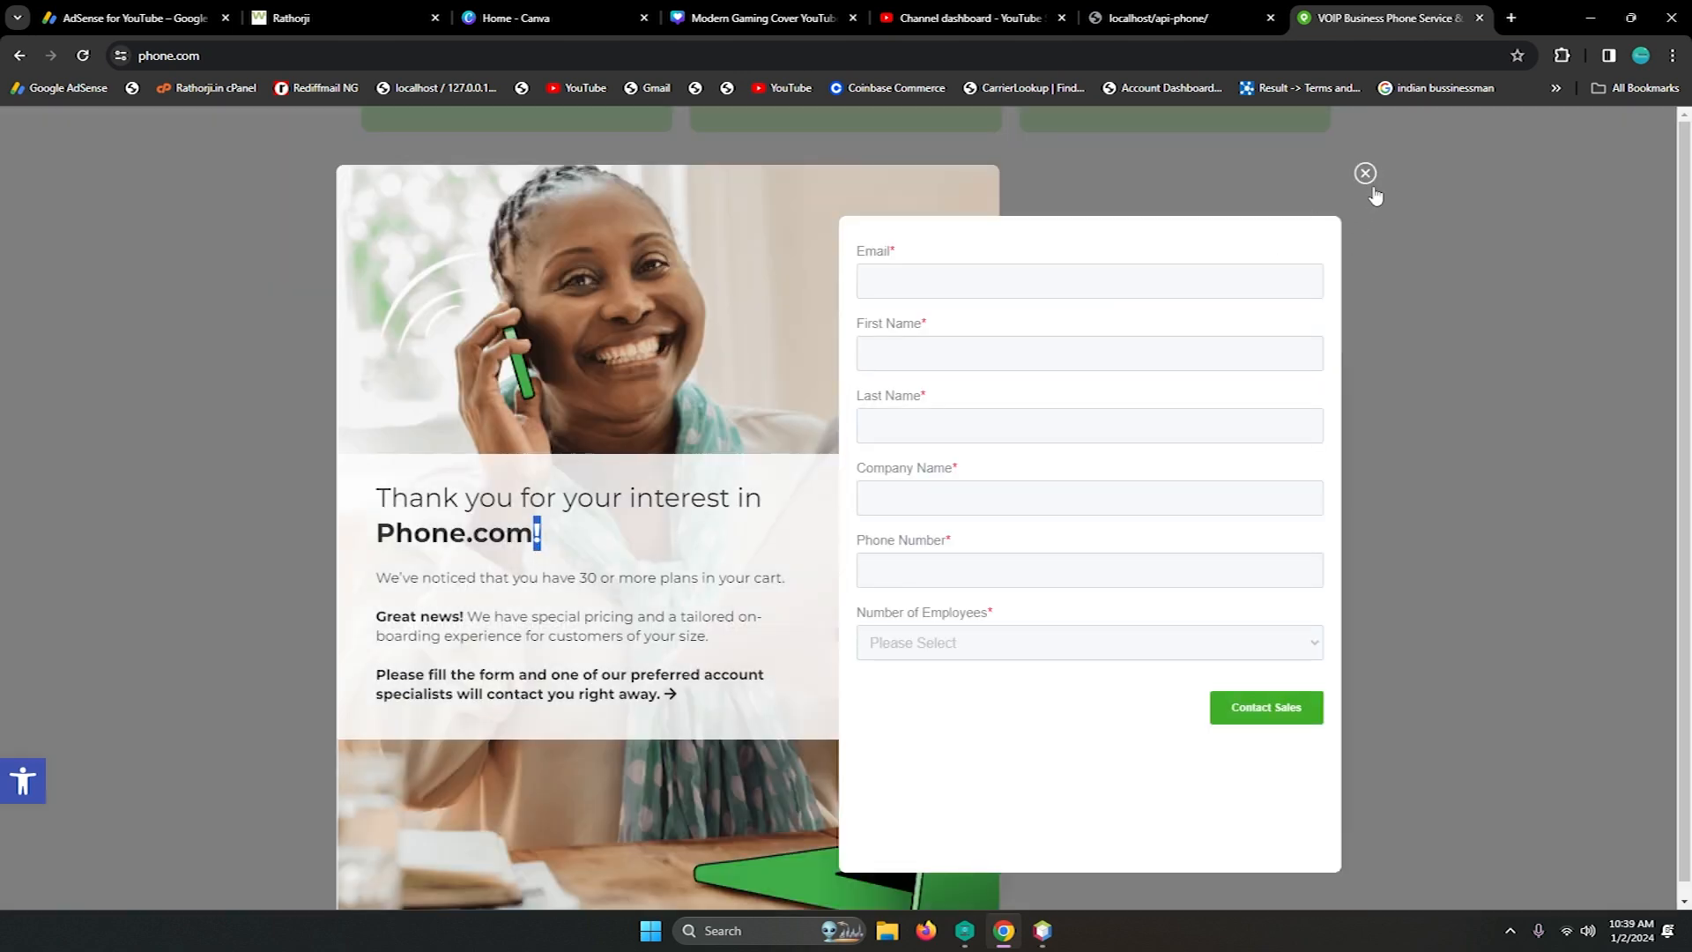
pyautogui.click(1365, 173)
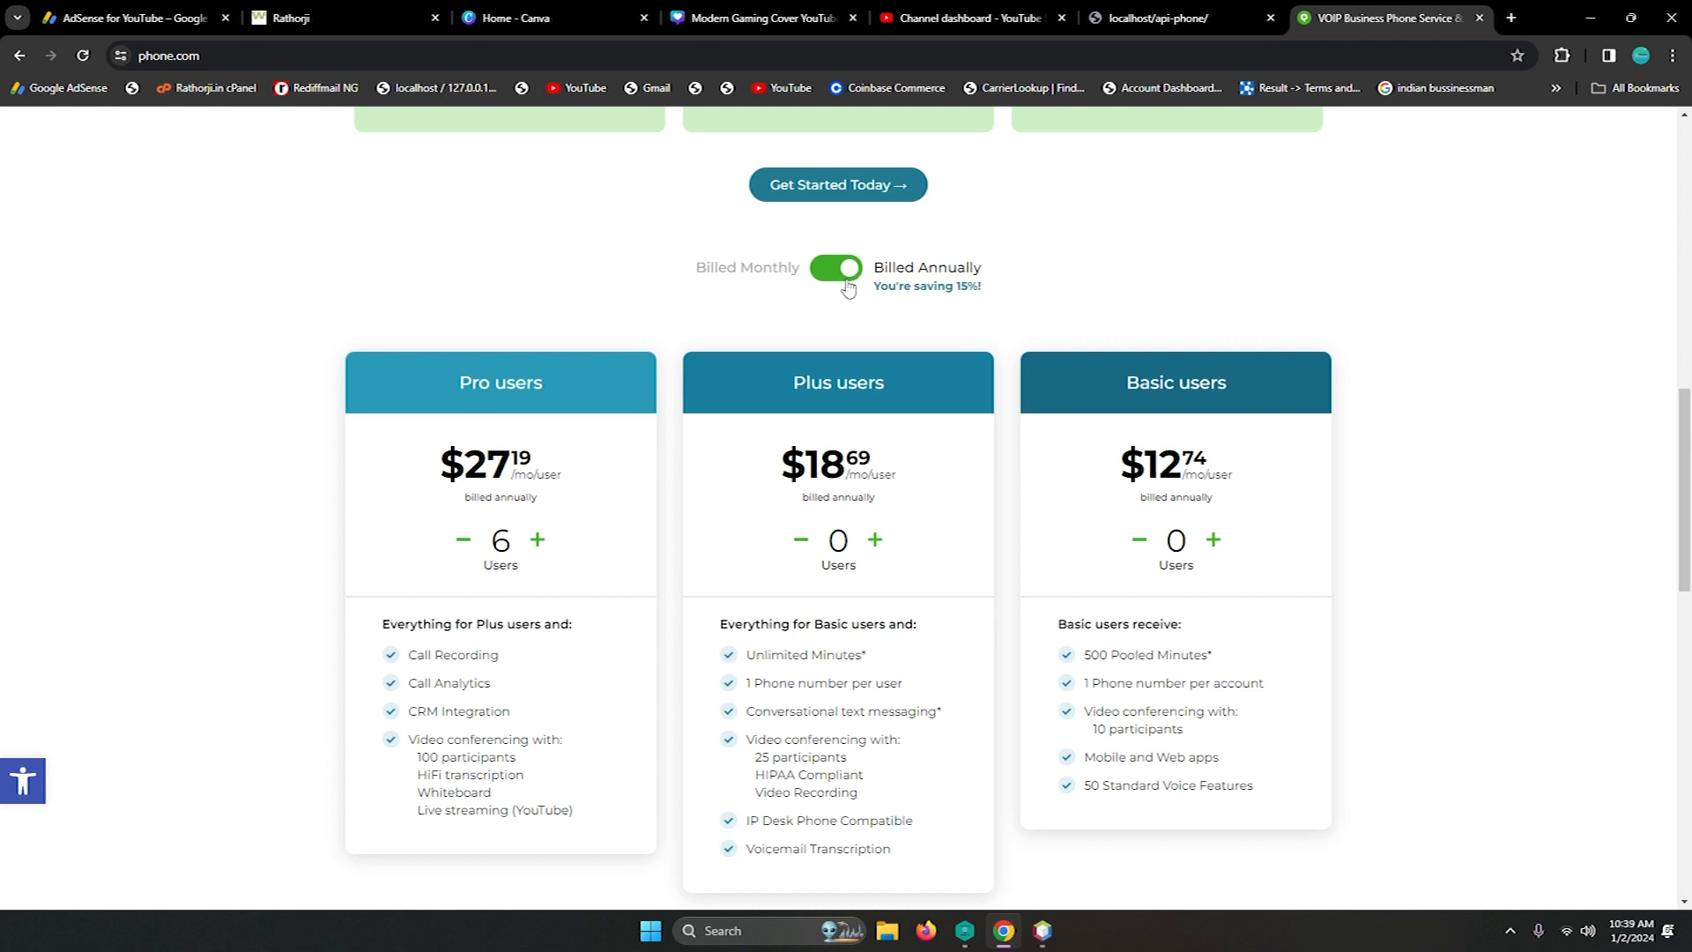
pyautogui.click(835, 268)
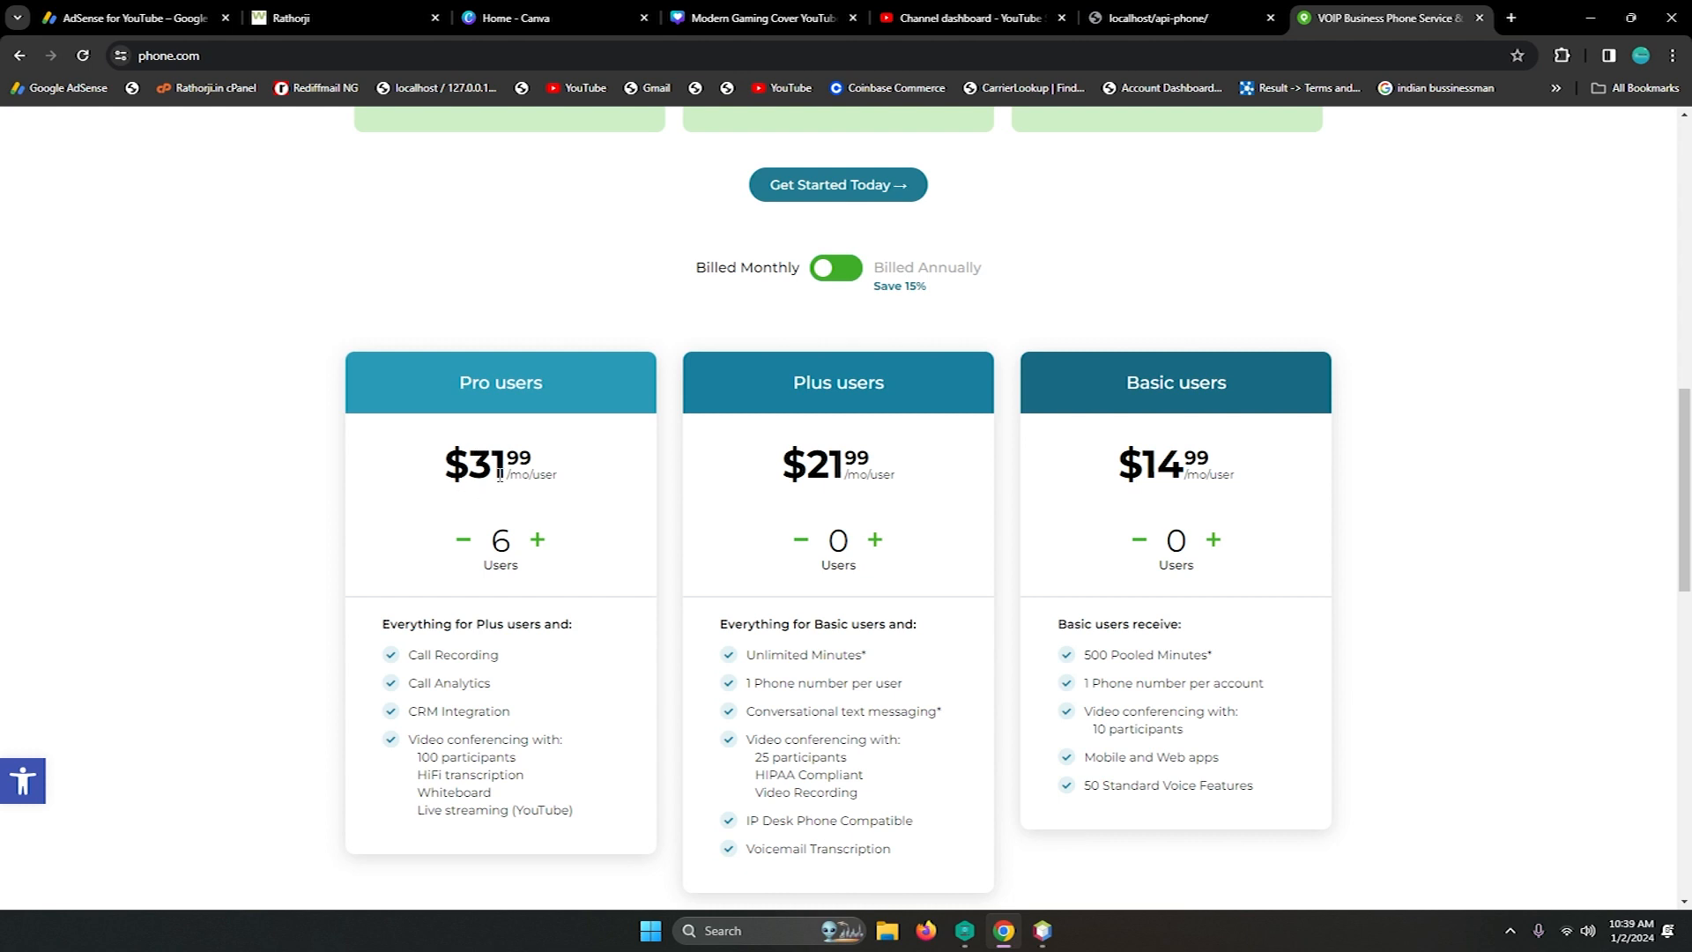
pyautogui.click(835, 268)
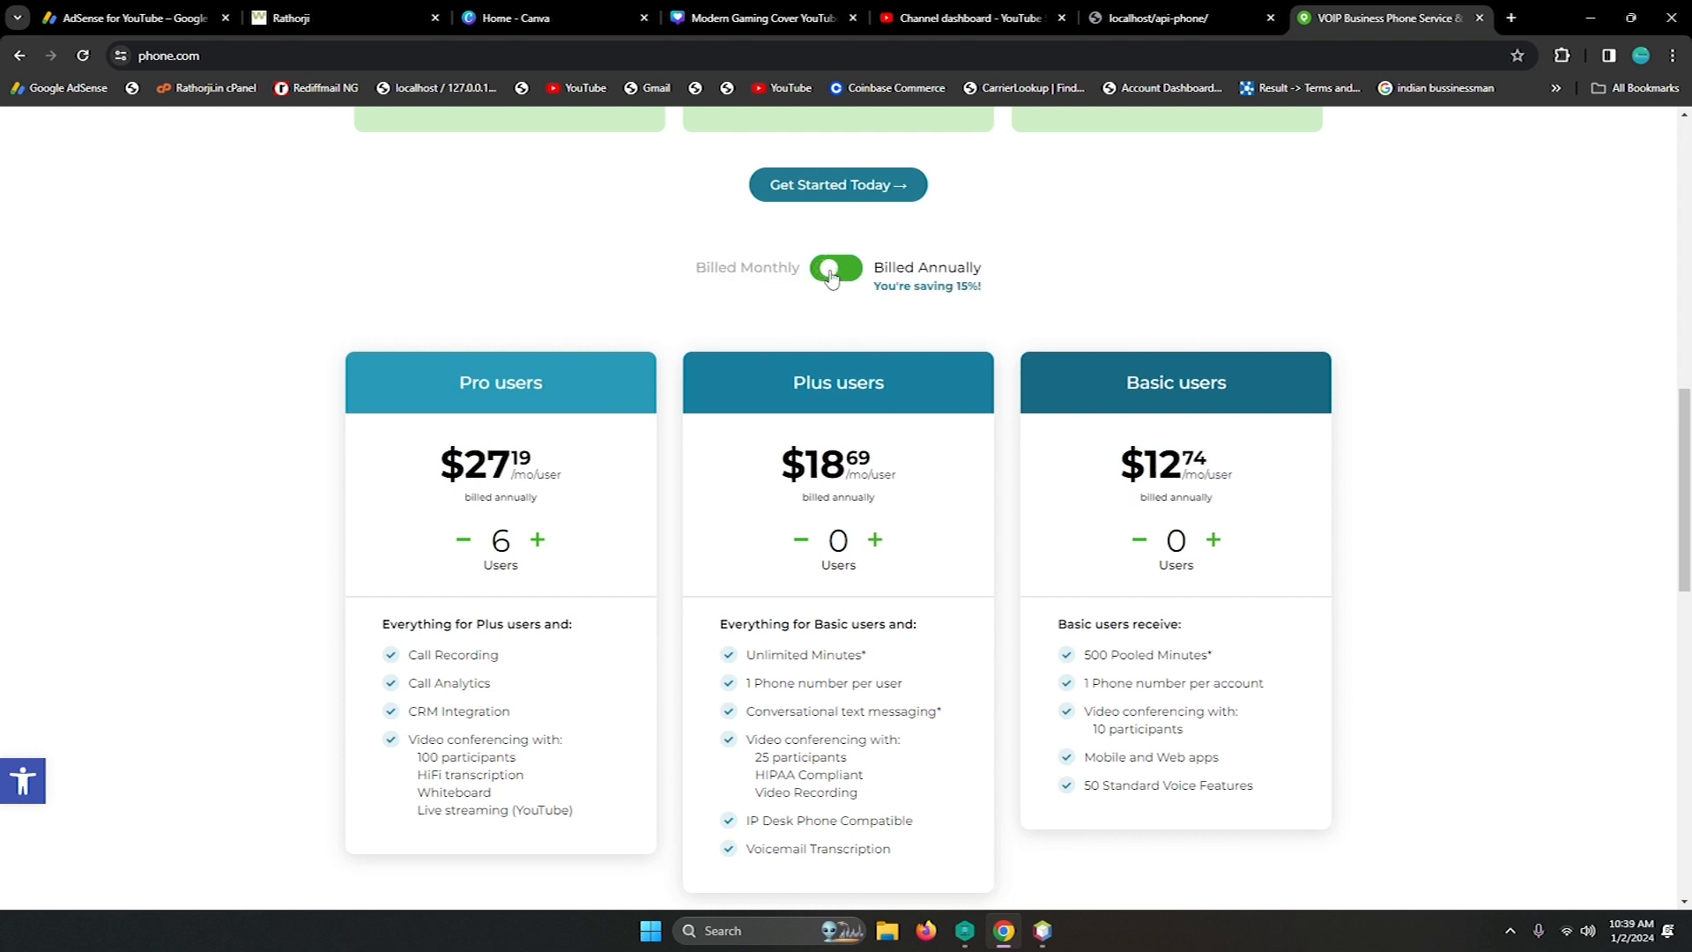
pyautogui.click(835, 268)
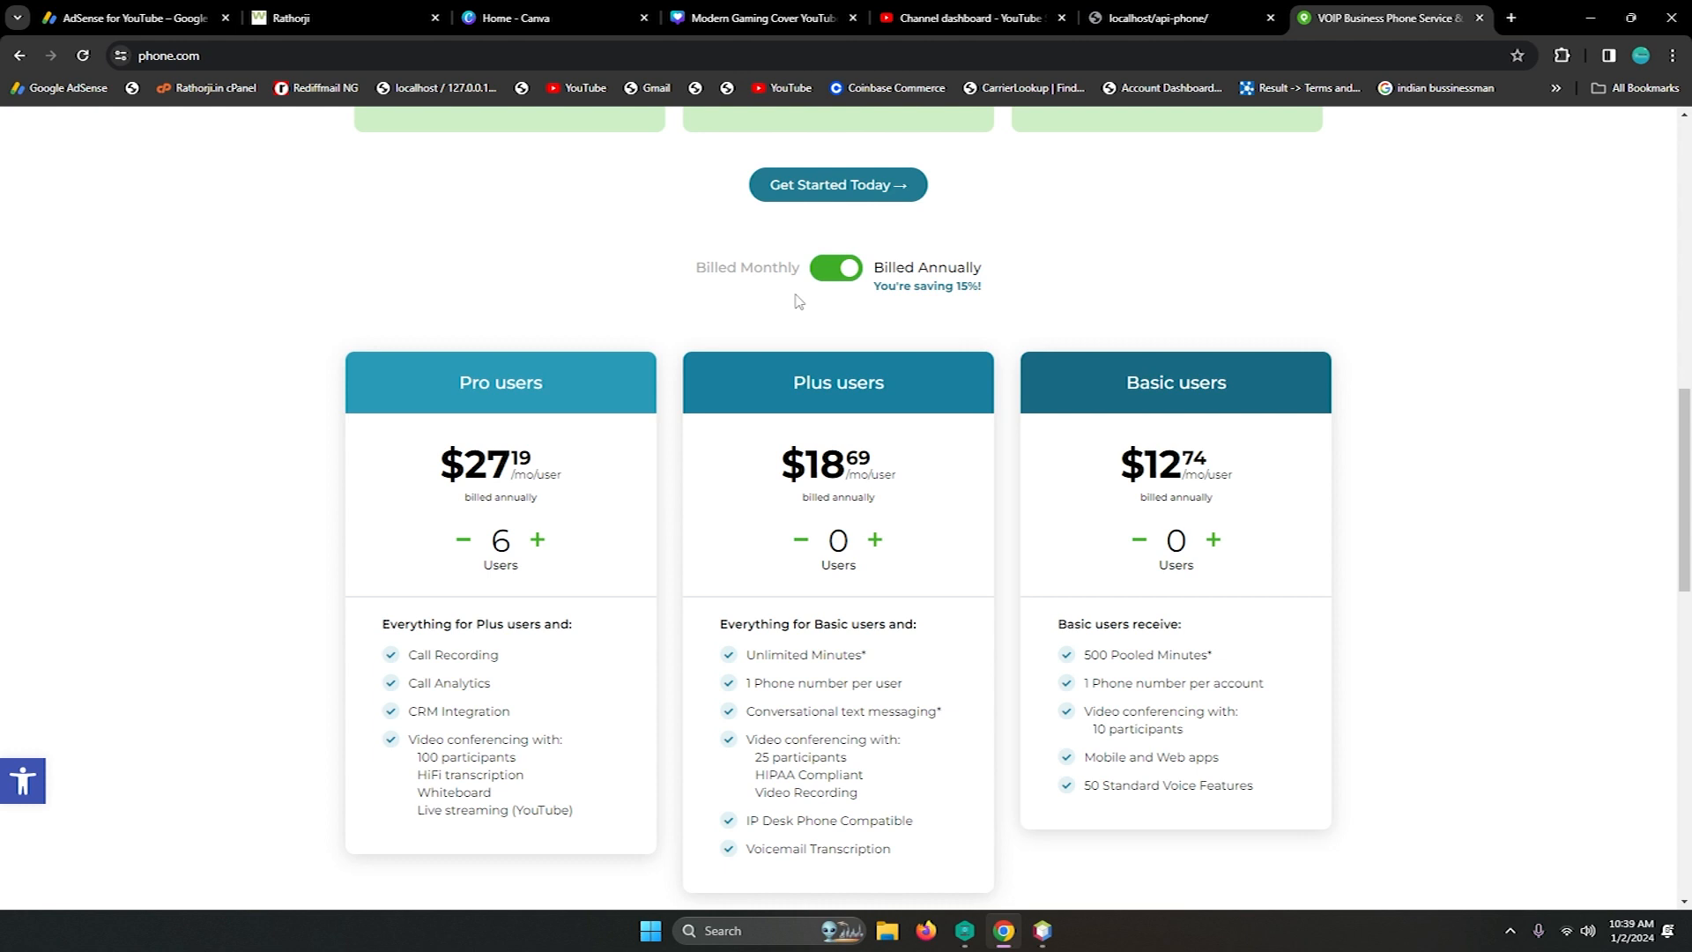
pyautogui.moveTo(416, 677)
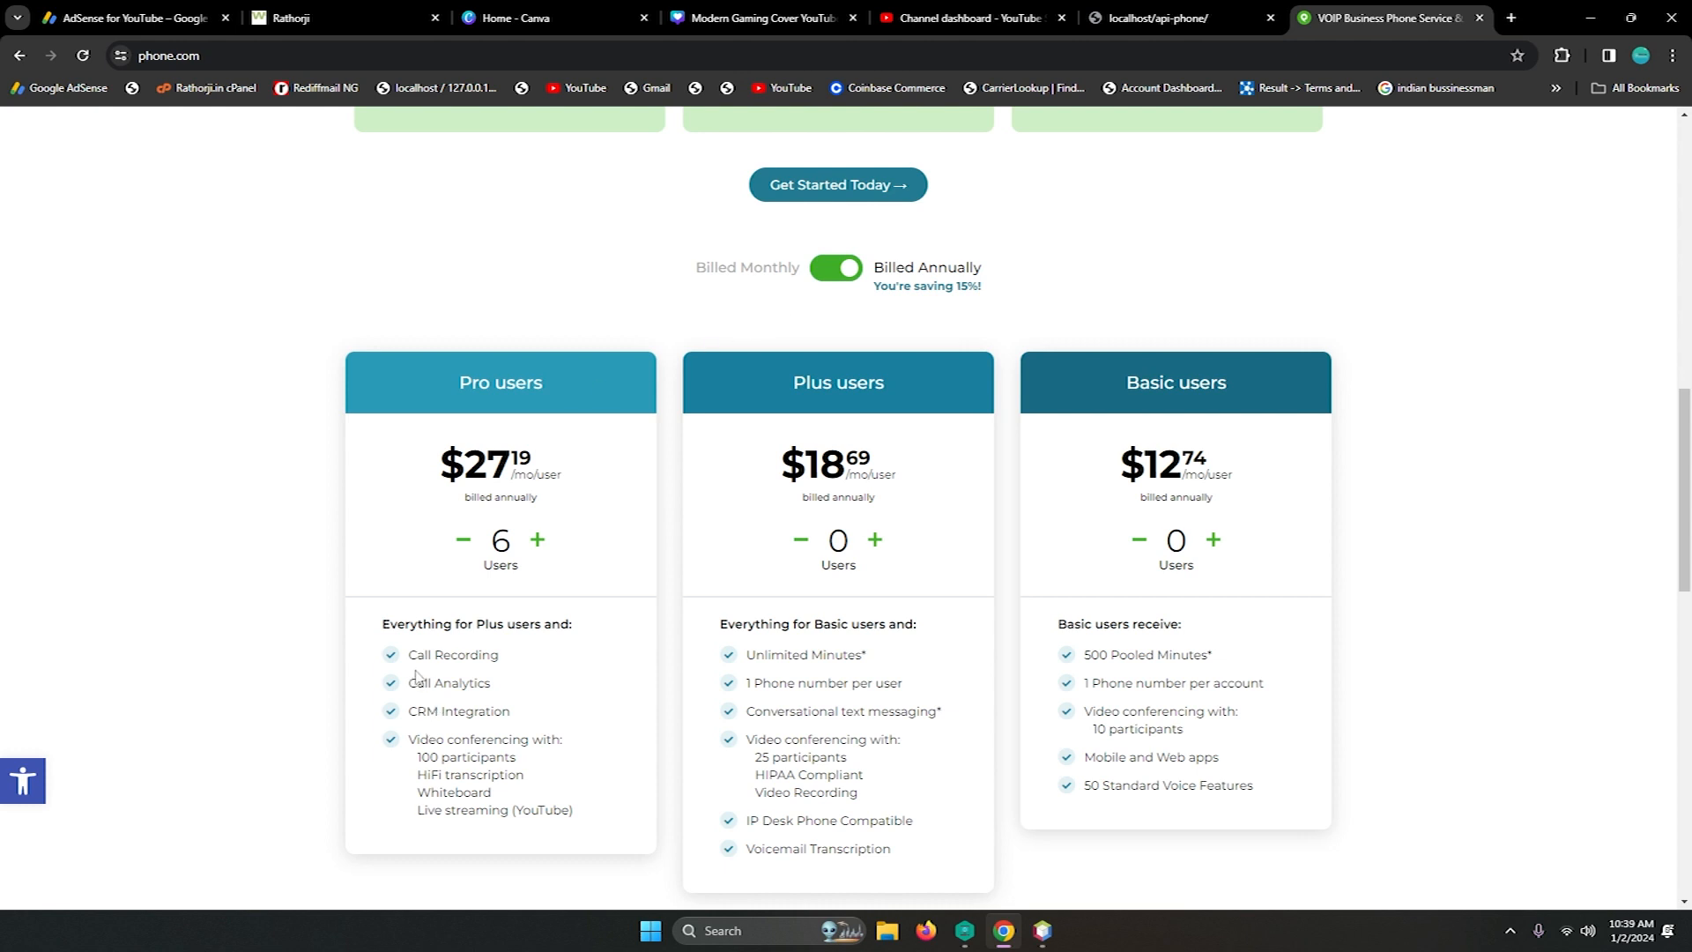
pyautogui.moveTo(433, 730)
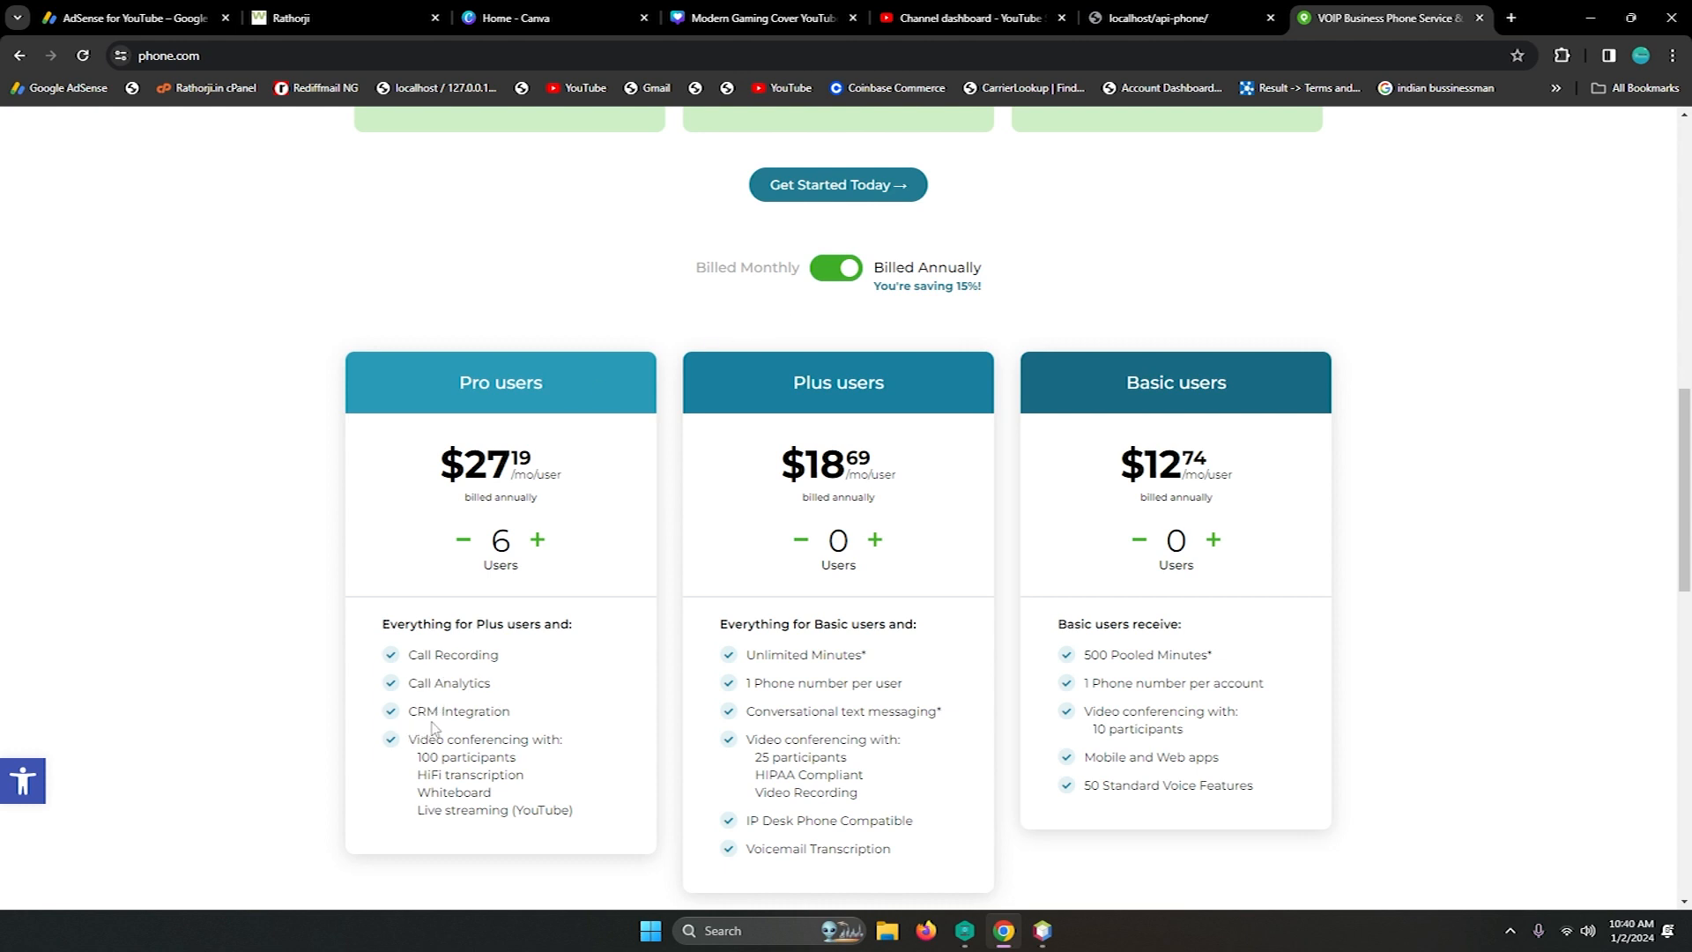
pyautogui.moveTo(524, 739)
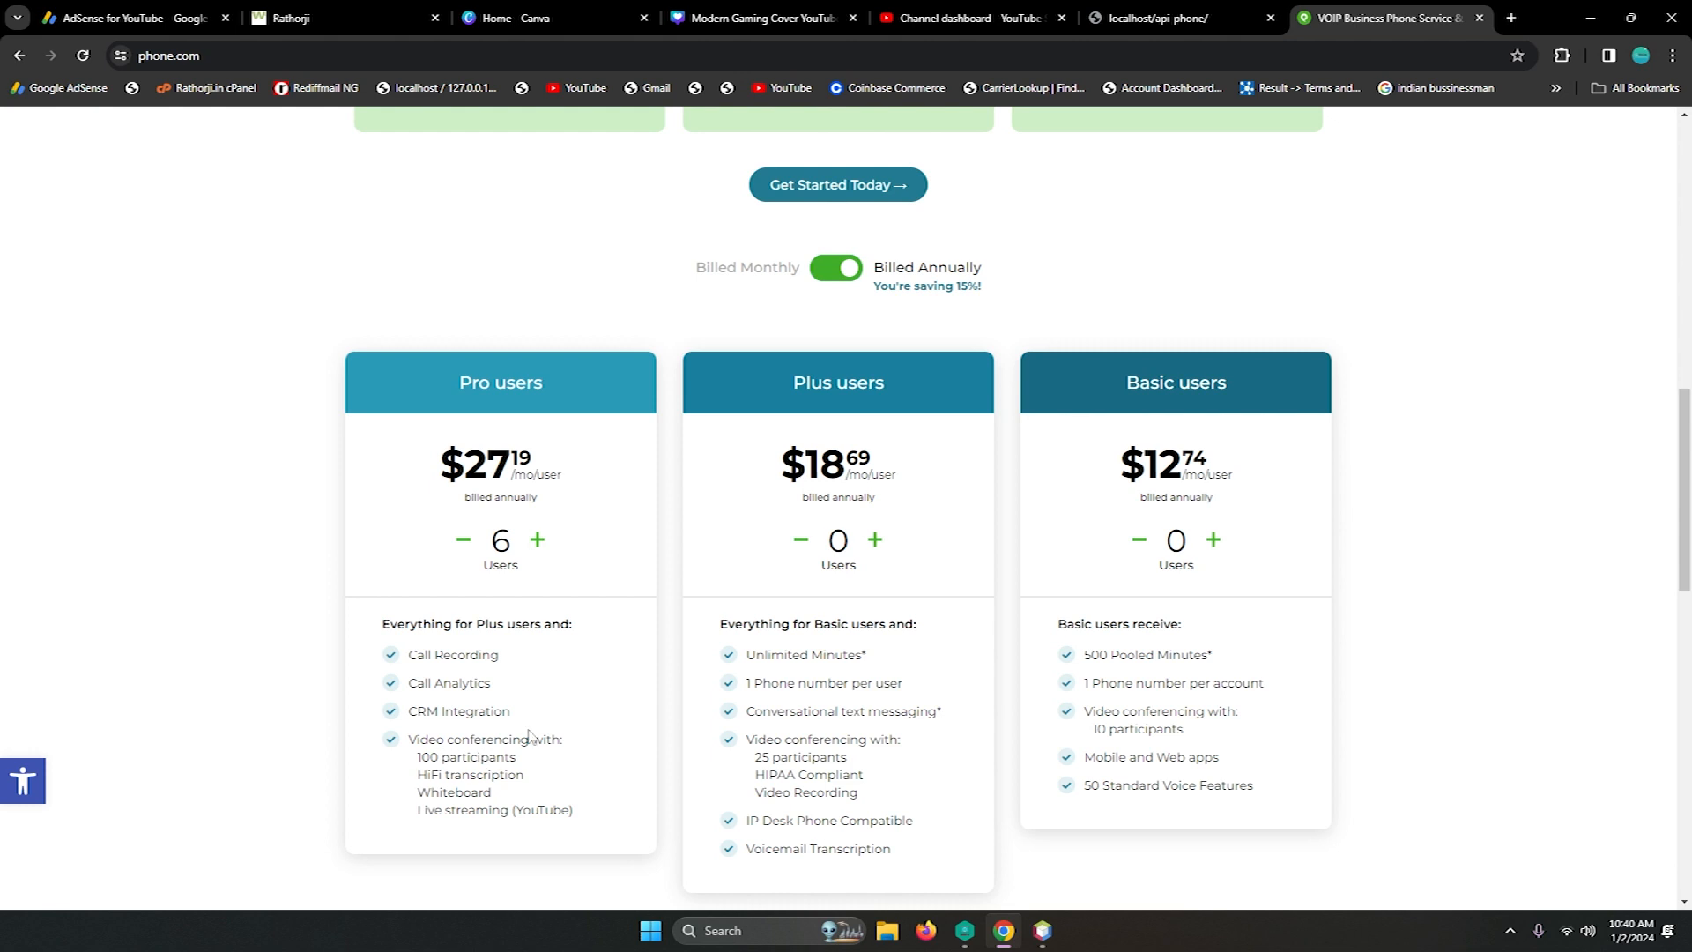
pyautogui.scroll(-3)
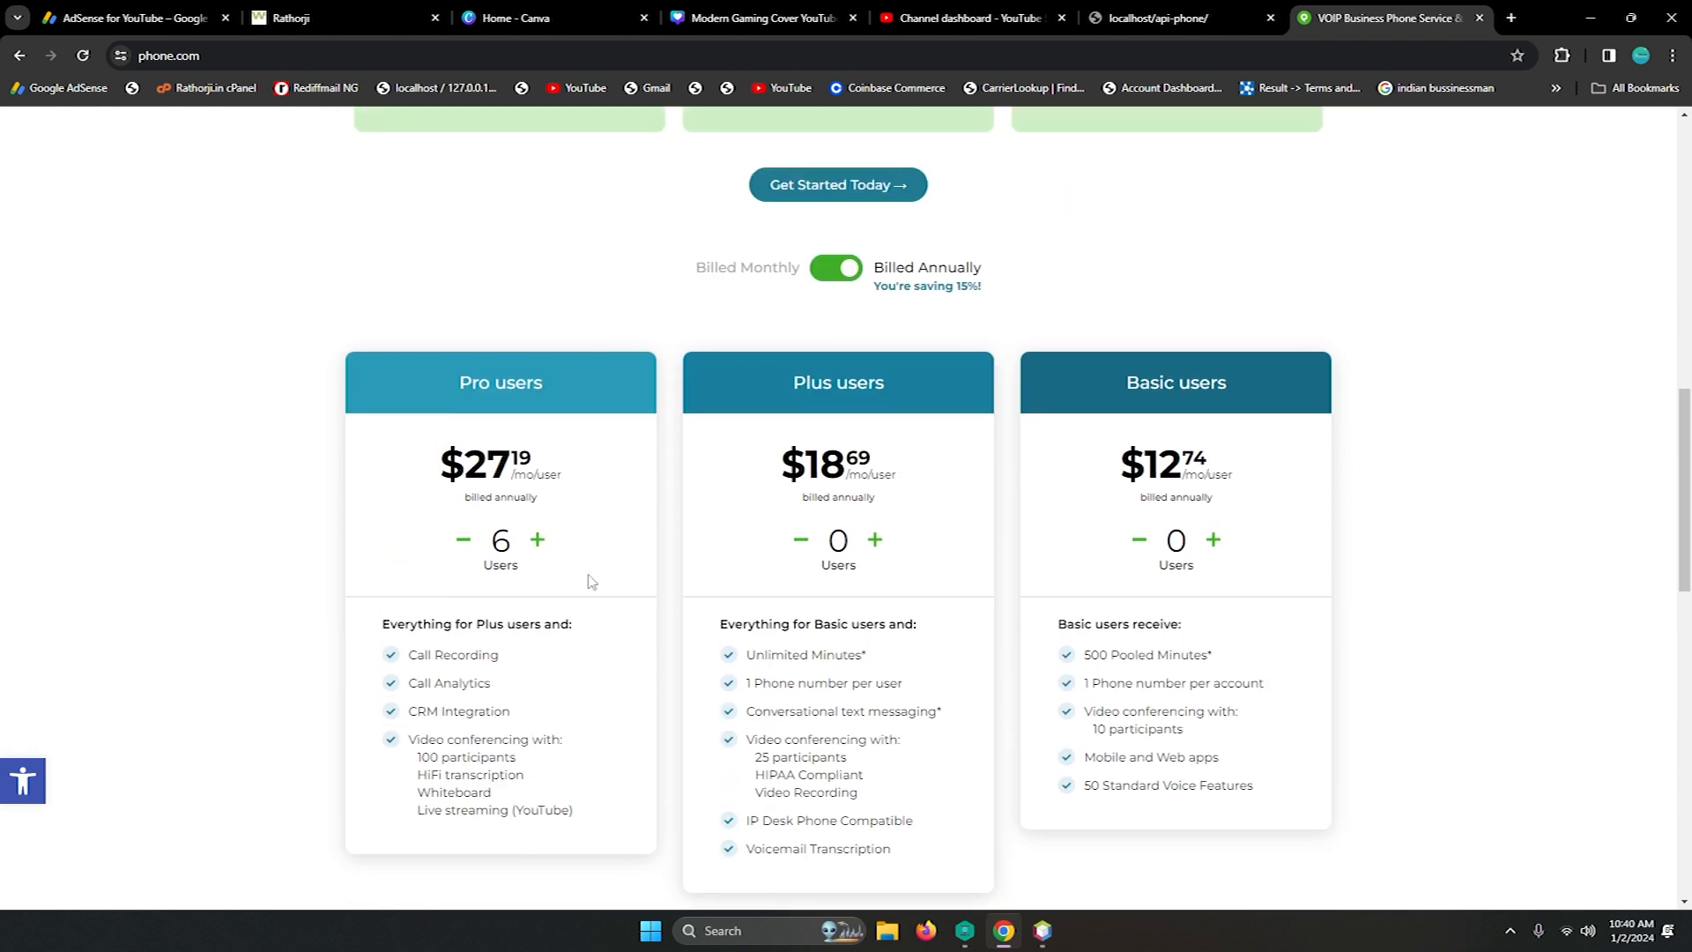
pyautogui.moveTo(705, 547)
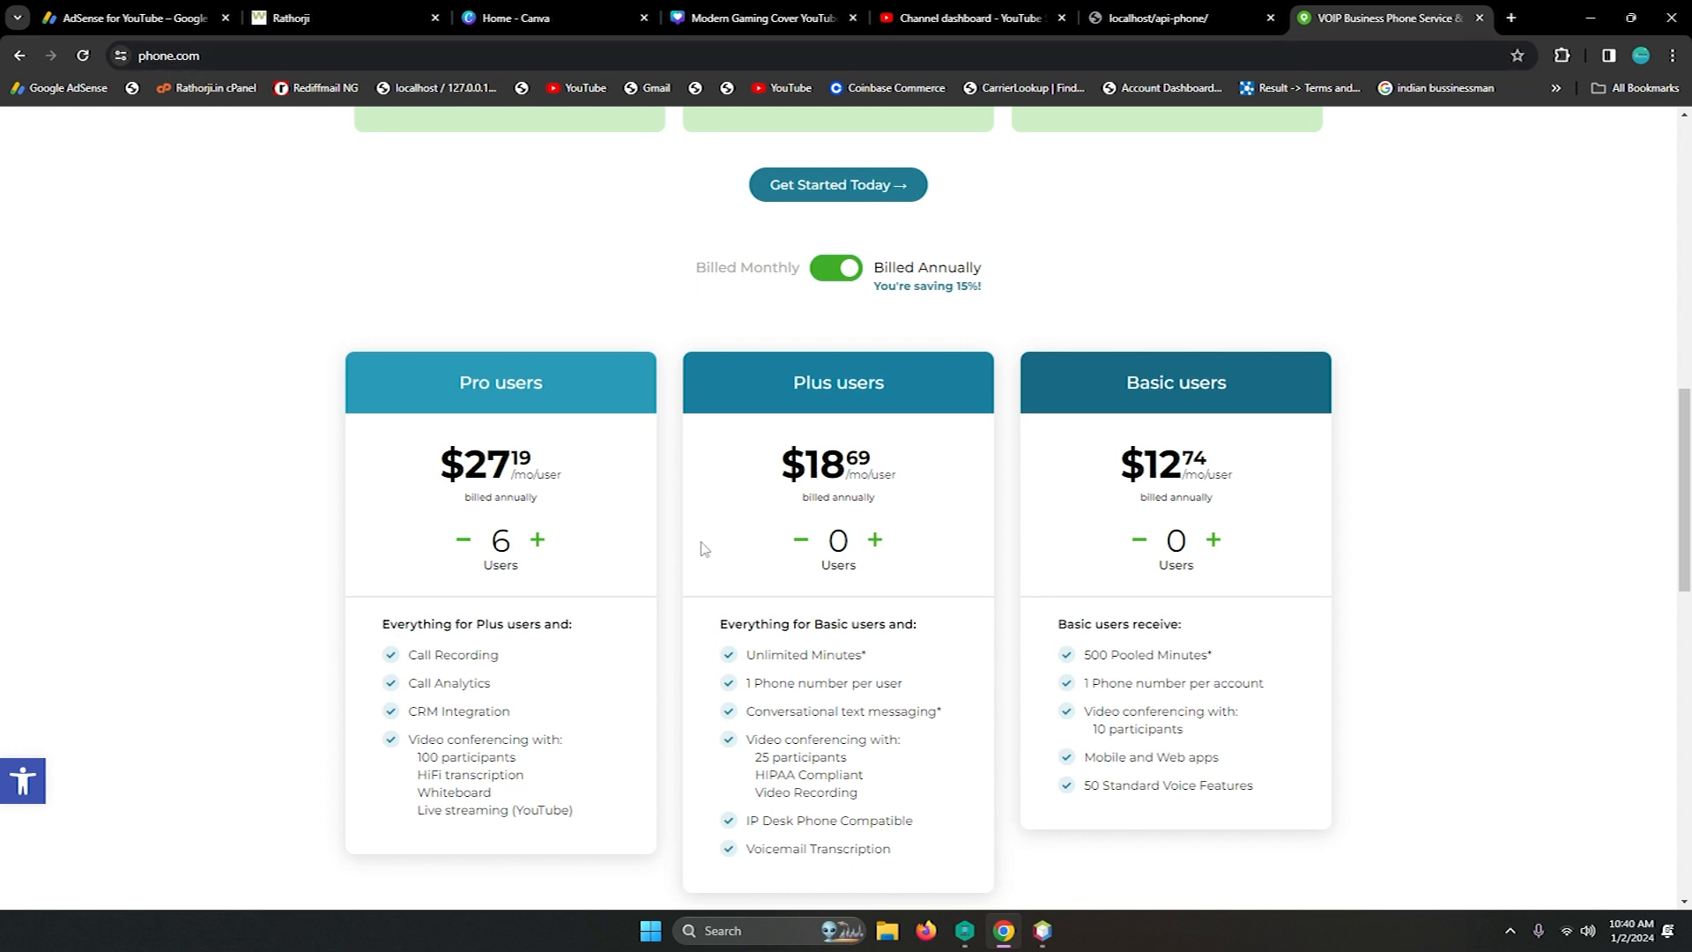
pyautogui.moveTo(894, 472)
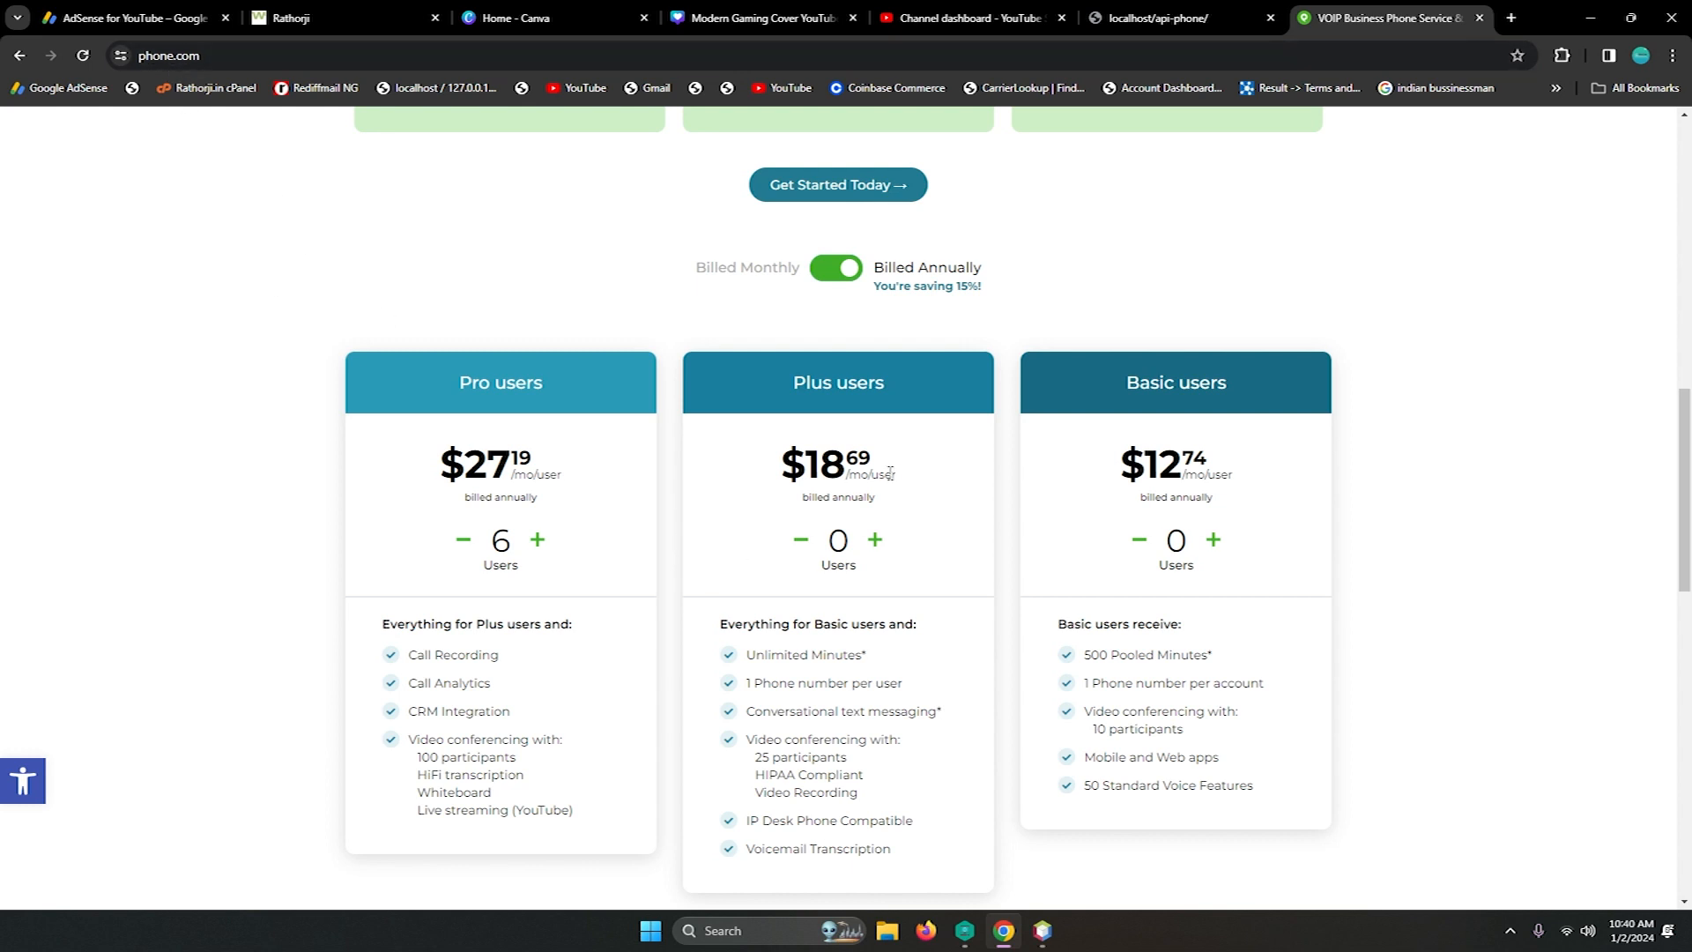
pyautogui.click(1164, 18)
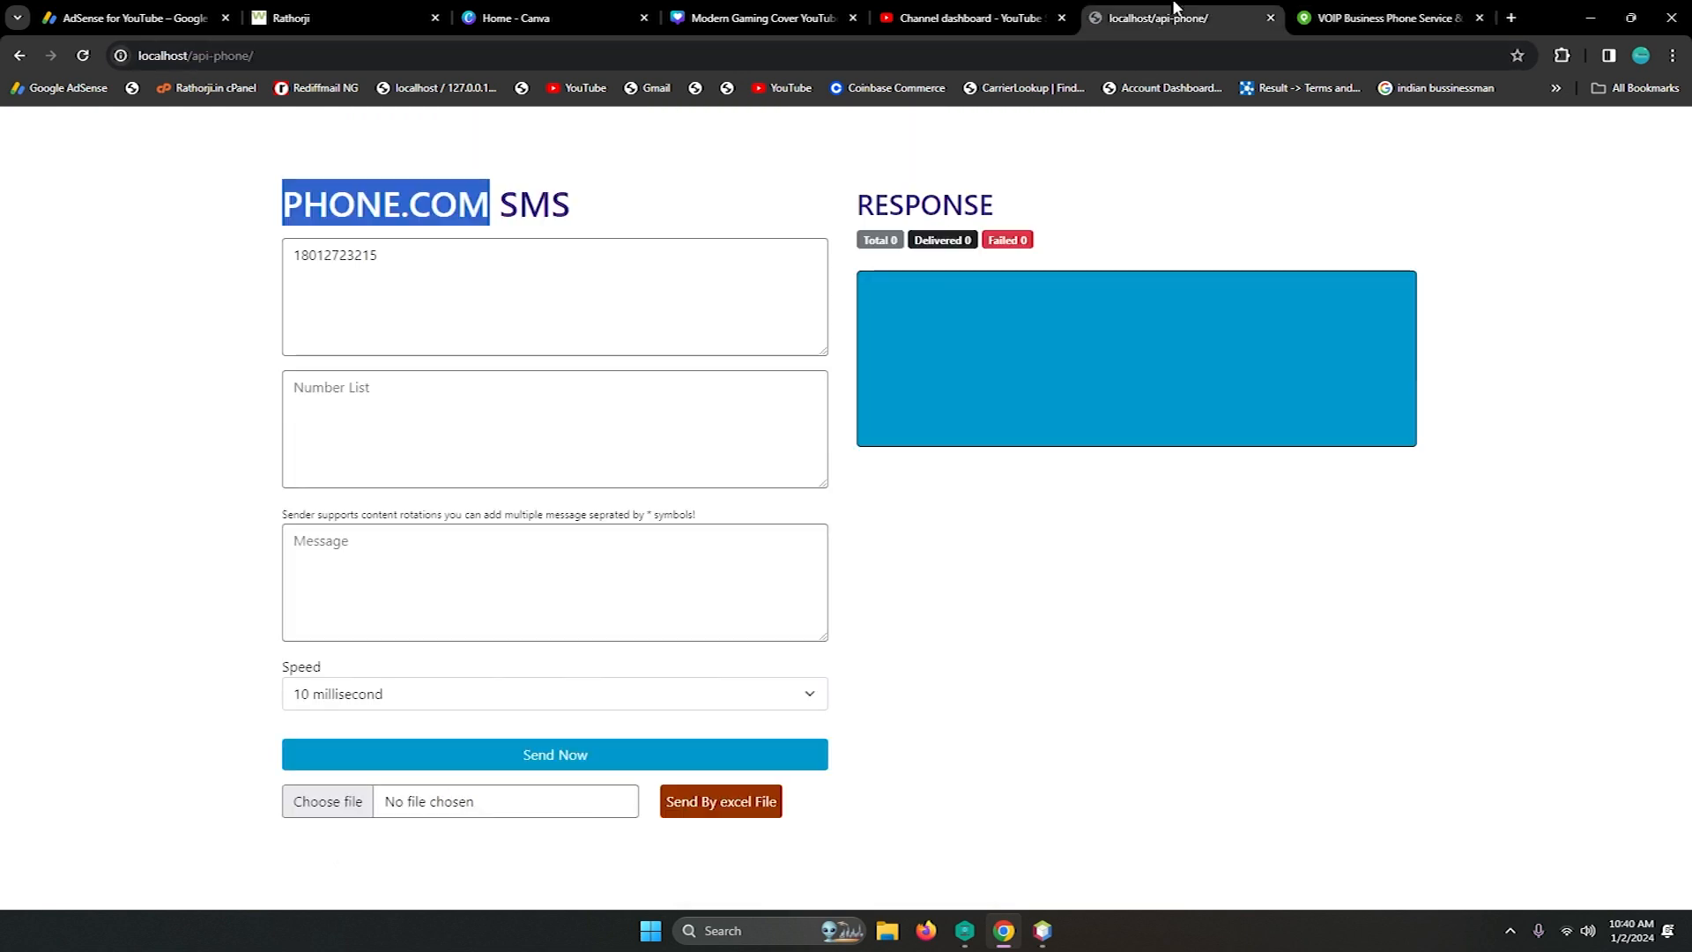
pyautogui.click(426, 254)
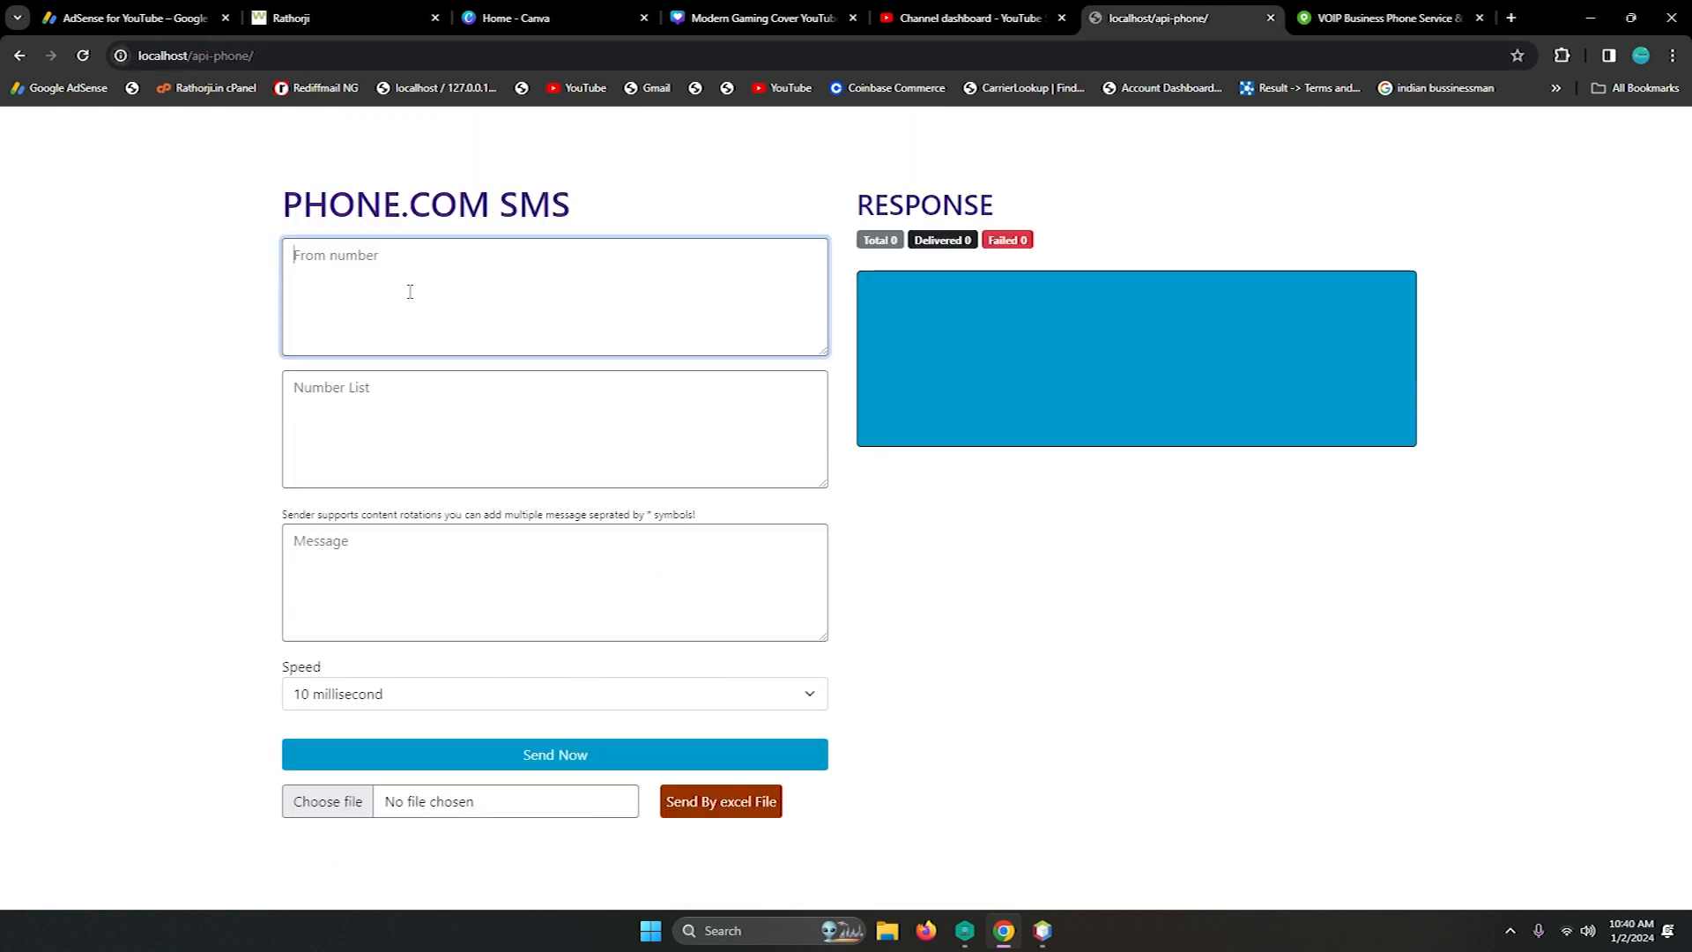
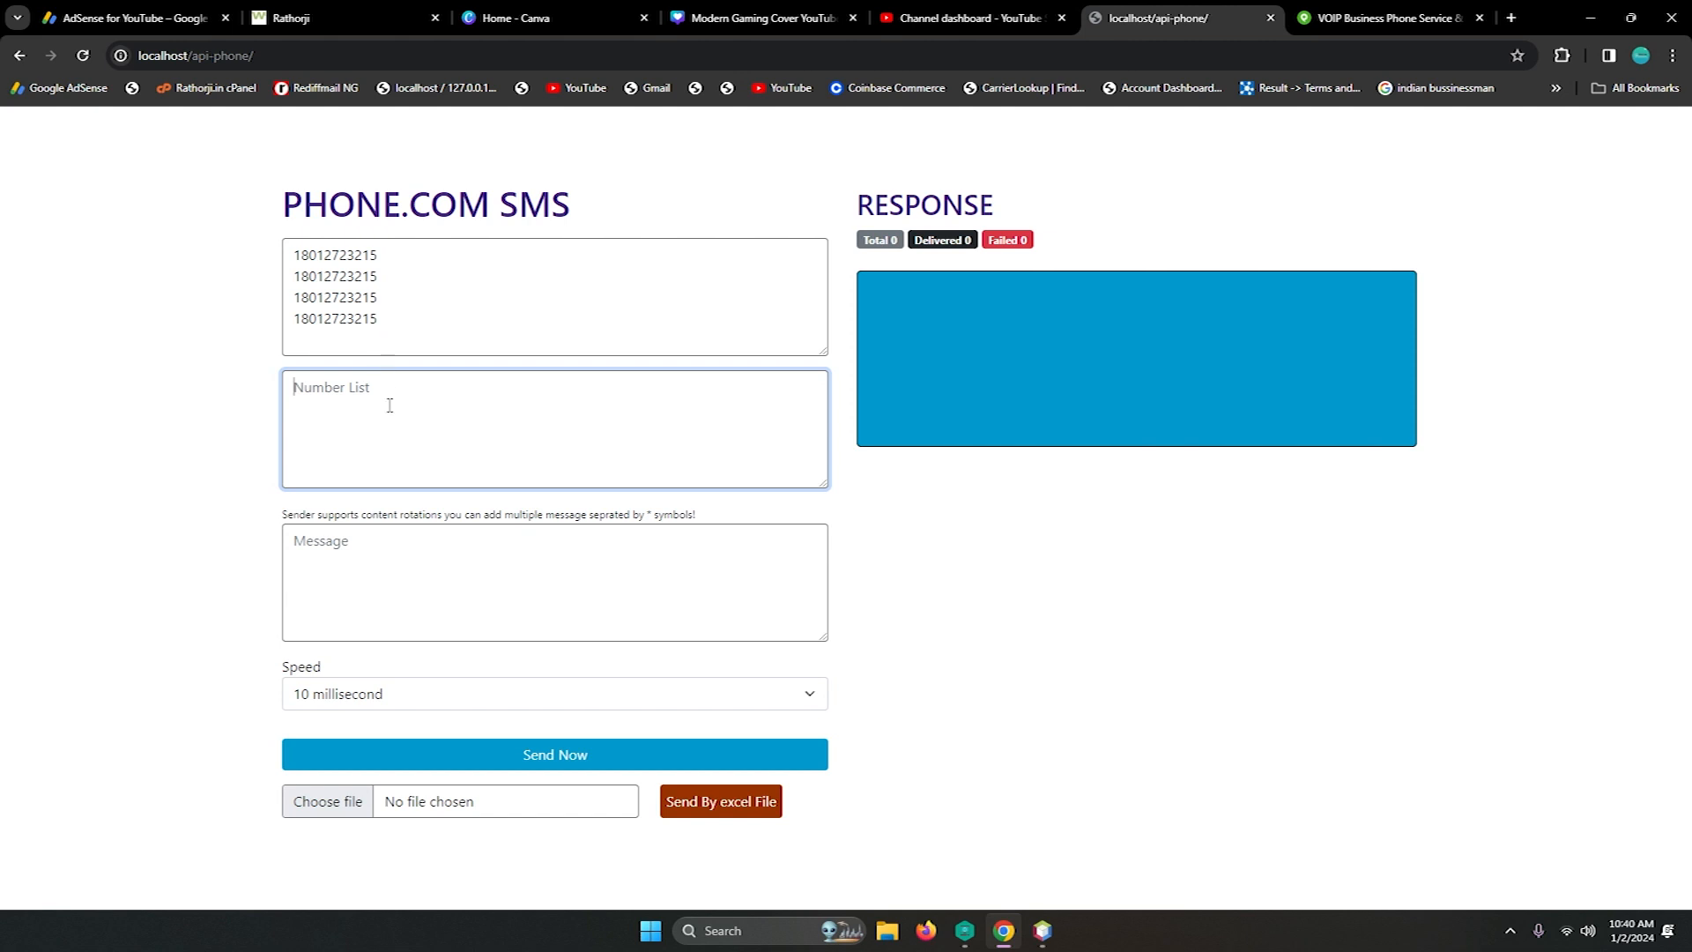
pyautogui.doubleClick(335, 317)
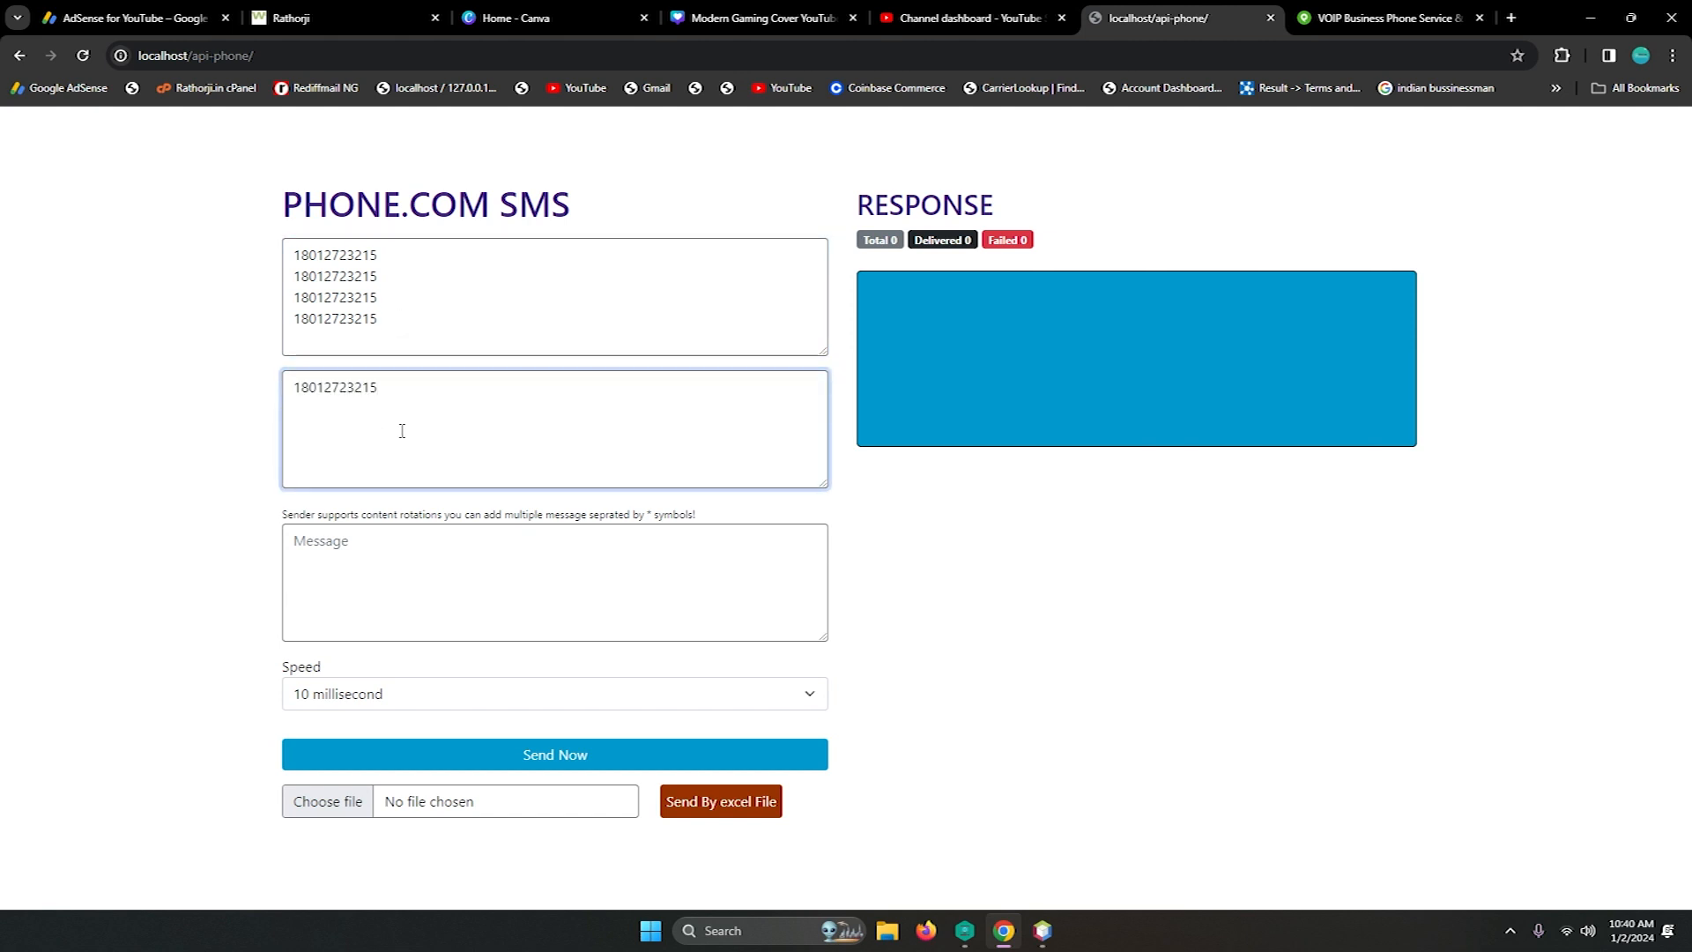
pyautogui.doubleClick(335, 386)
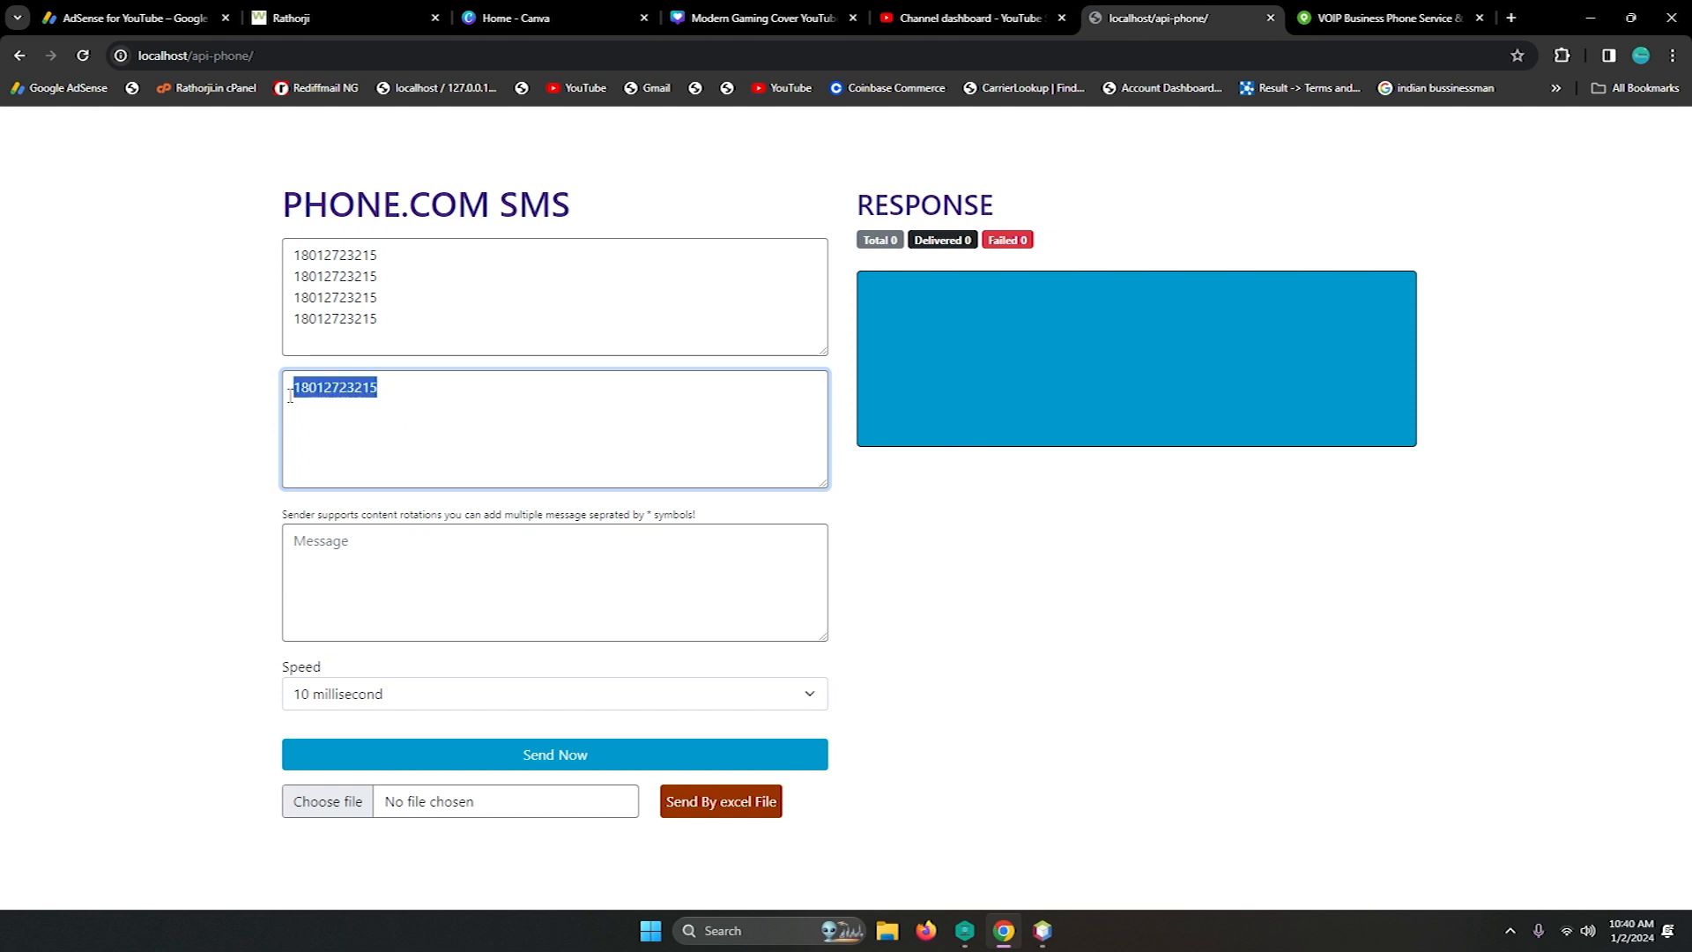
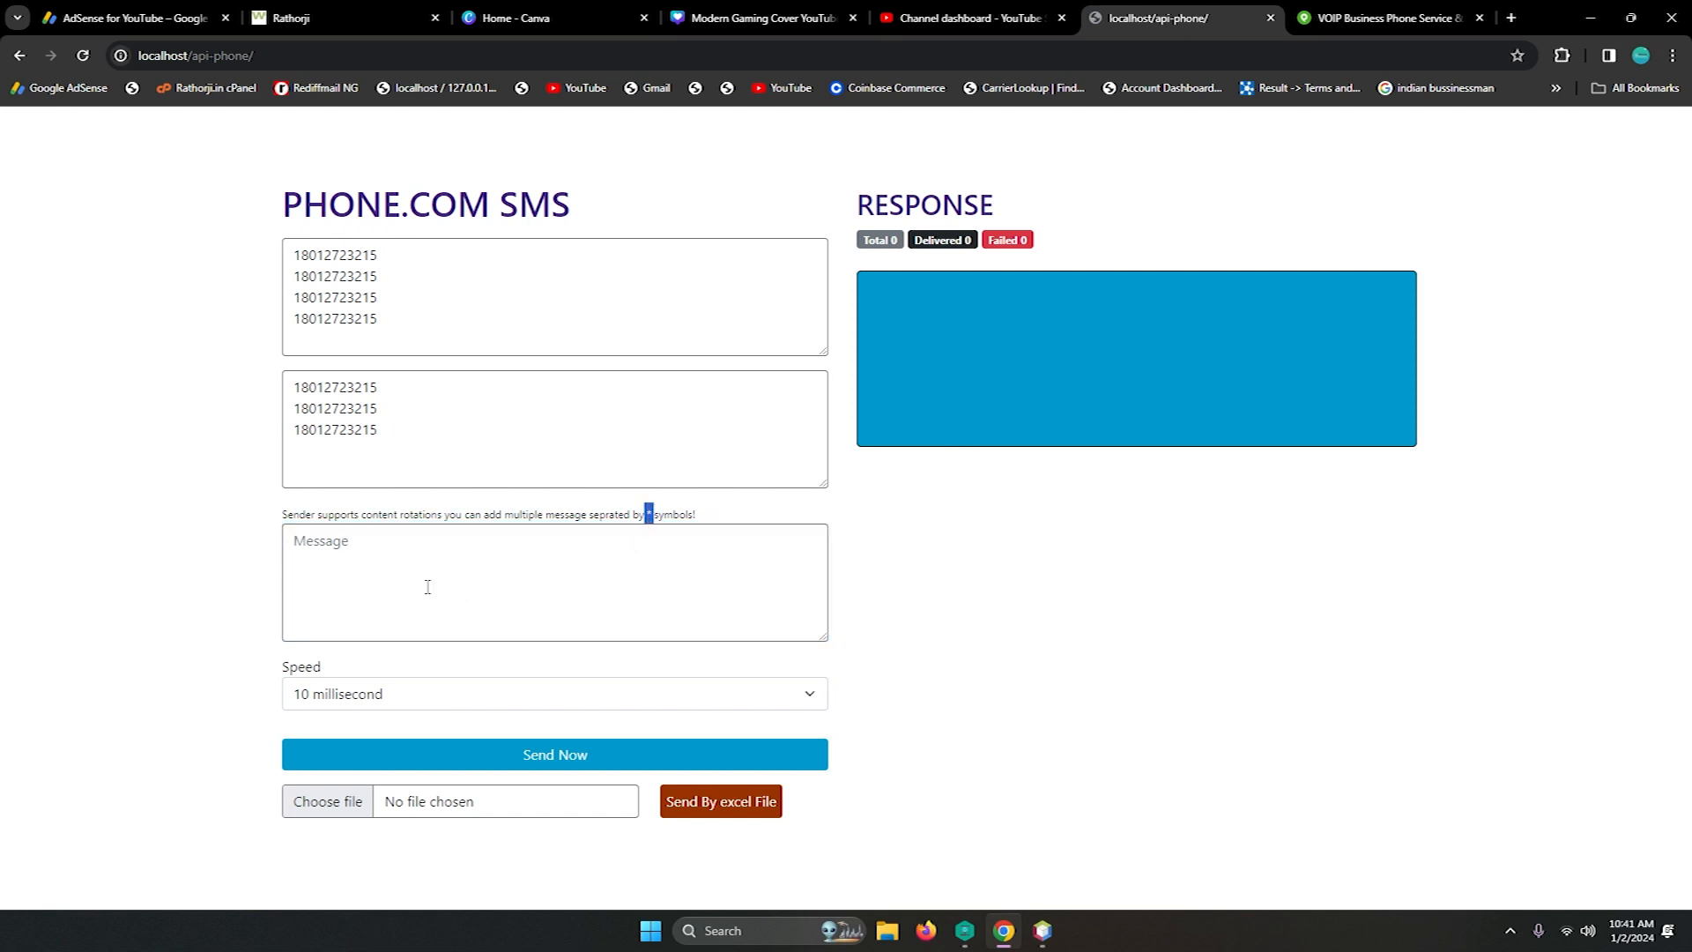
# Step: Write 'this message' then '*' and 'new message' on a new line as two rotating messages
pyautogui.write('this')
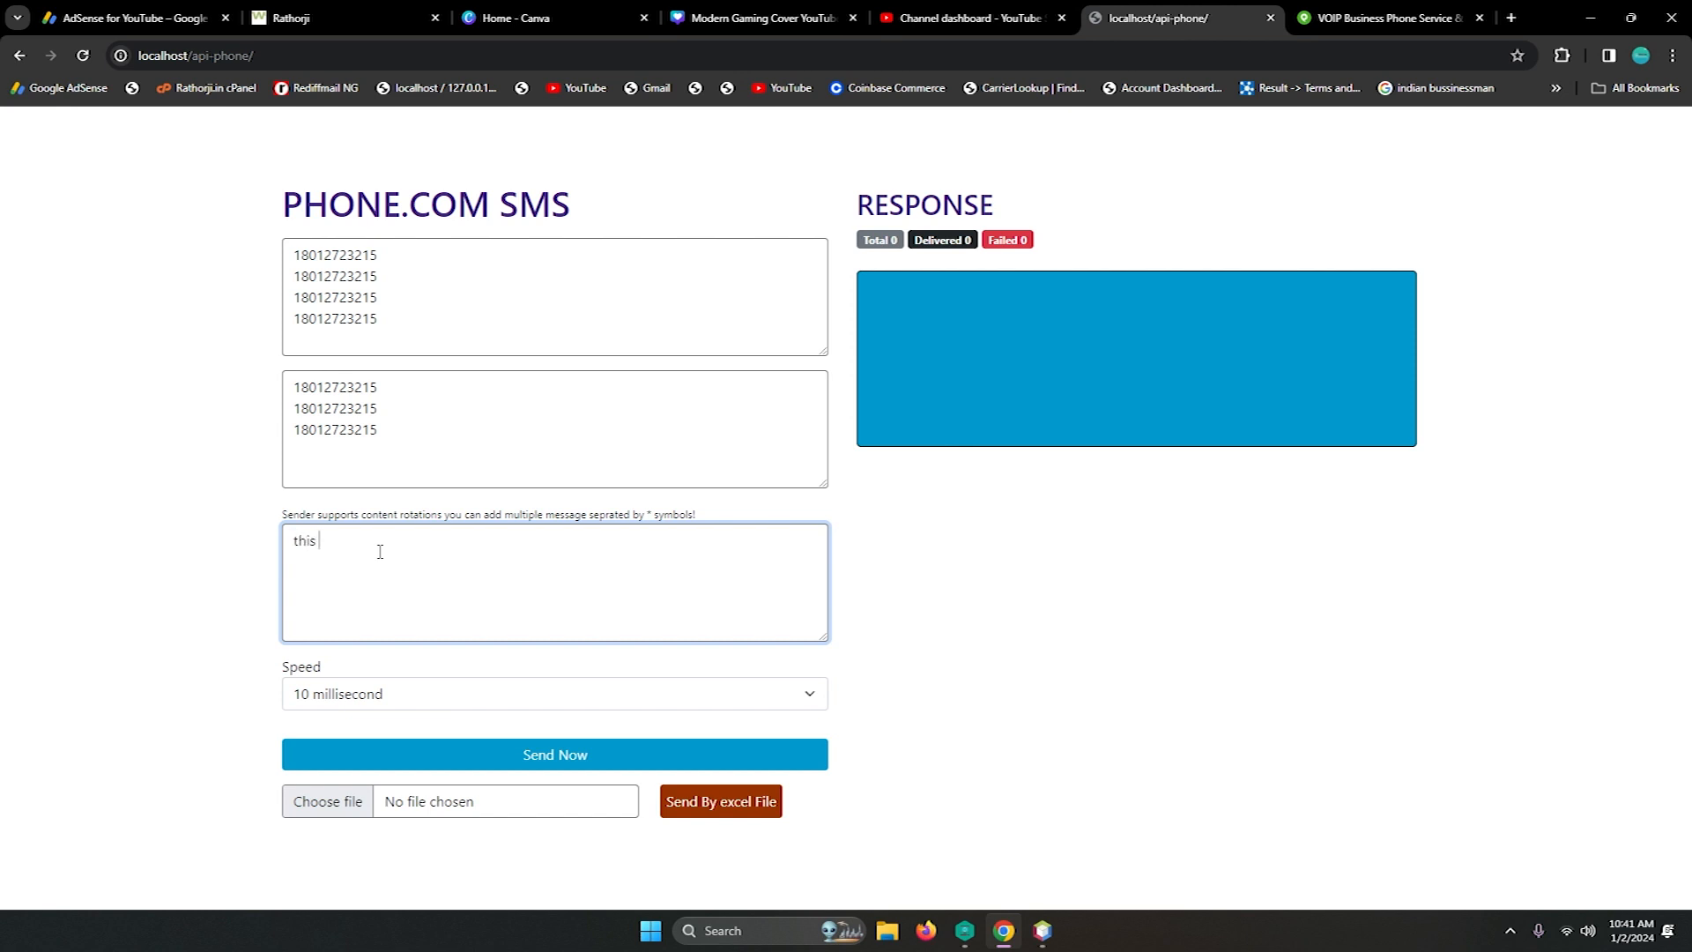
pyautogui.write('message')
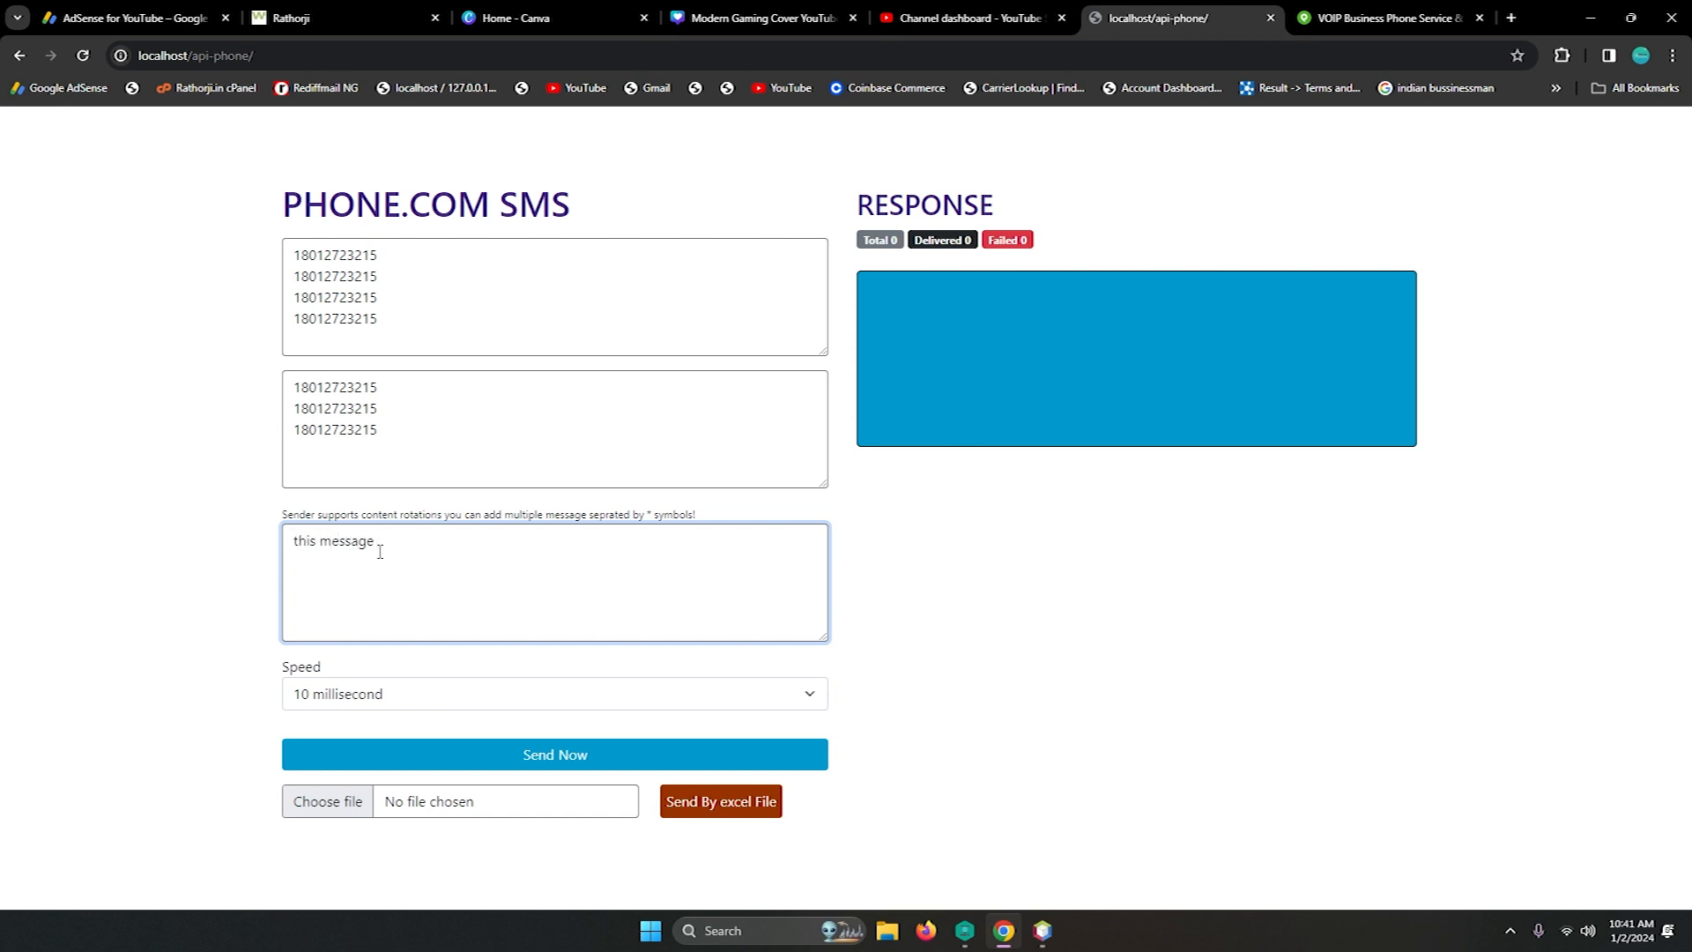
pyautogui.write('*')
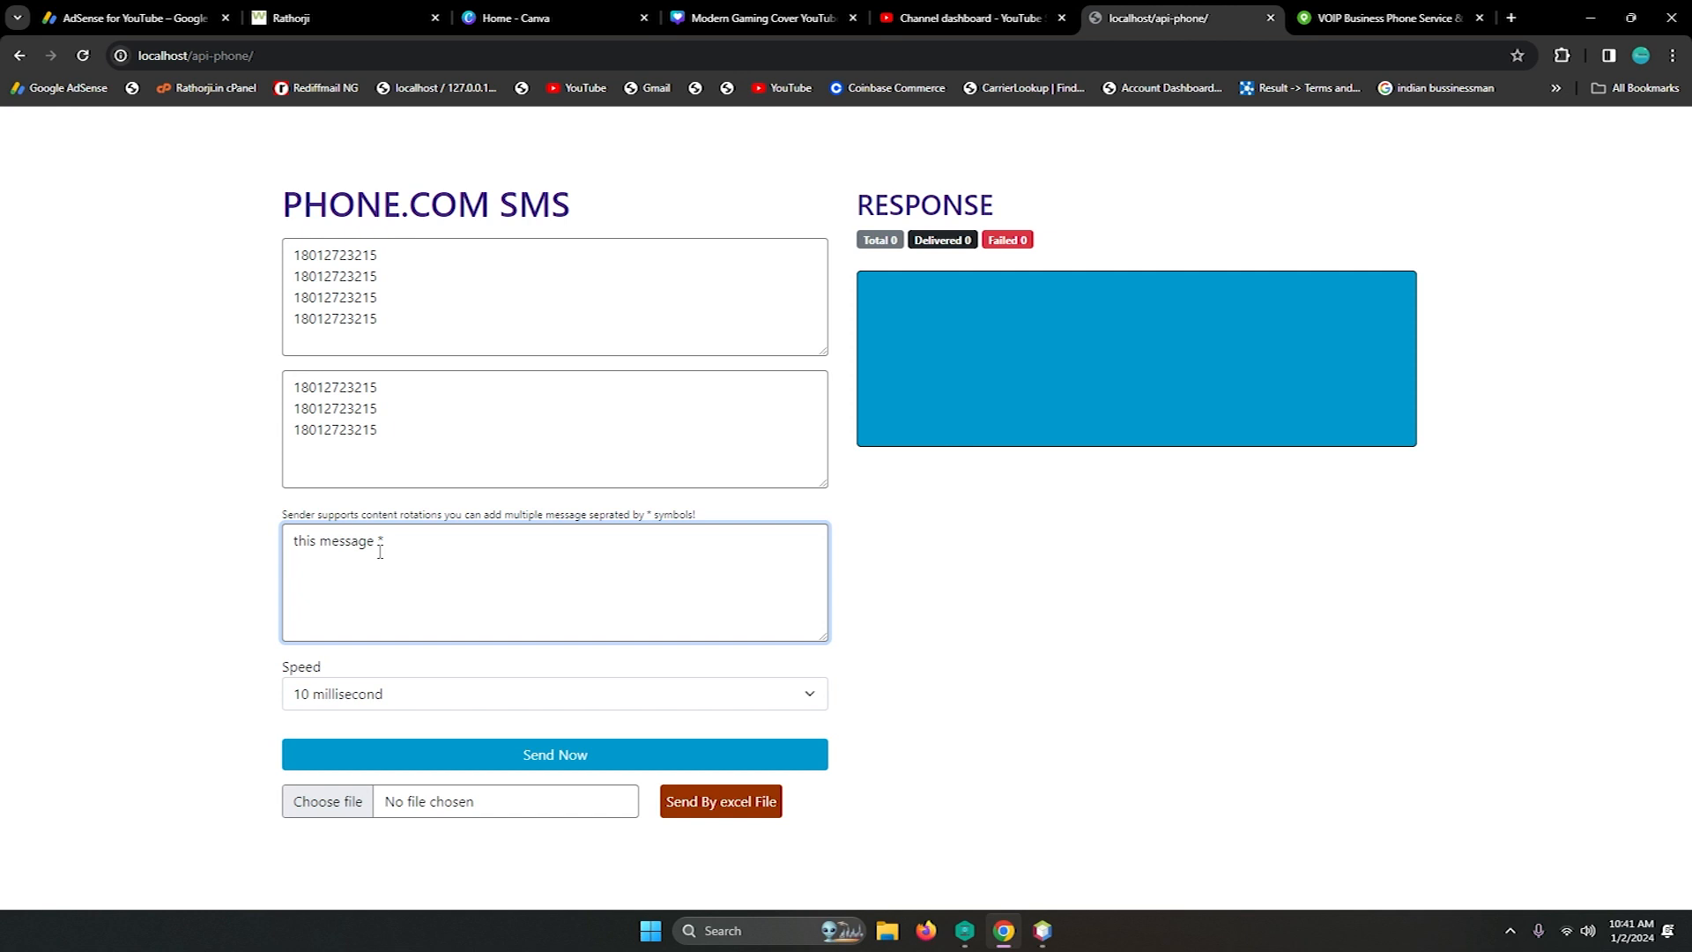
pyautogui.press('Enter')
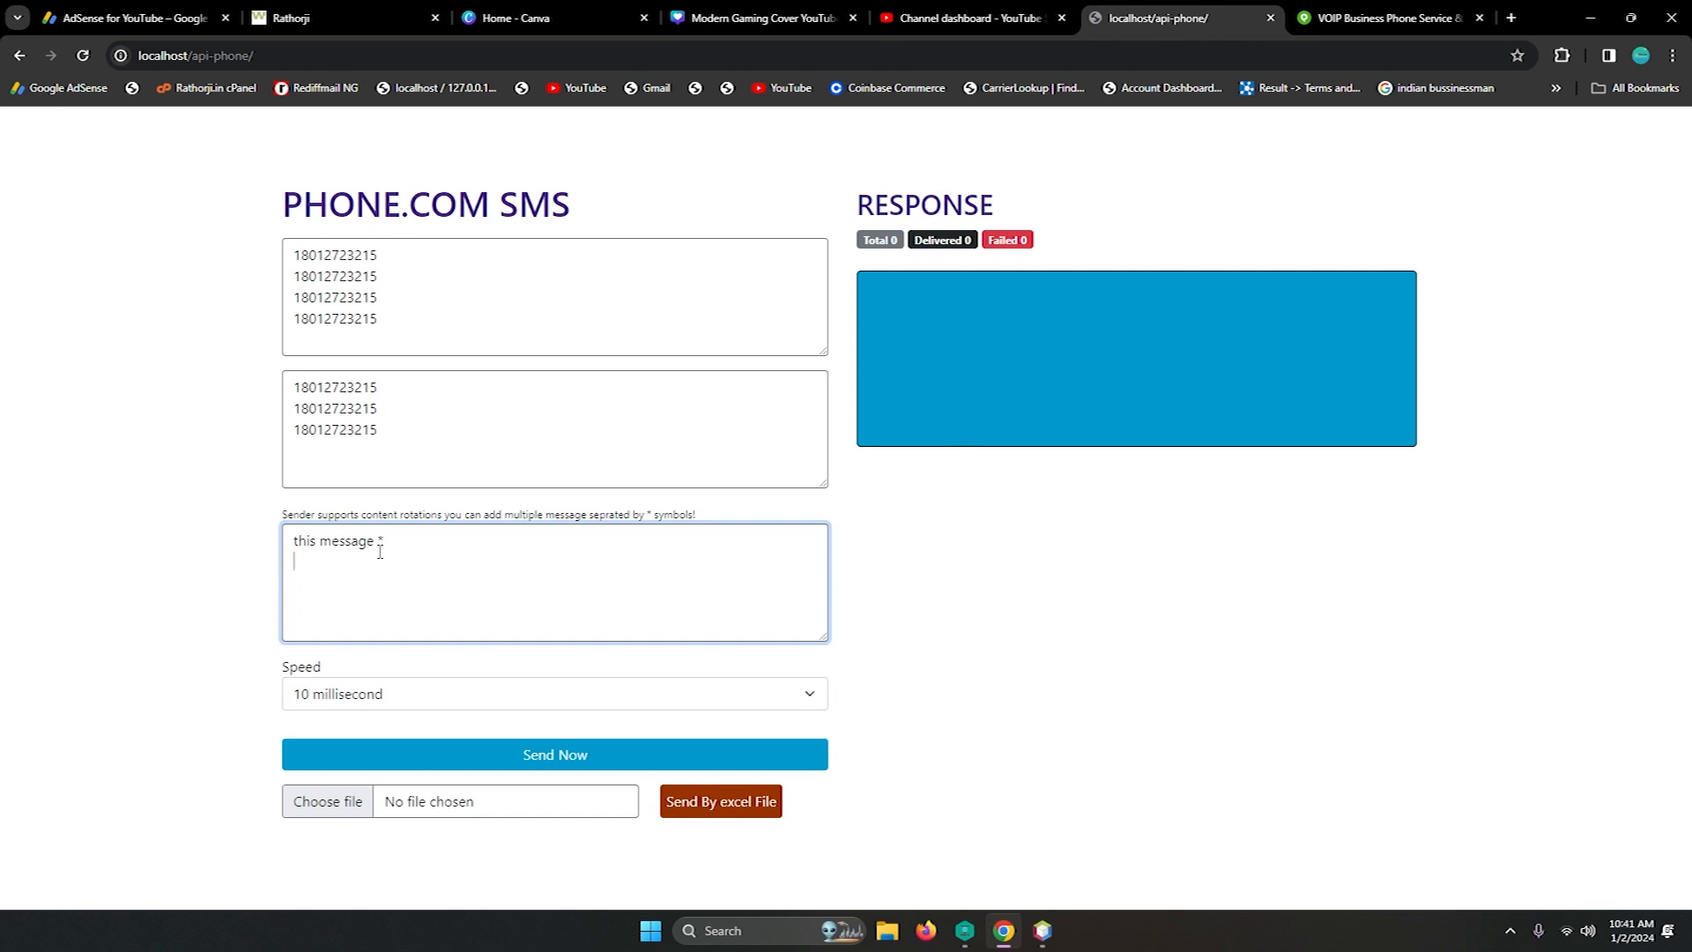
pyautogui.write('new m')
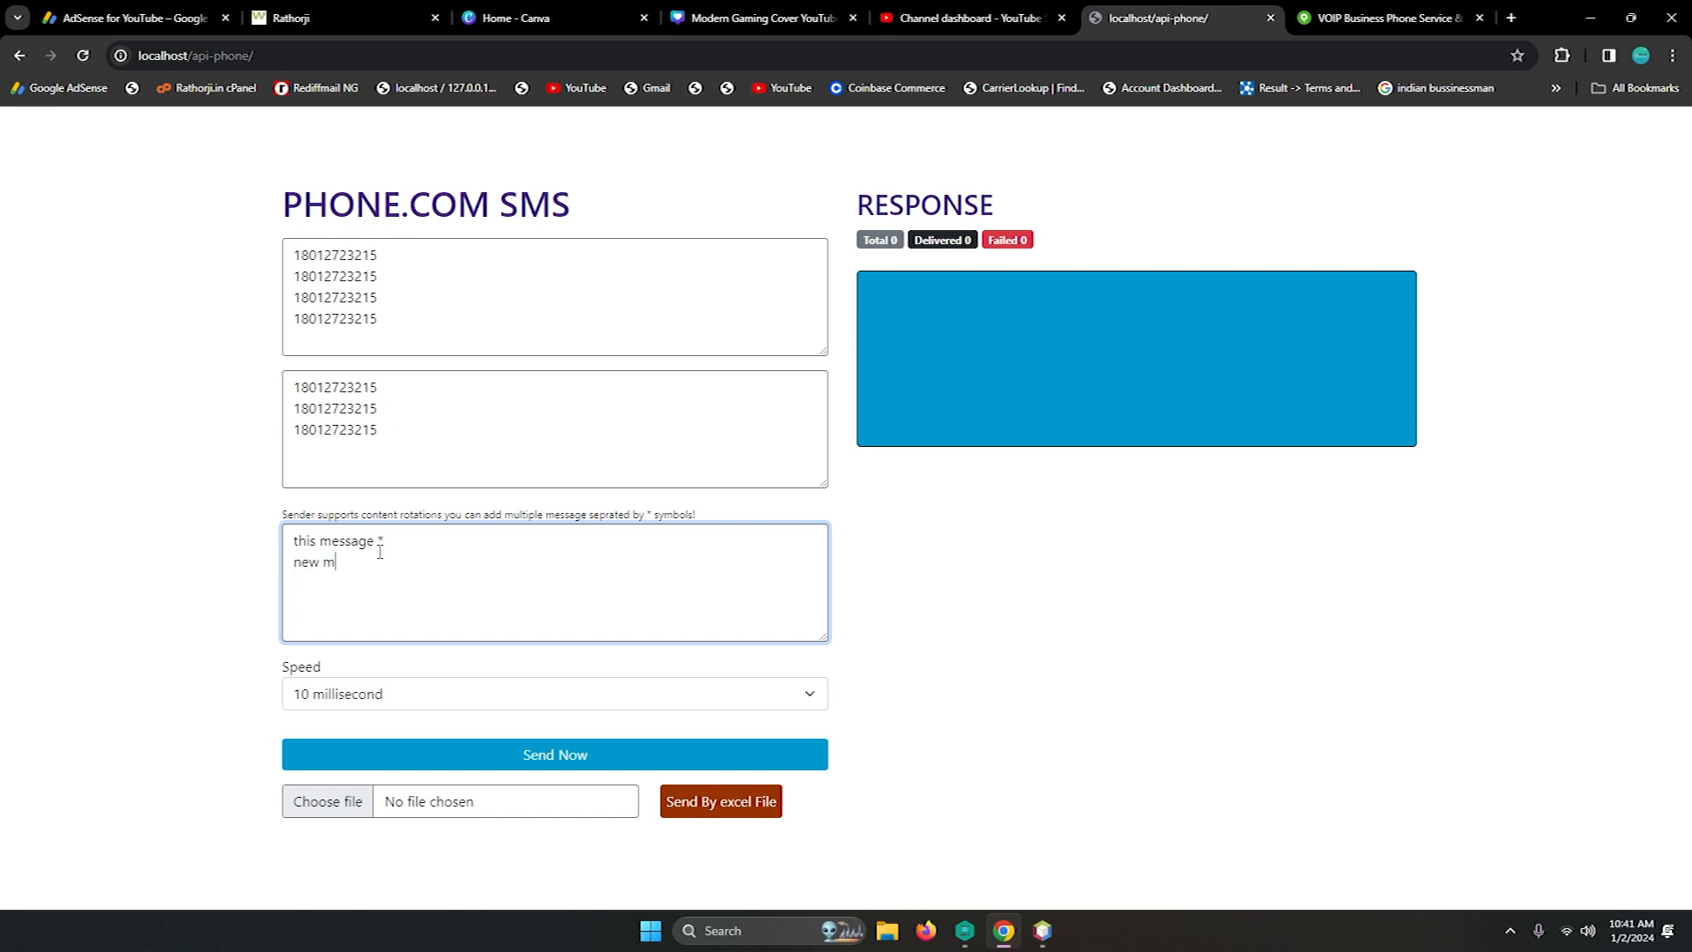
pyautogui.write('essage')
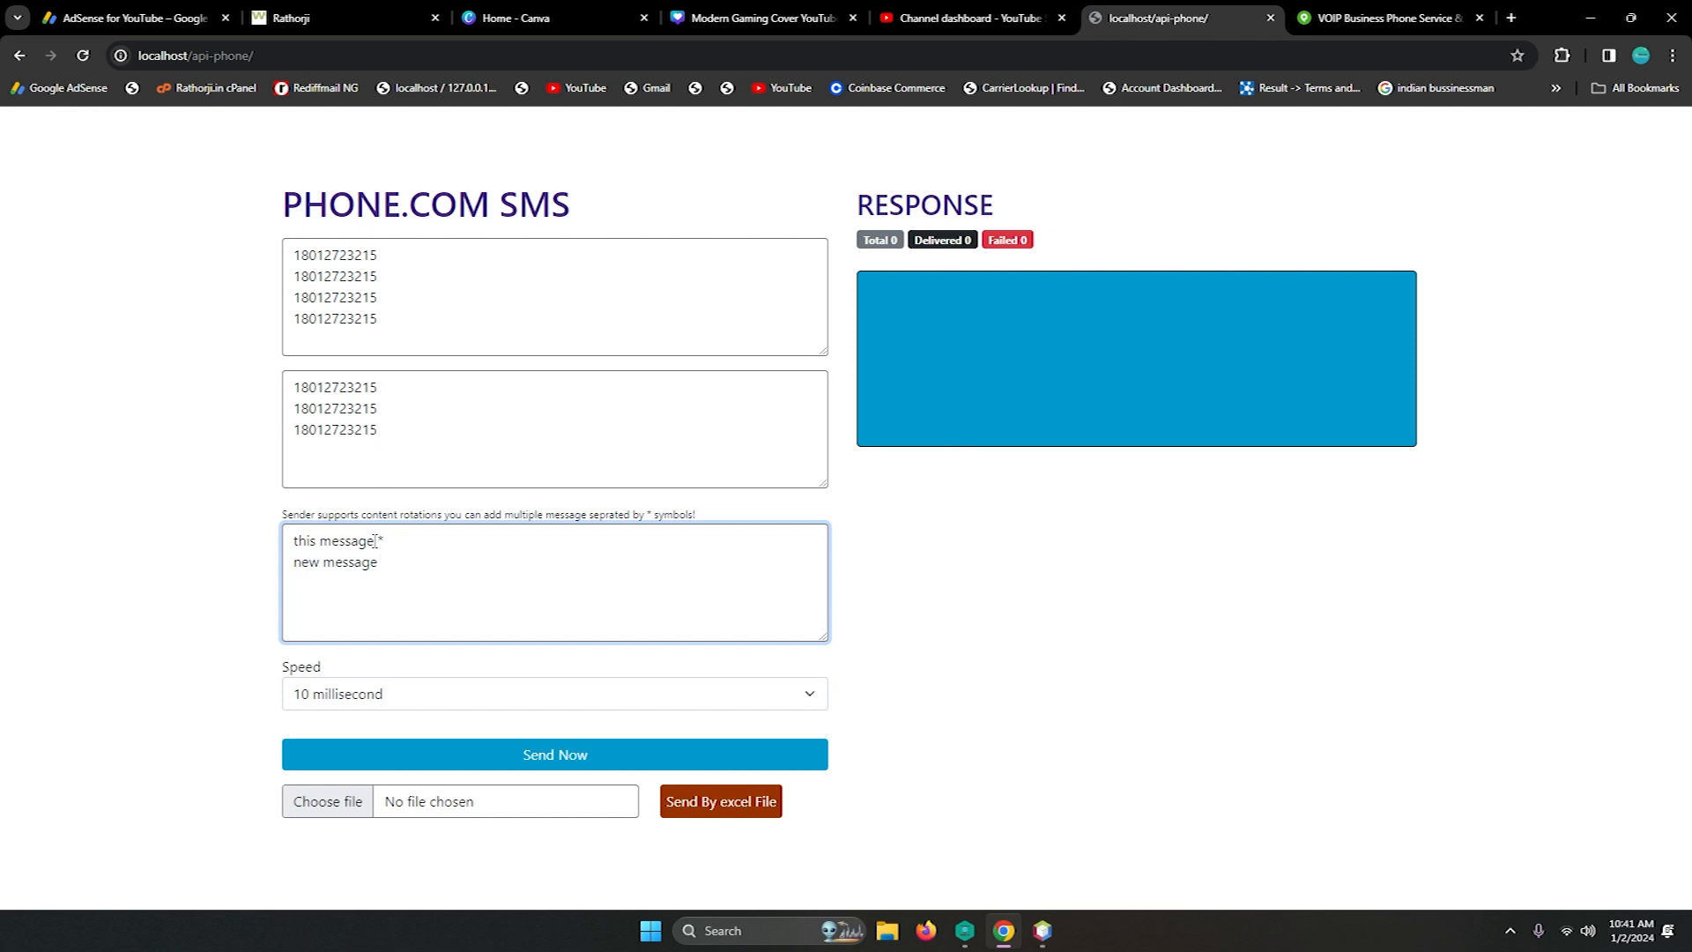
# Step: Highlight the listed numbers and the two message lines in turn to point them out
pyautogui.doubleClick(335, 386)
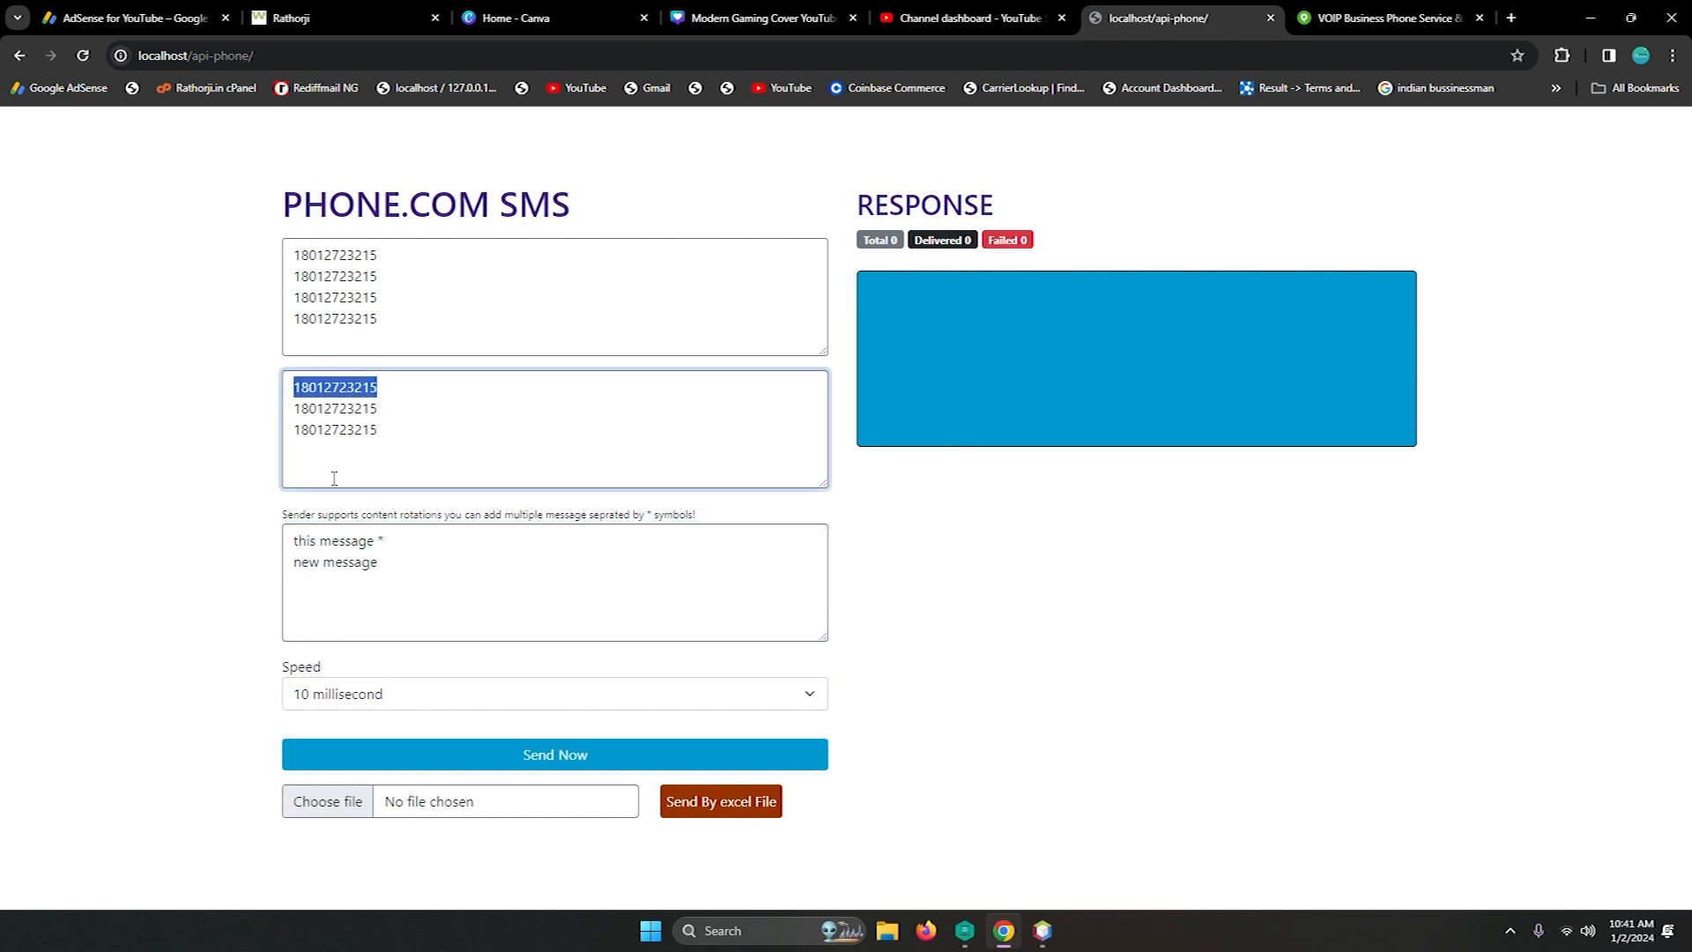
pyautogui.click(376, 409)
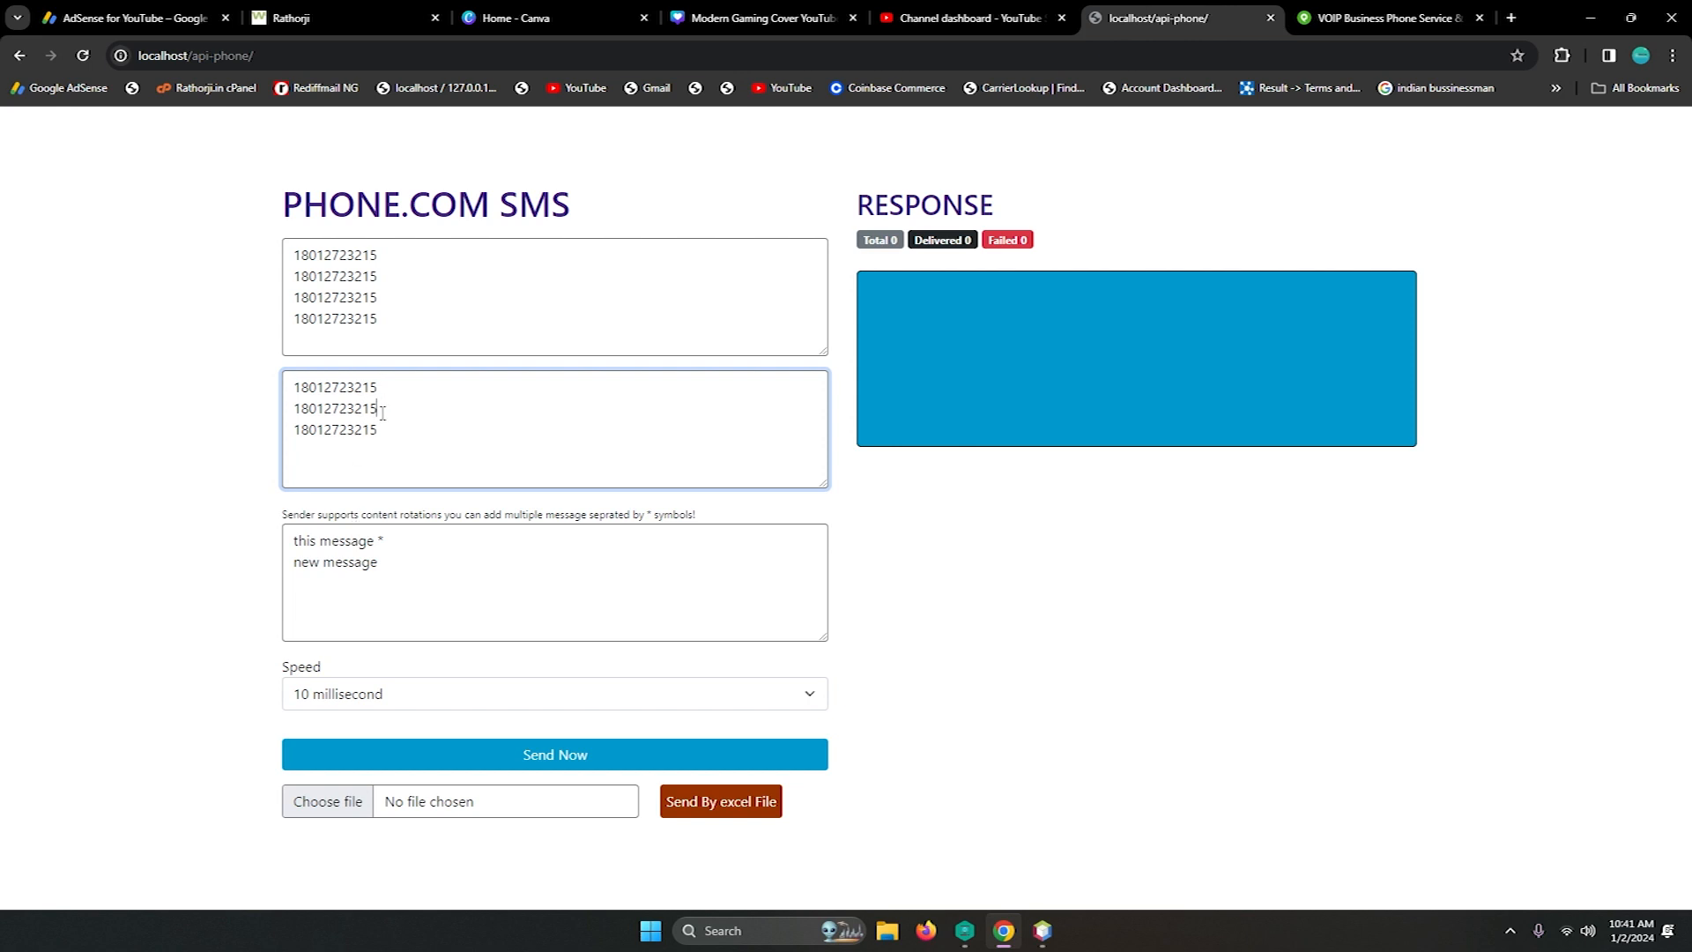
pyautogui.doubleClick(335, 409)
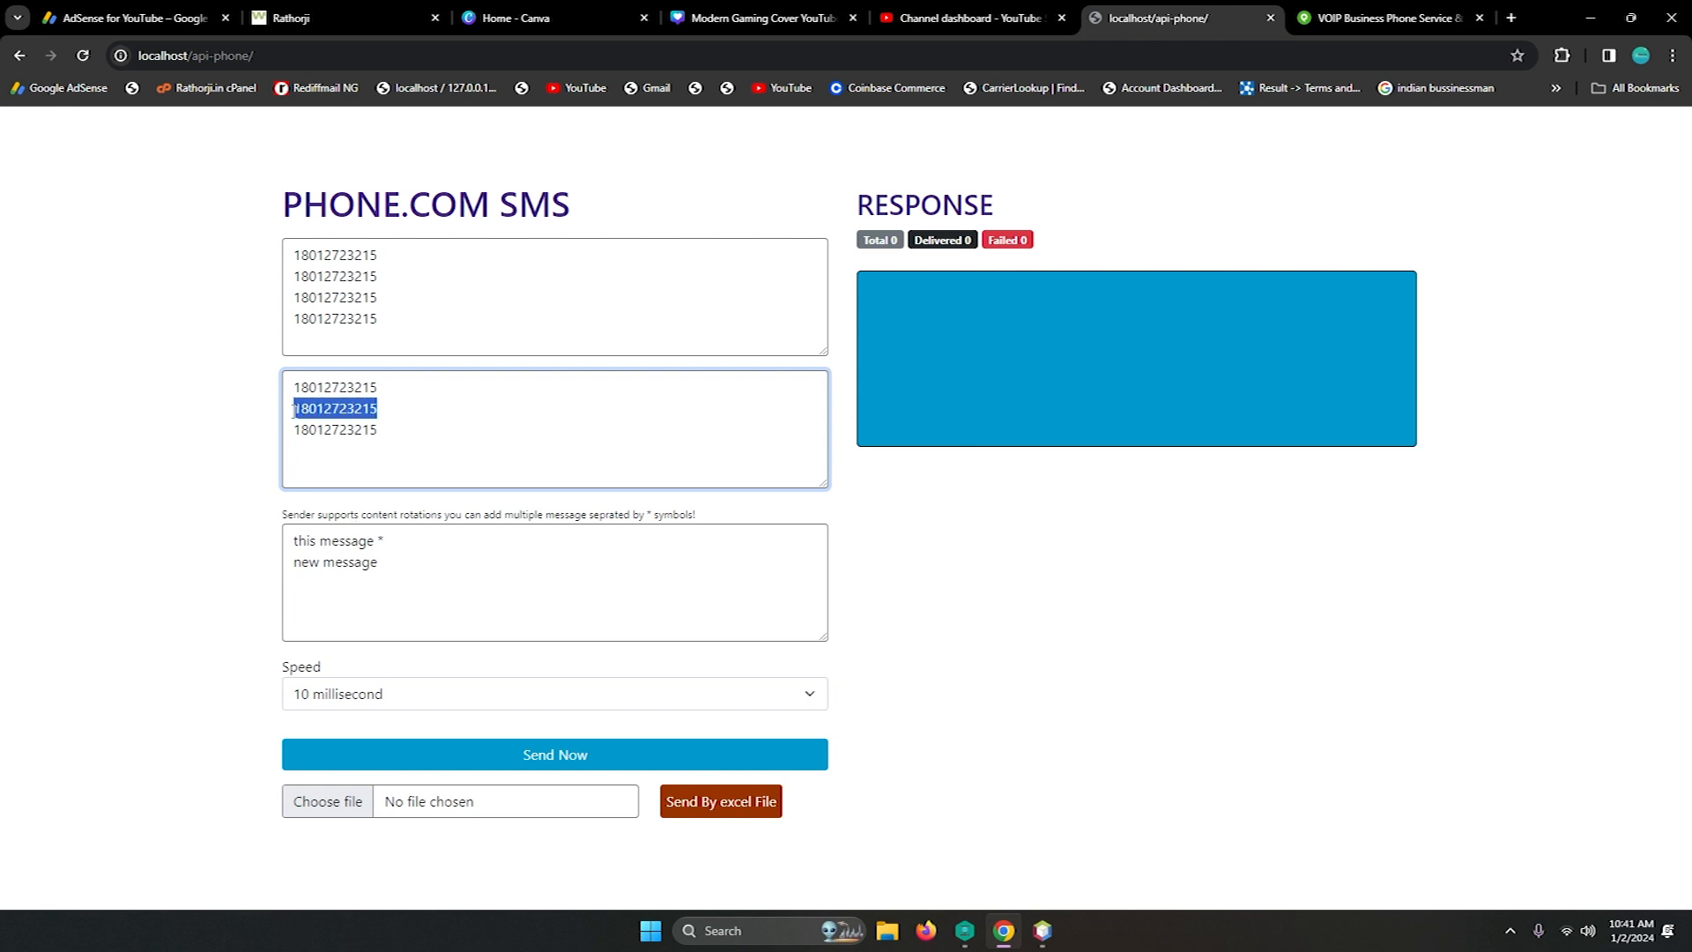
pyautogui.doubleClick(335, 563)
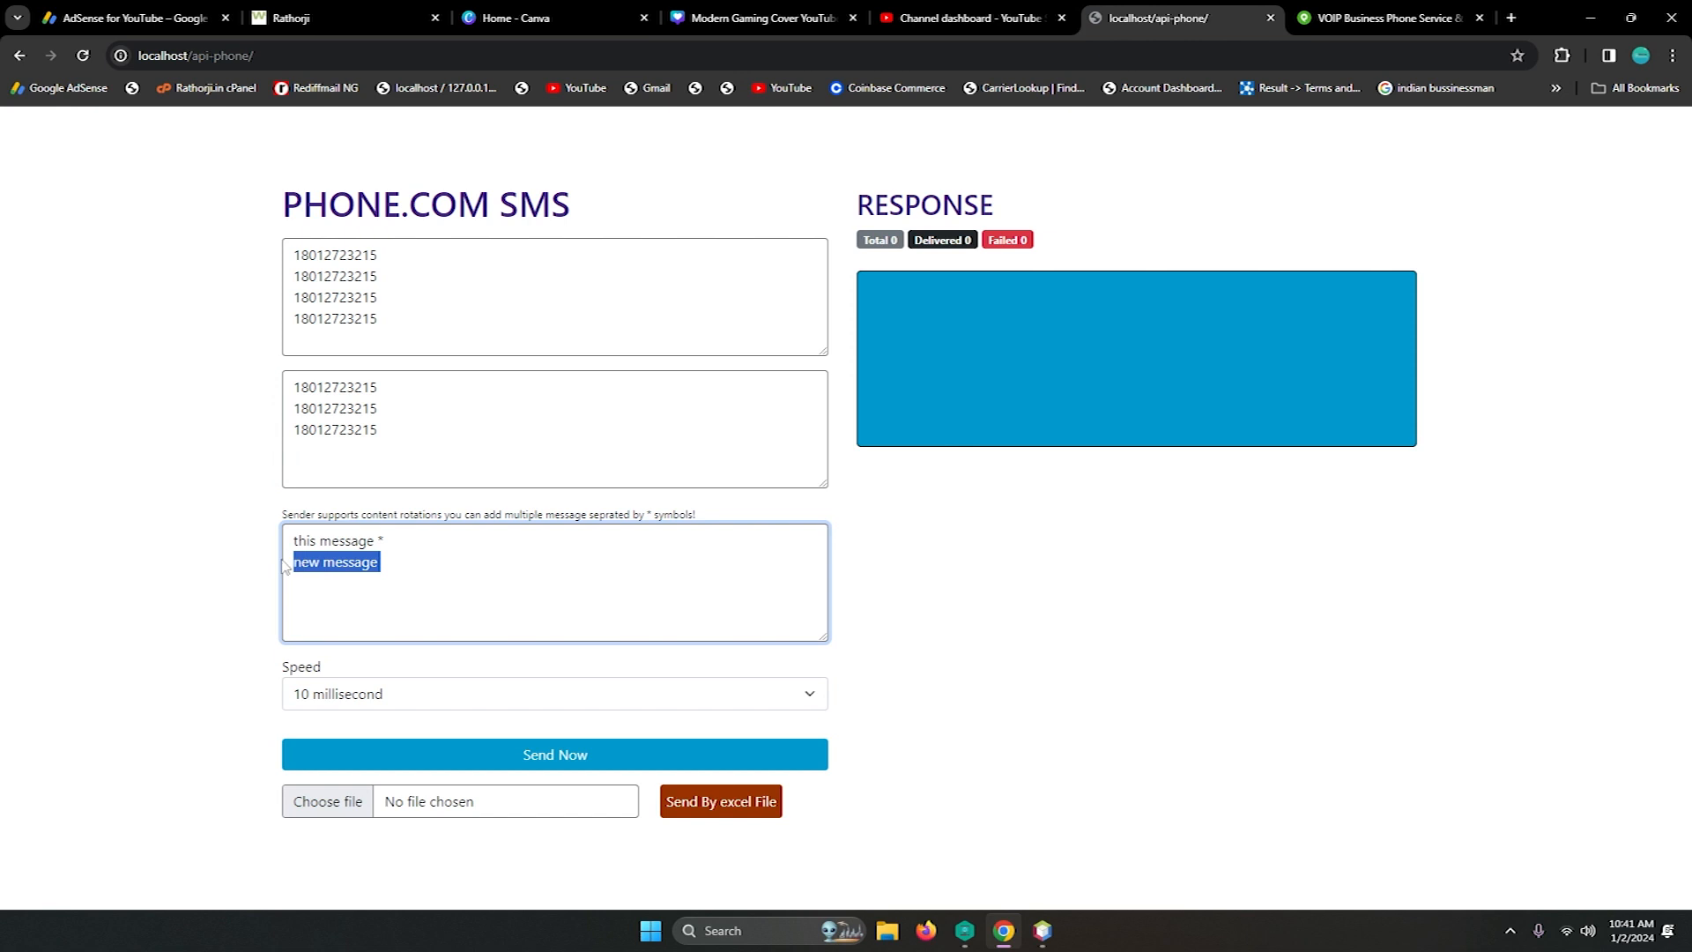
pyautogui.click(351, 571)
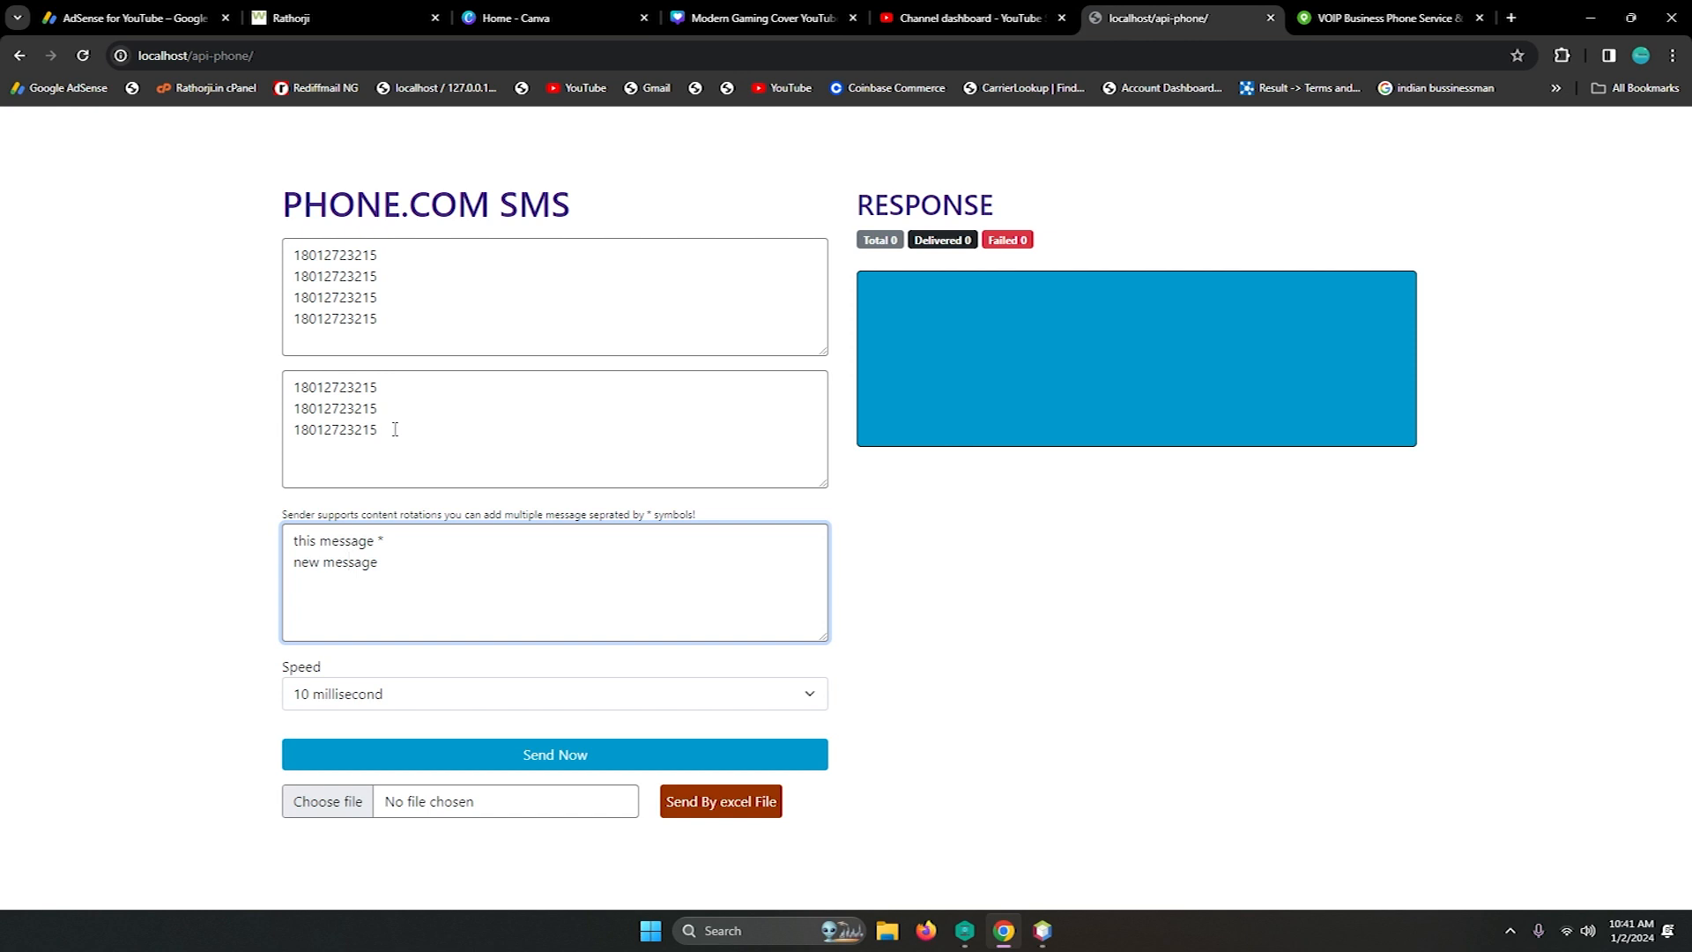
pyautogui.tripleClick(334, 430)
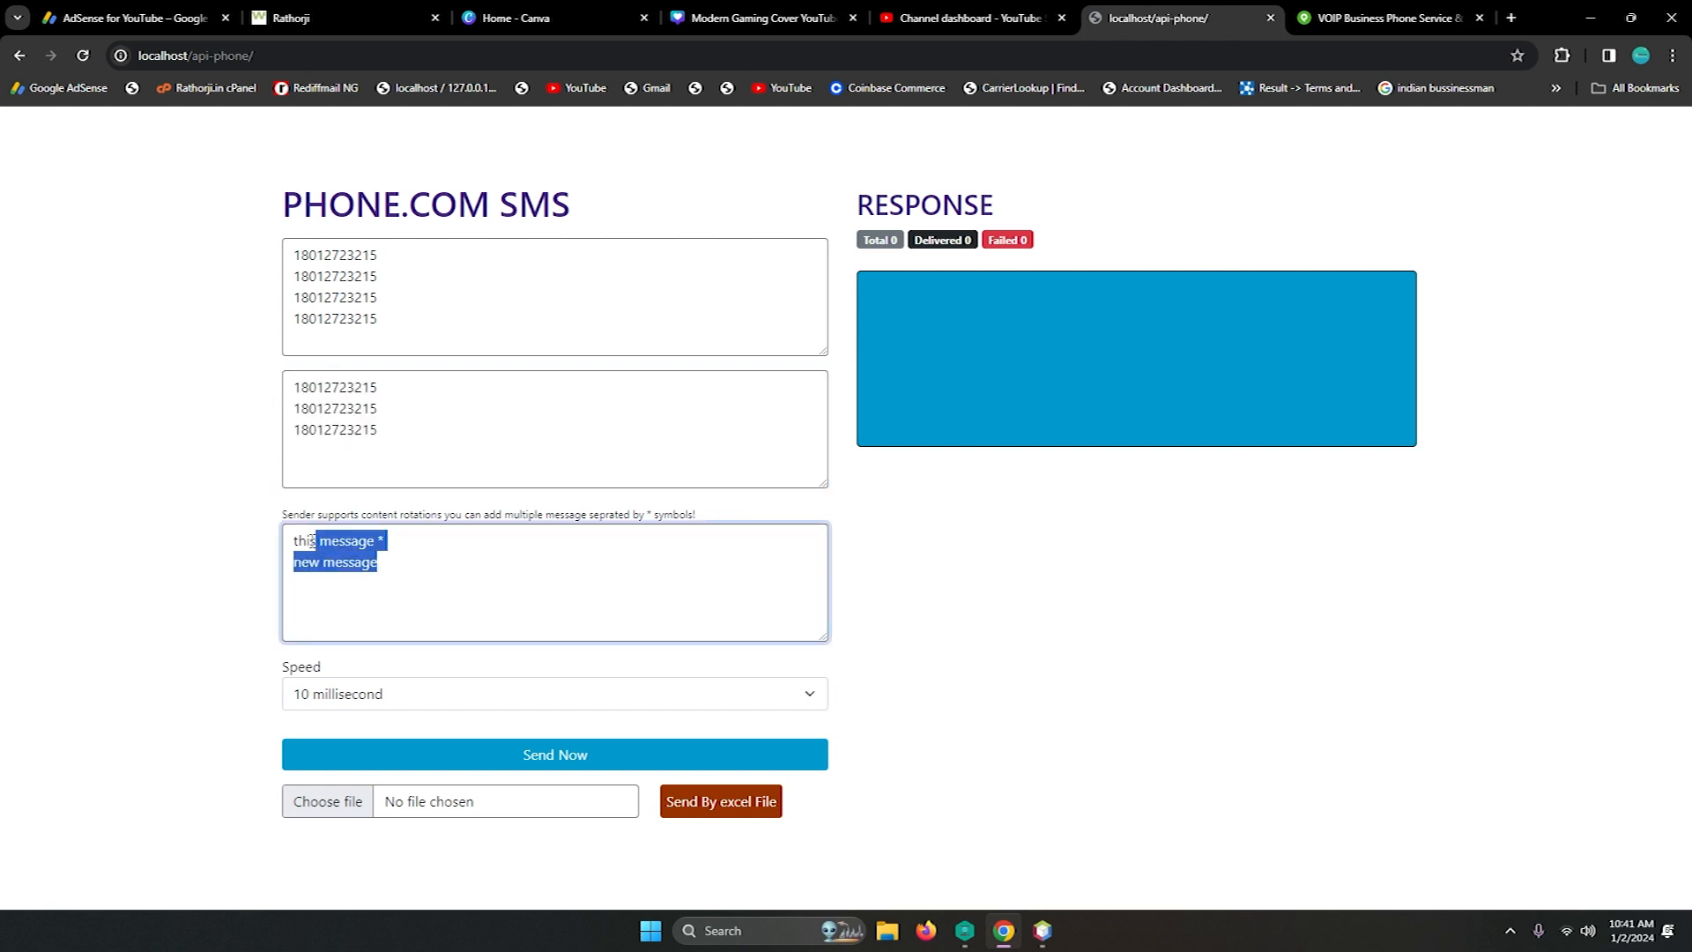
pyautogui.click(329, 562)
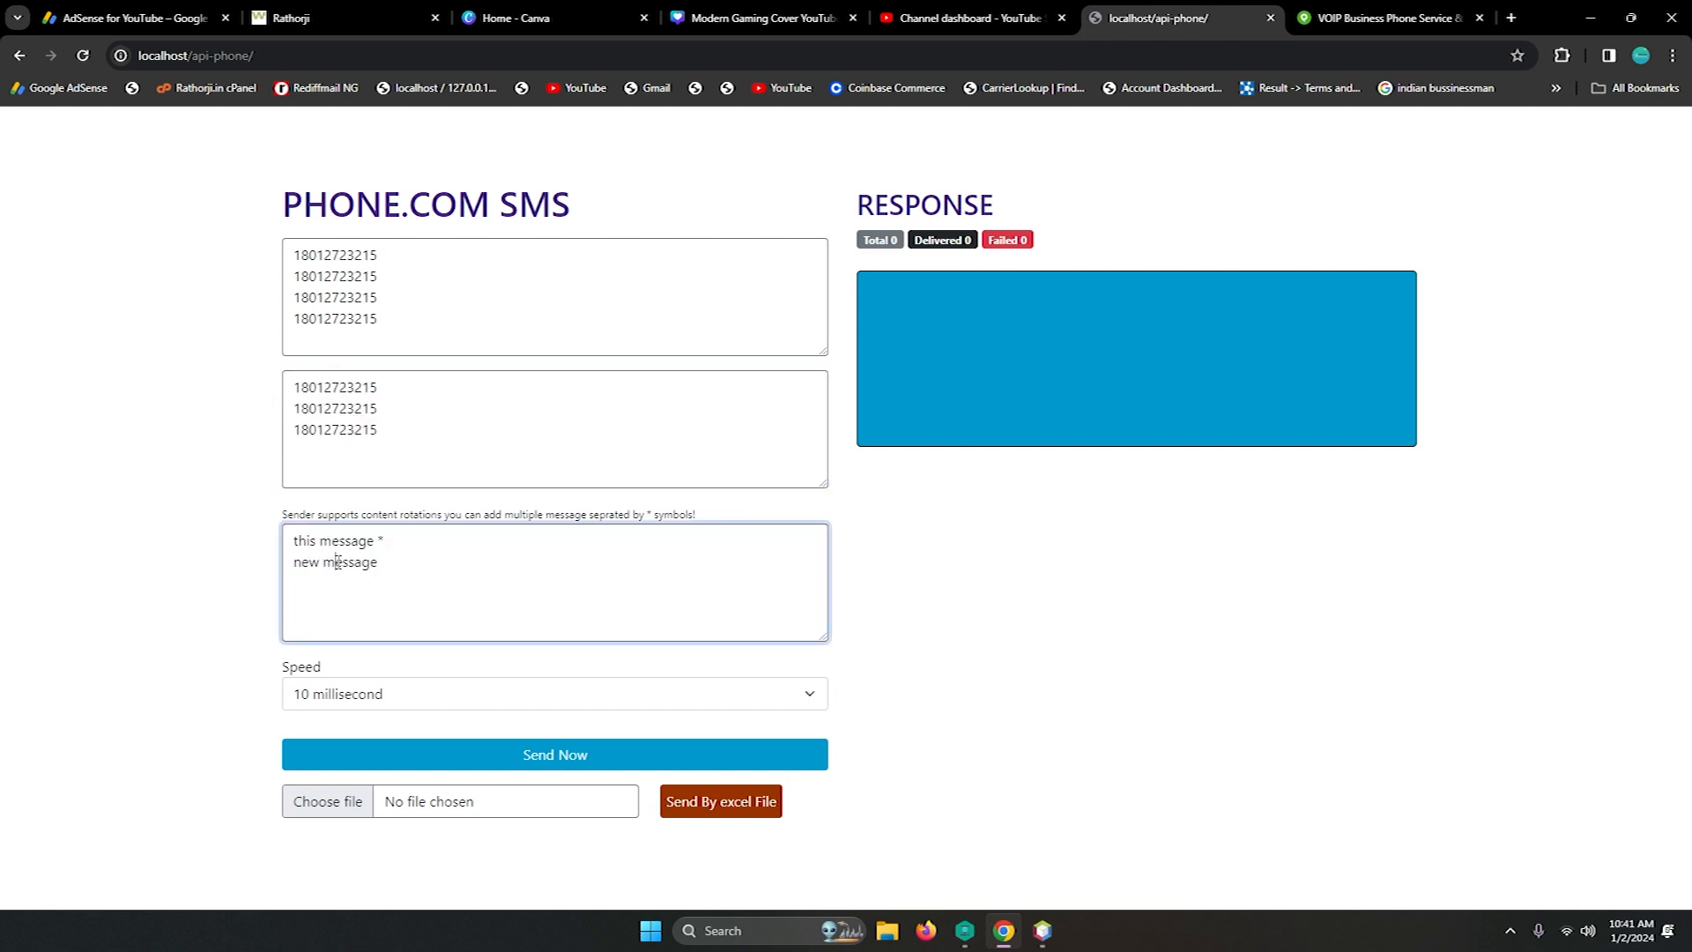
pyautogui.doubleClick(335, 562)
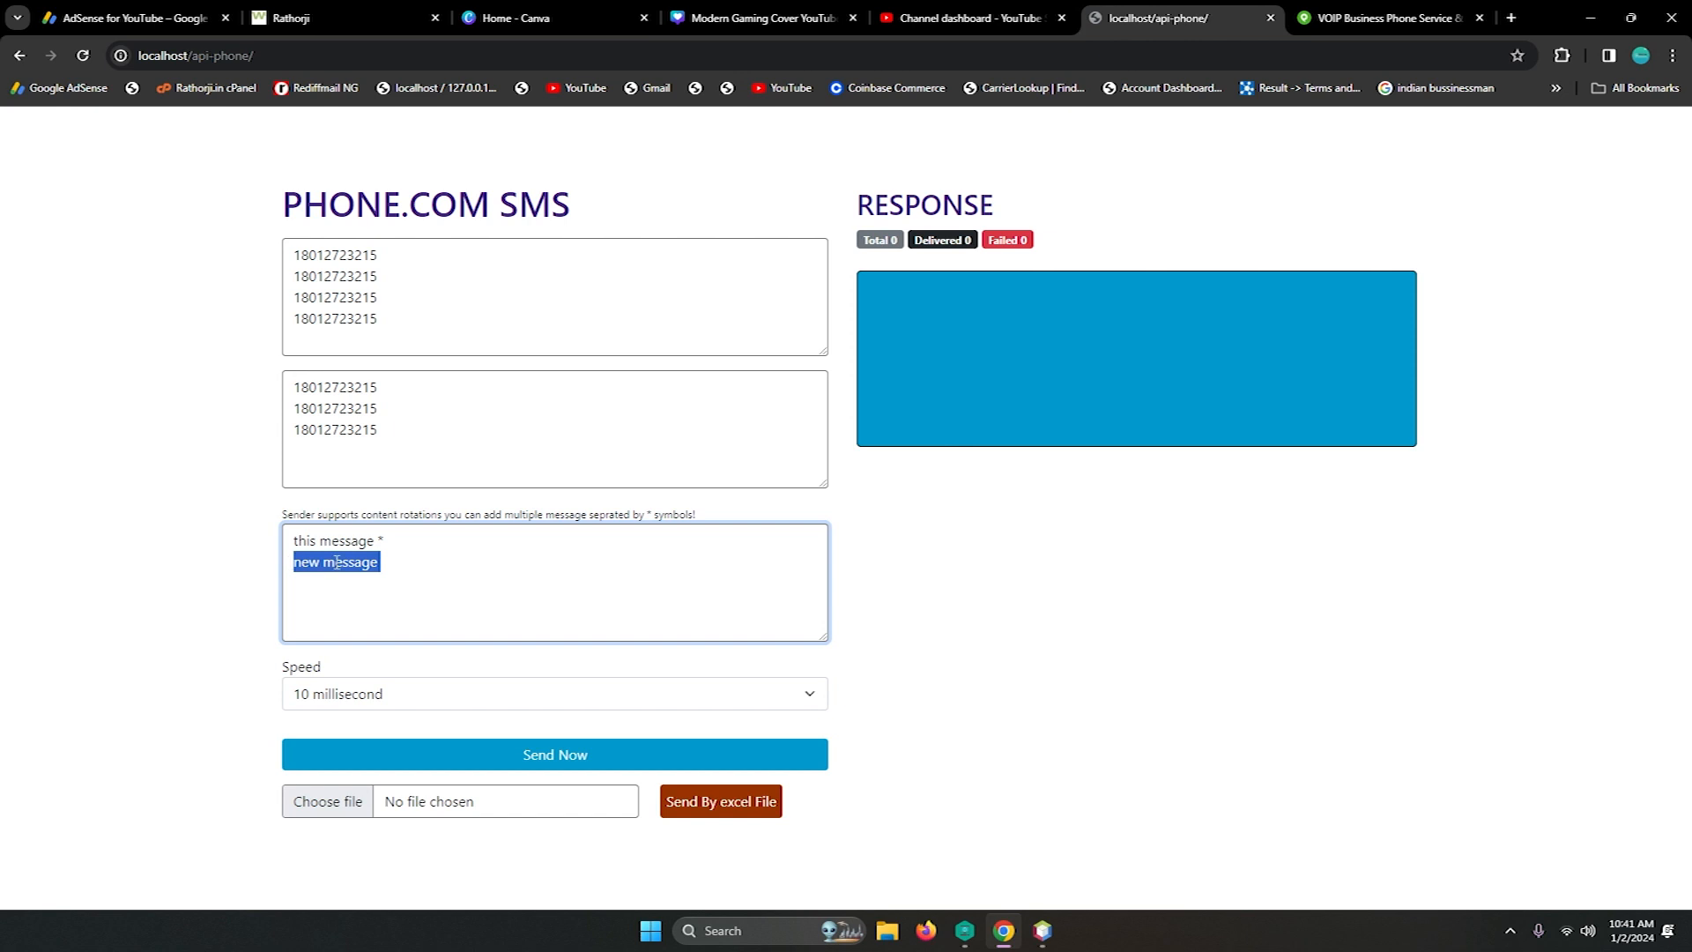
pyautogui.doubleClick(334, 541)
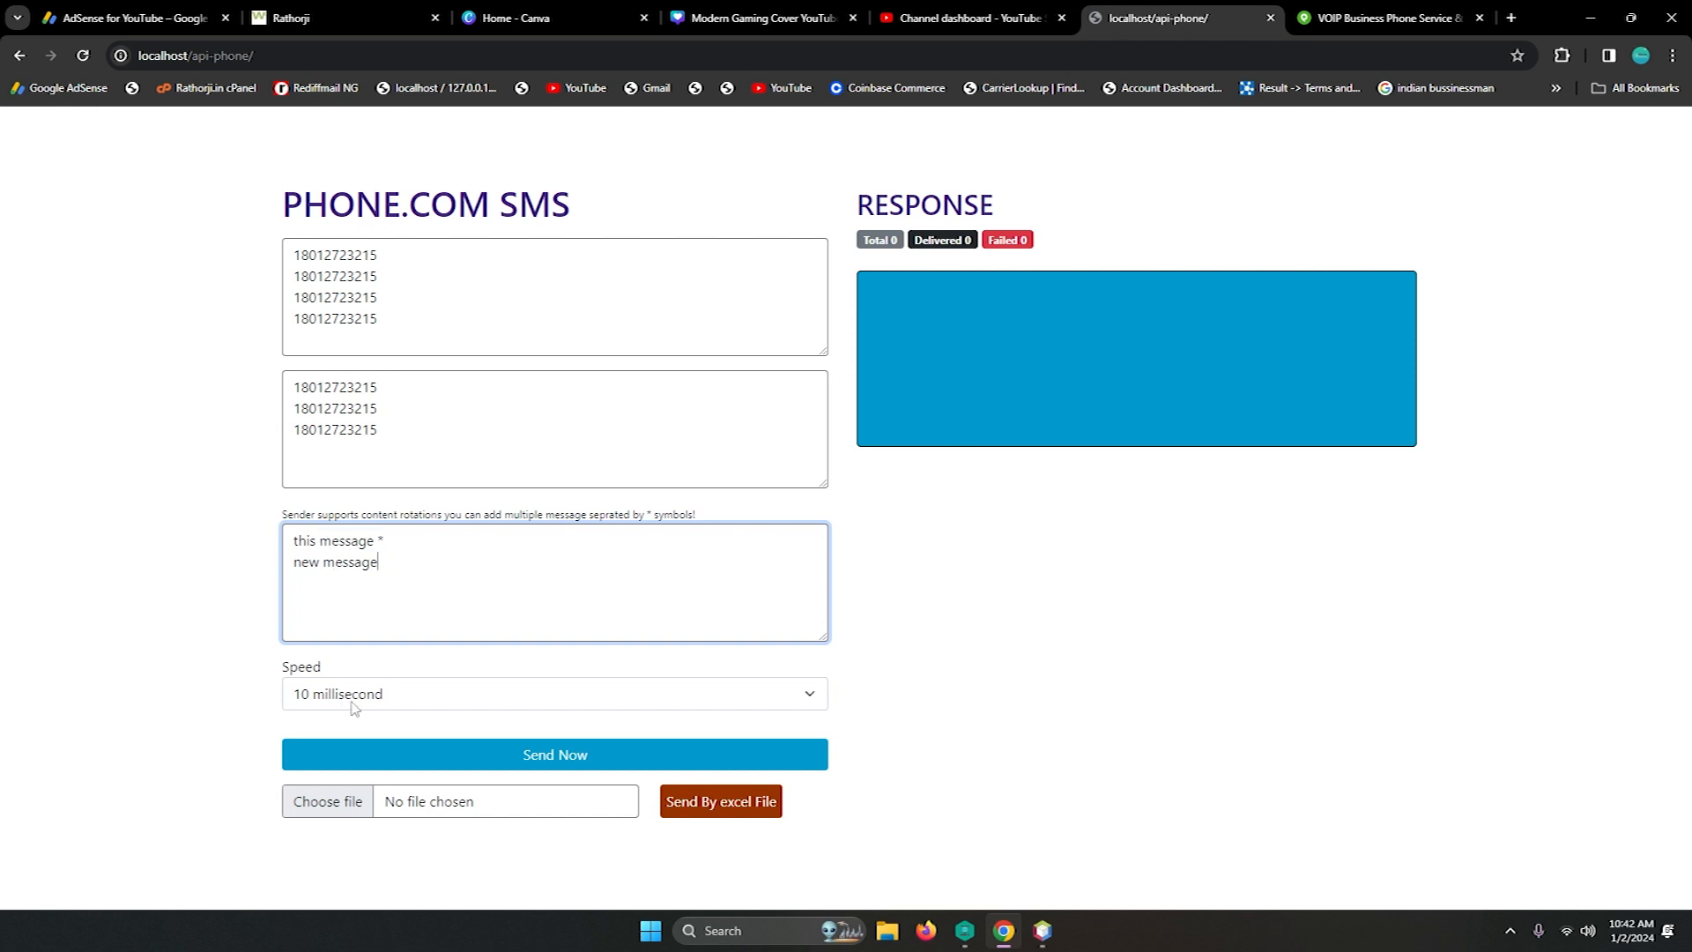
pyautogui.click(554, 694)
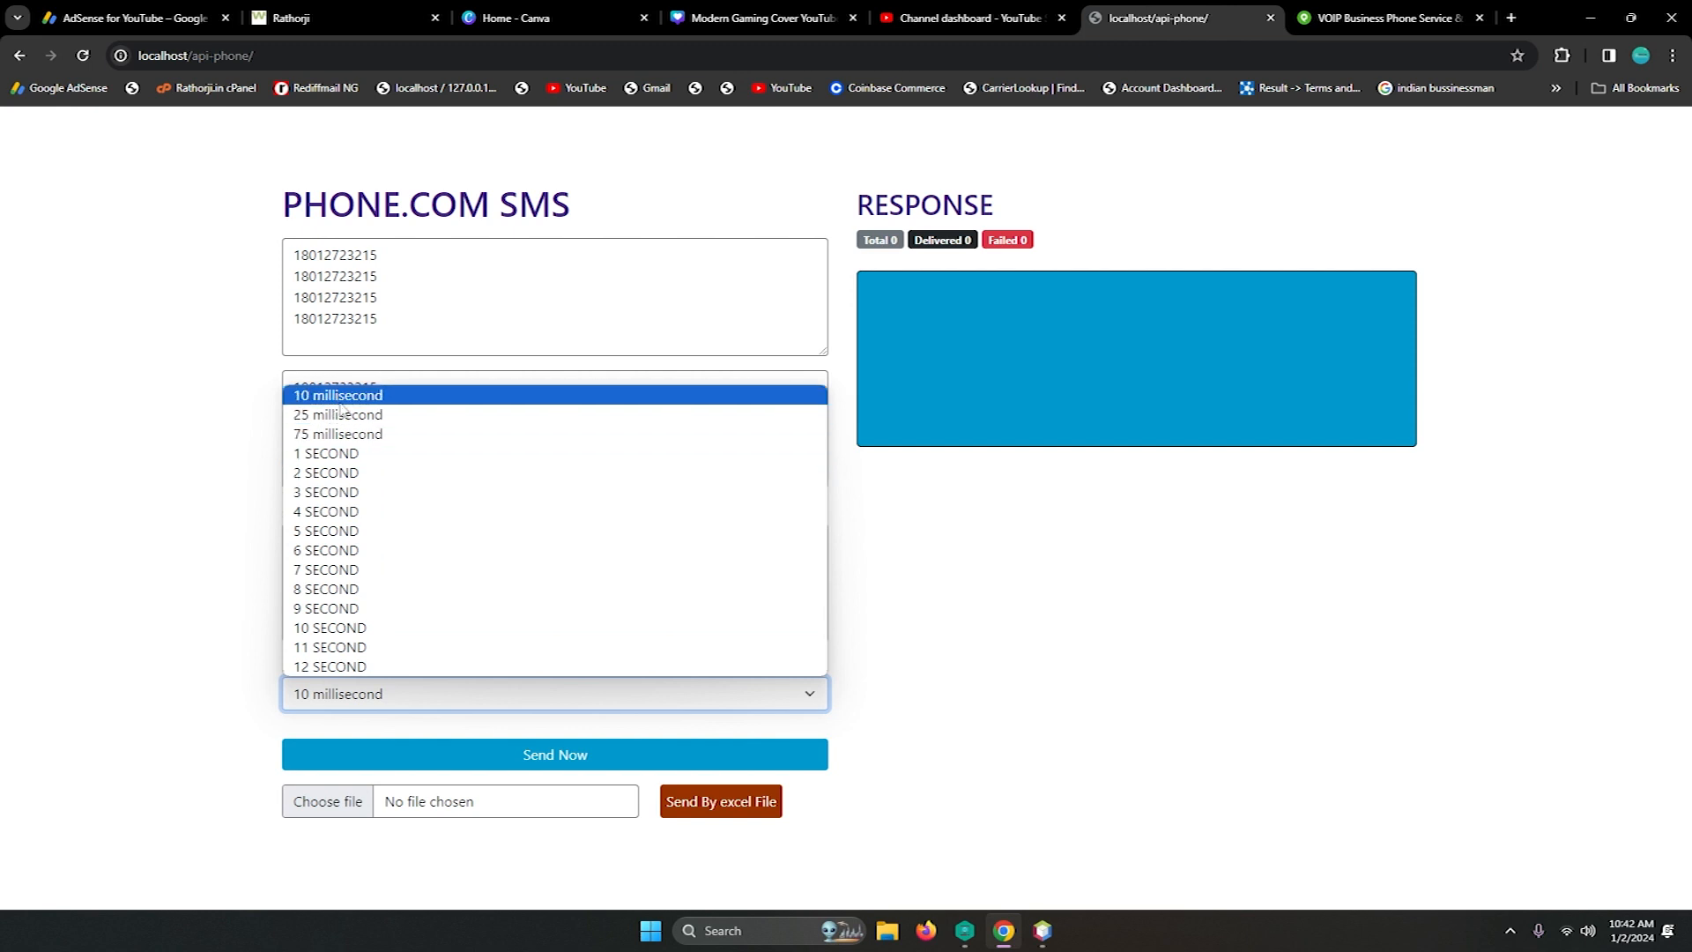
pyautogui.moveTo(339, 434)
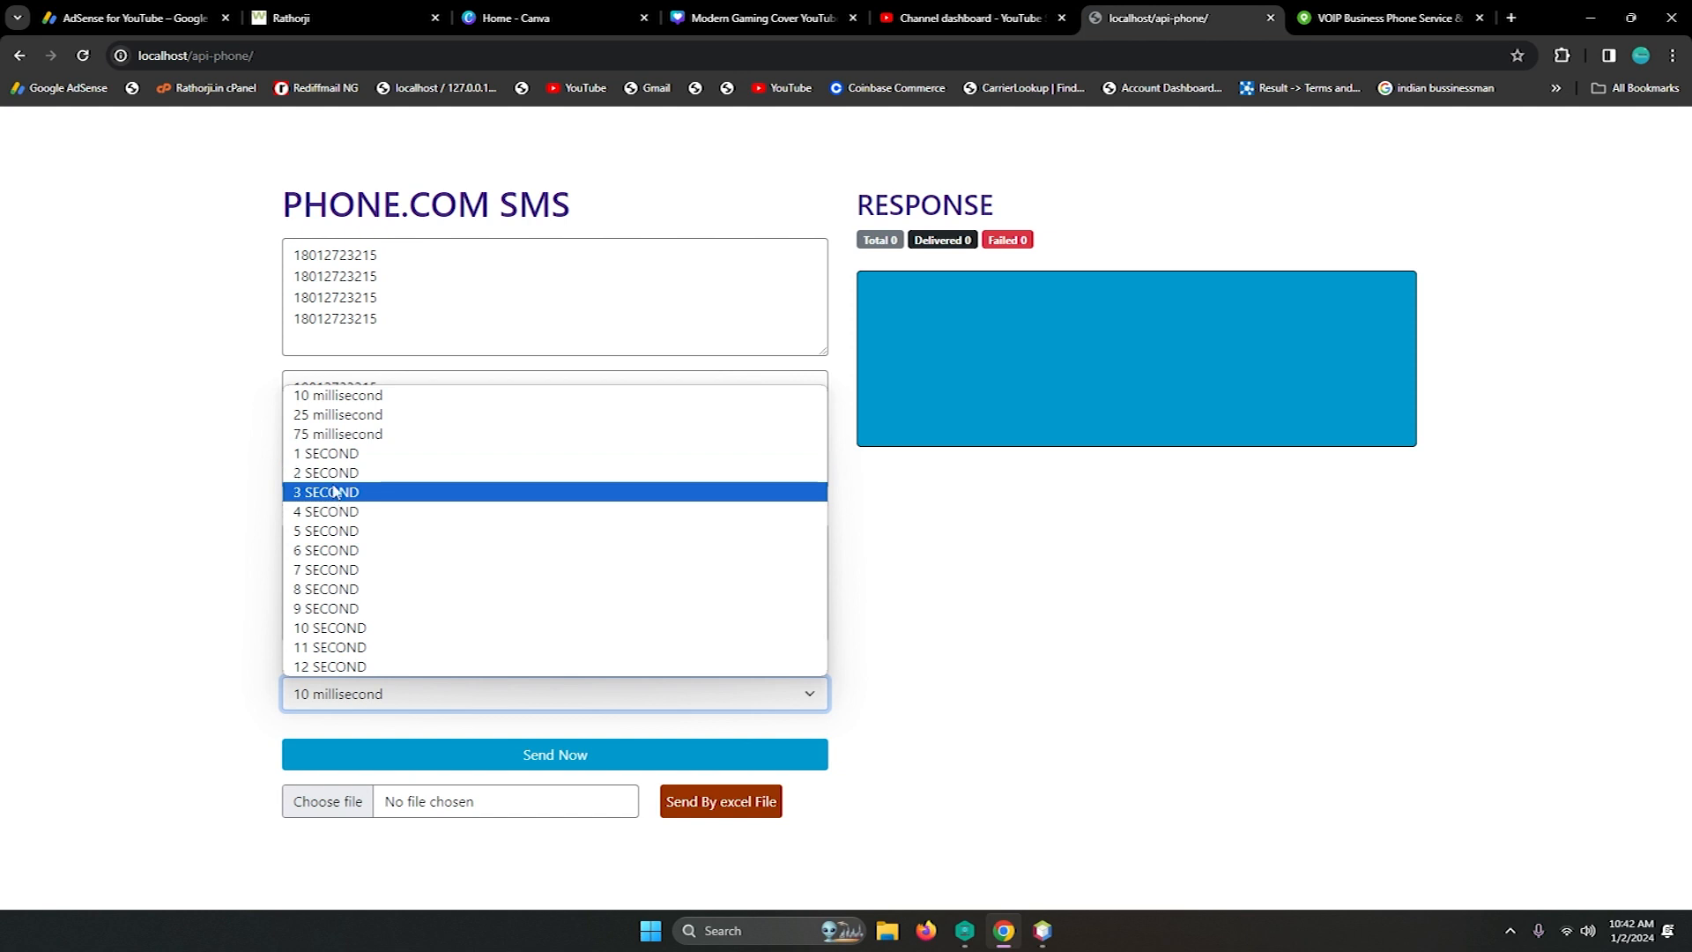
pyautogui.moveTo(330, 647)
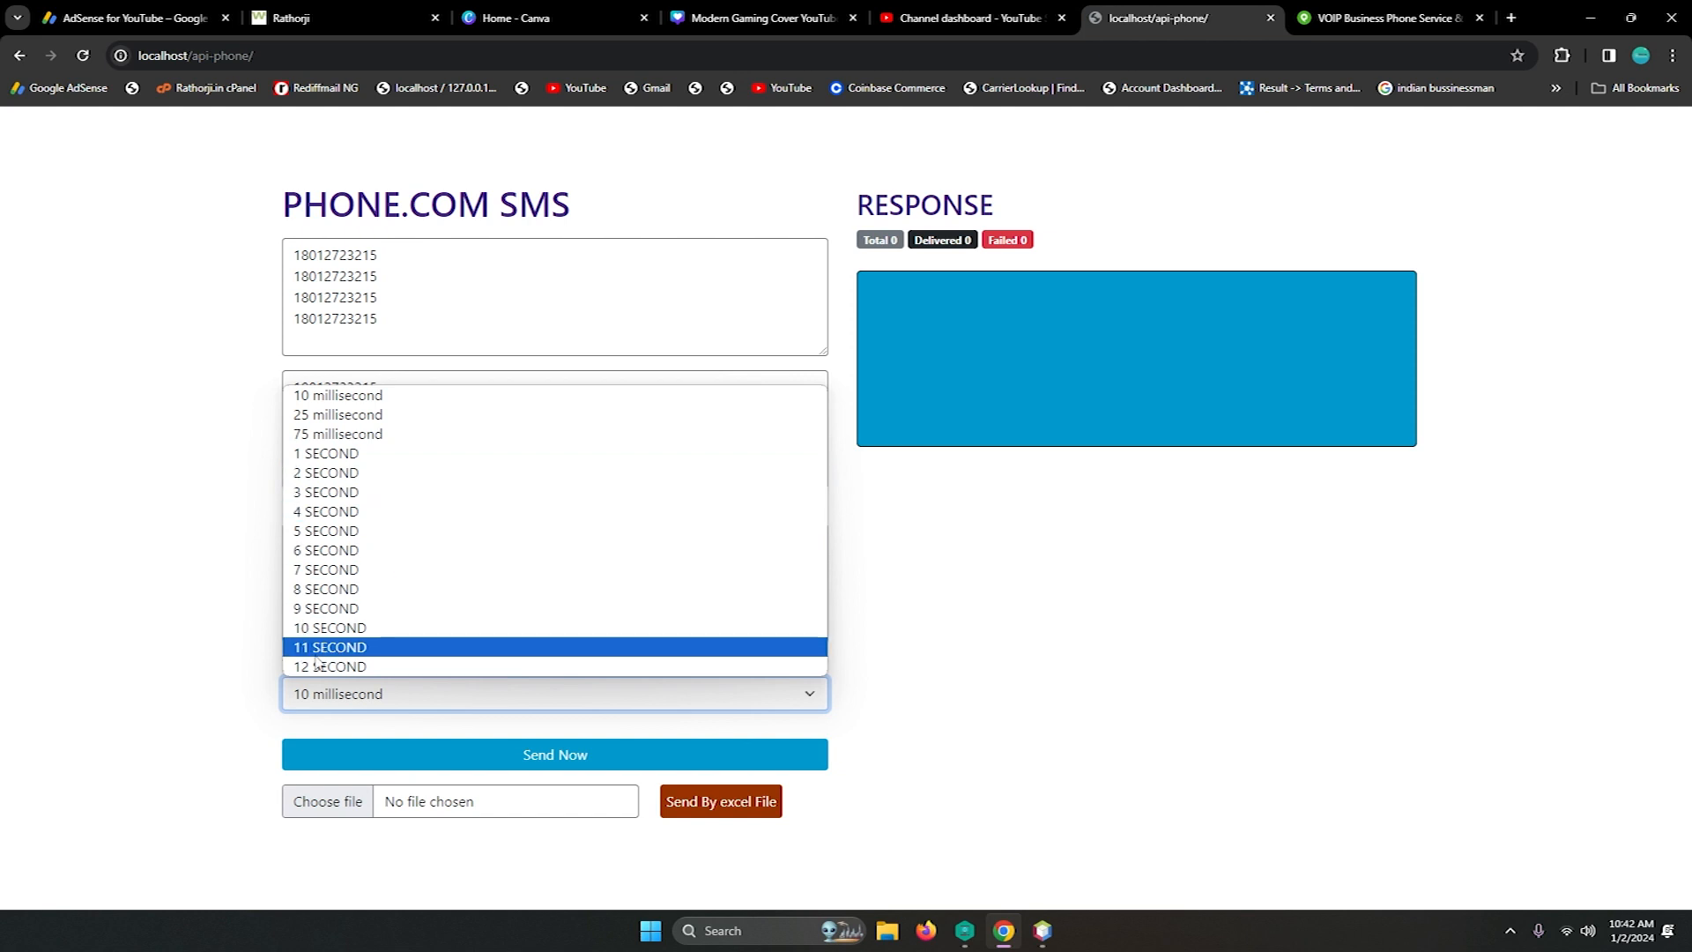
pyautogui.moveTo(273, 652)
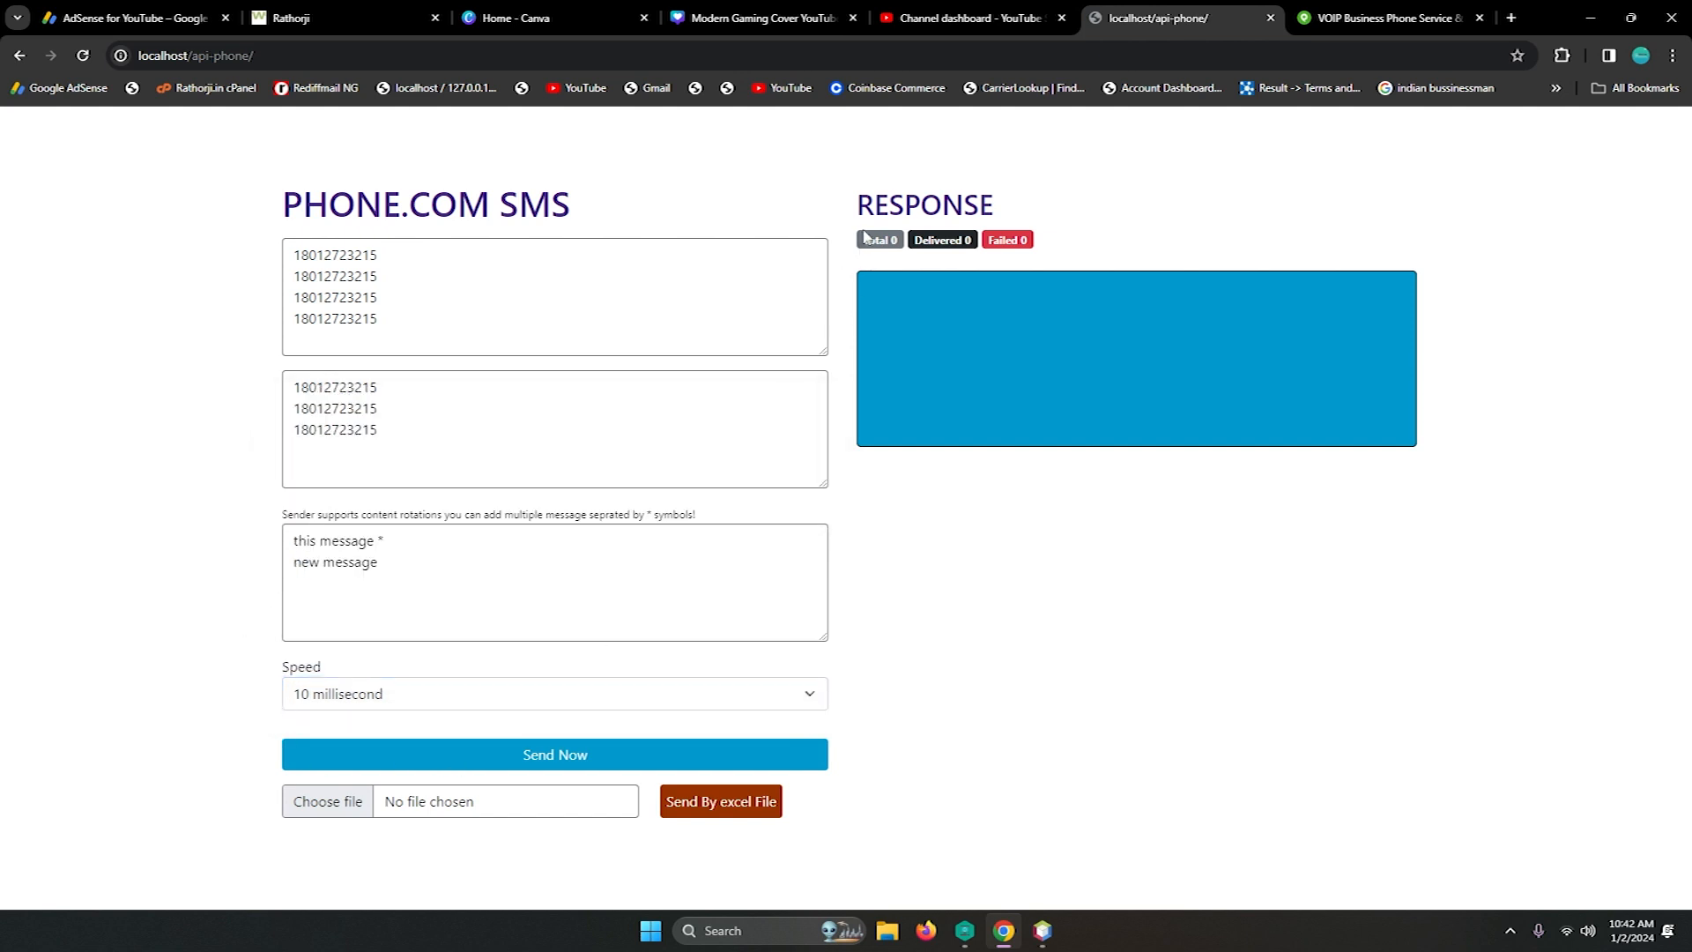
pyautogui.moveTo(344, 407); pyautogui.dragTo(377, 428)
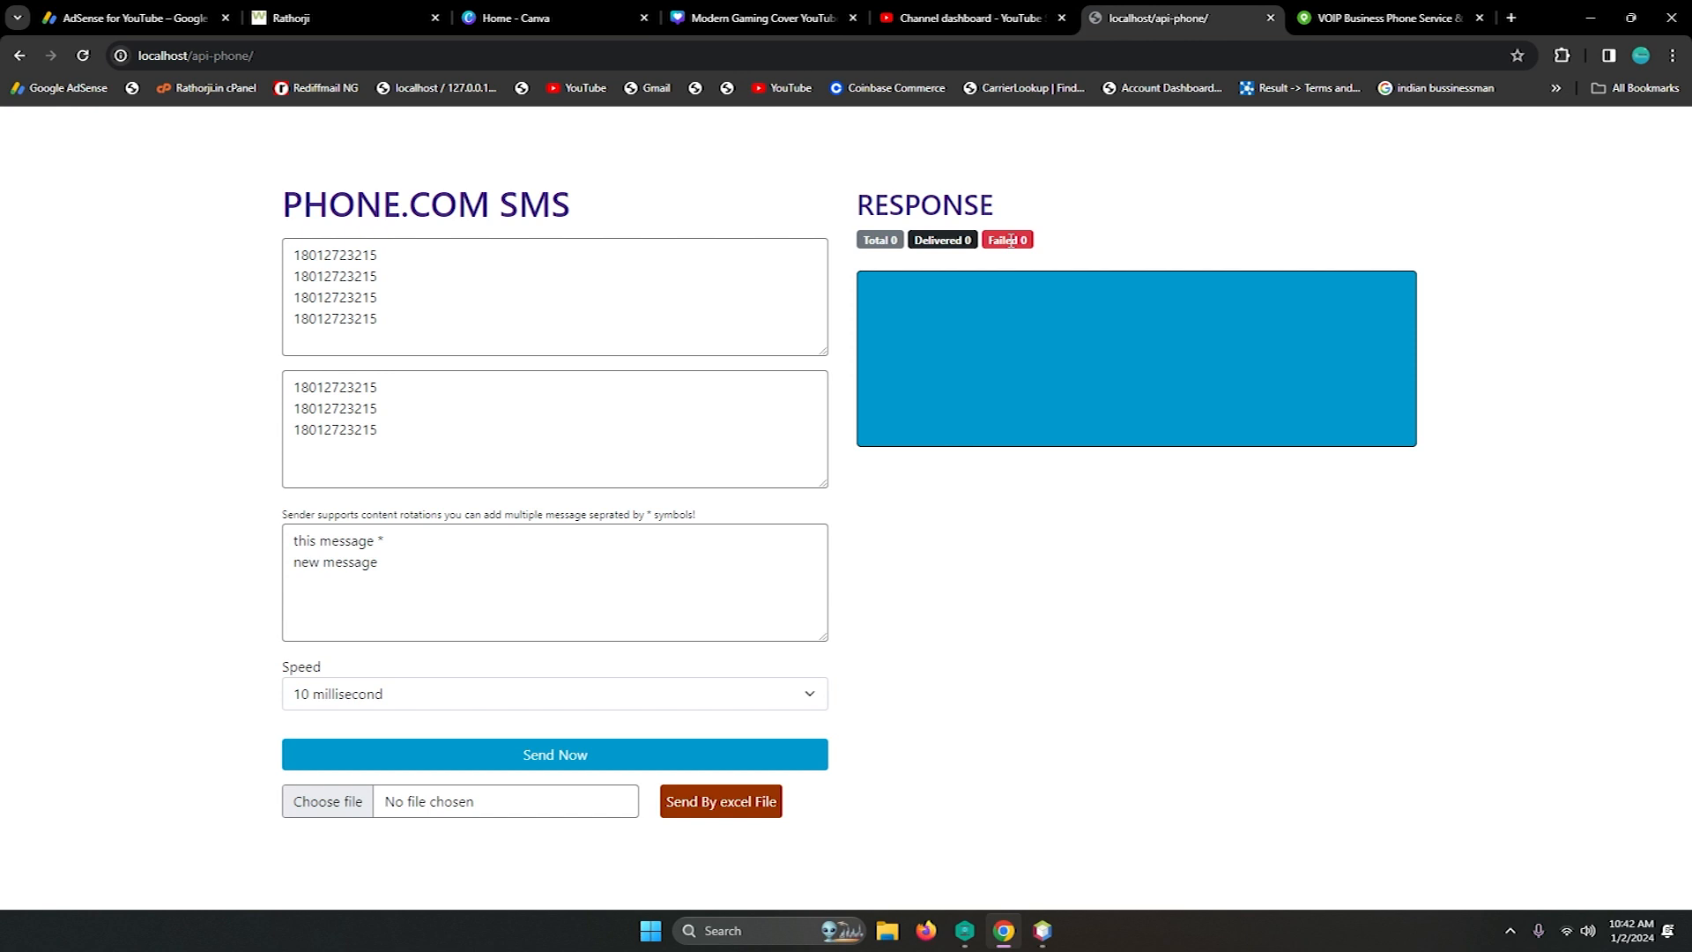
pyautogui.moveTo(680, 444)
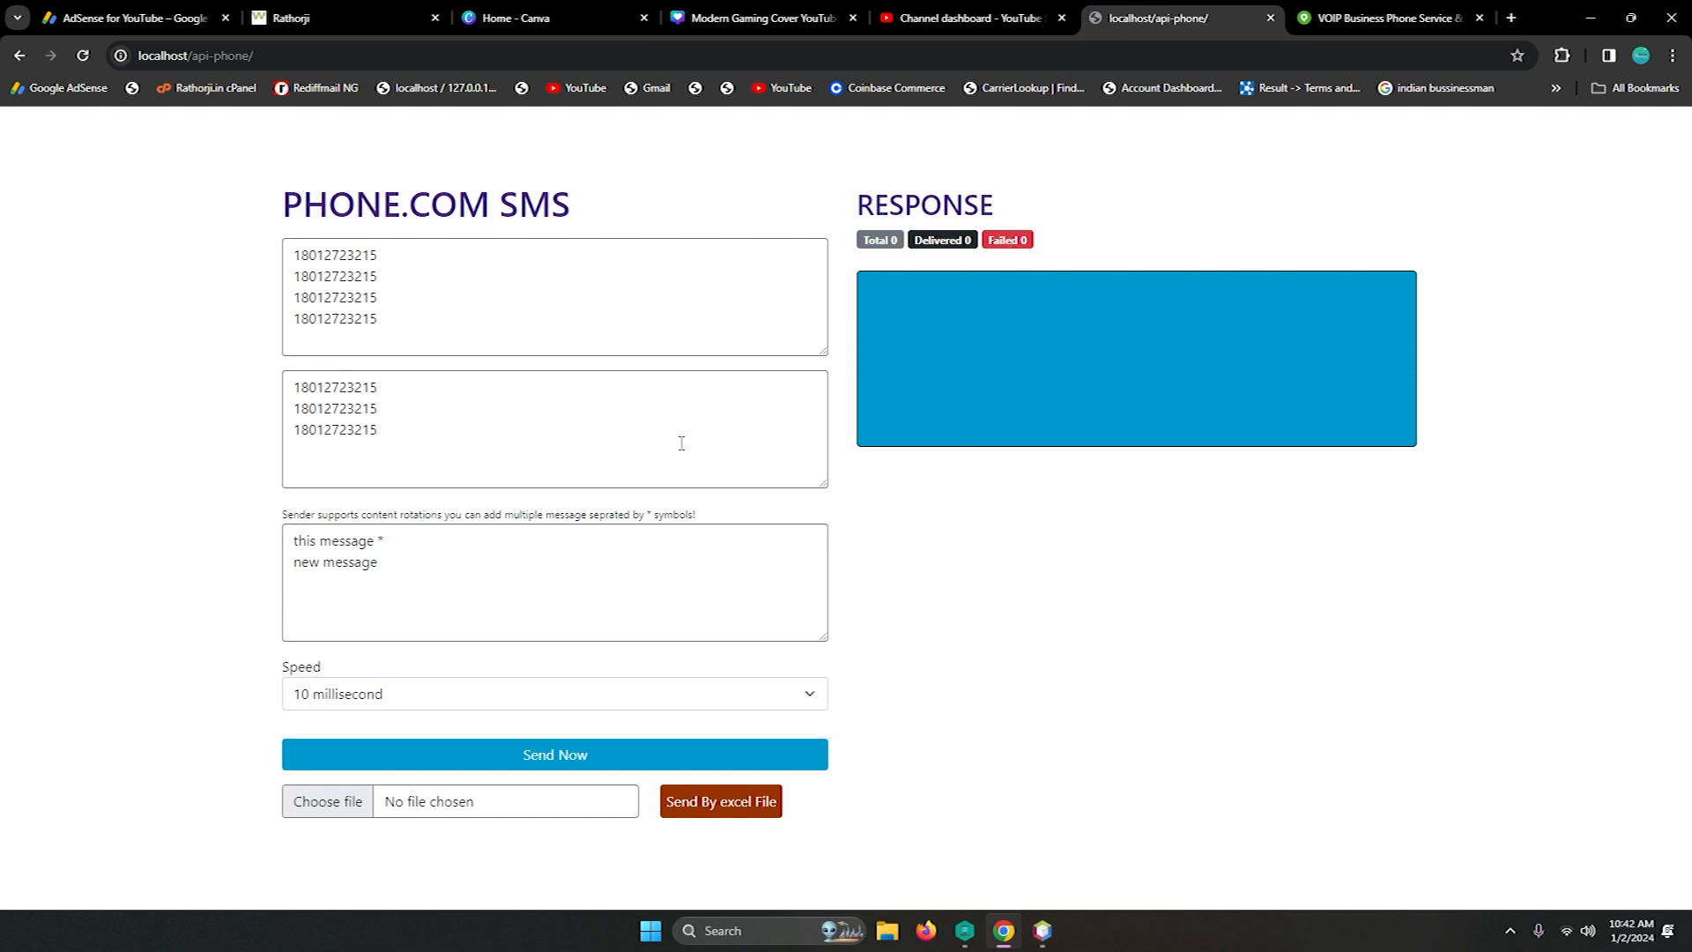
pyautogui.moveTo(674, 441)
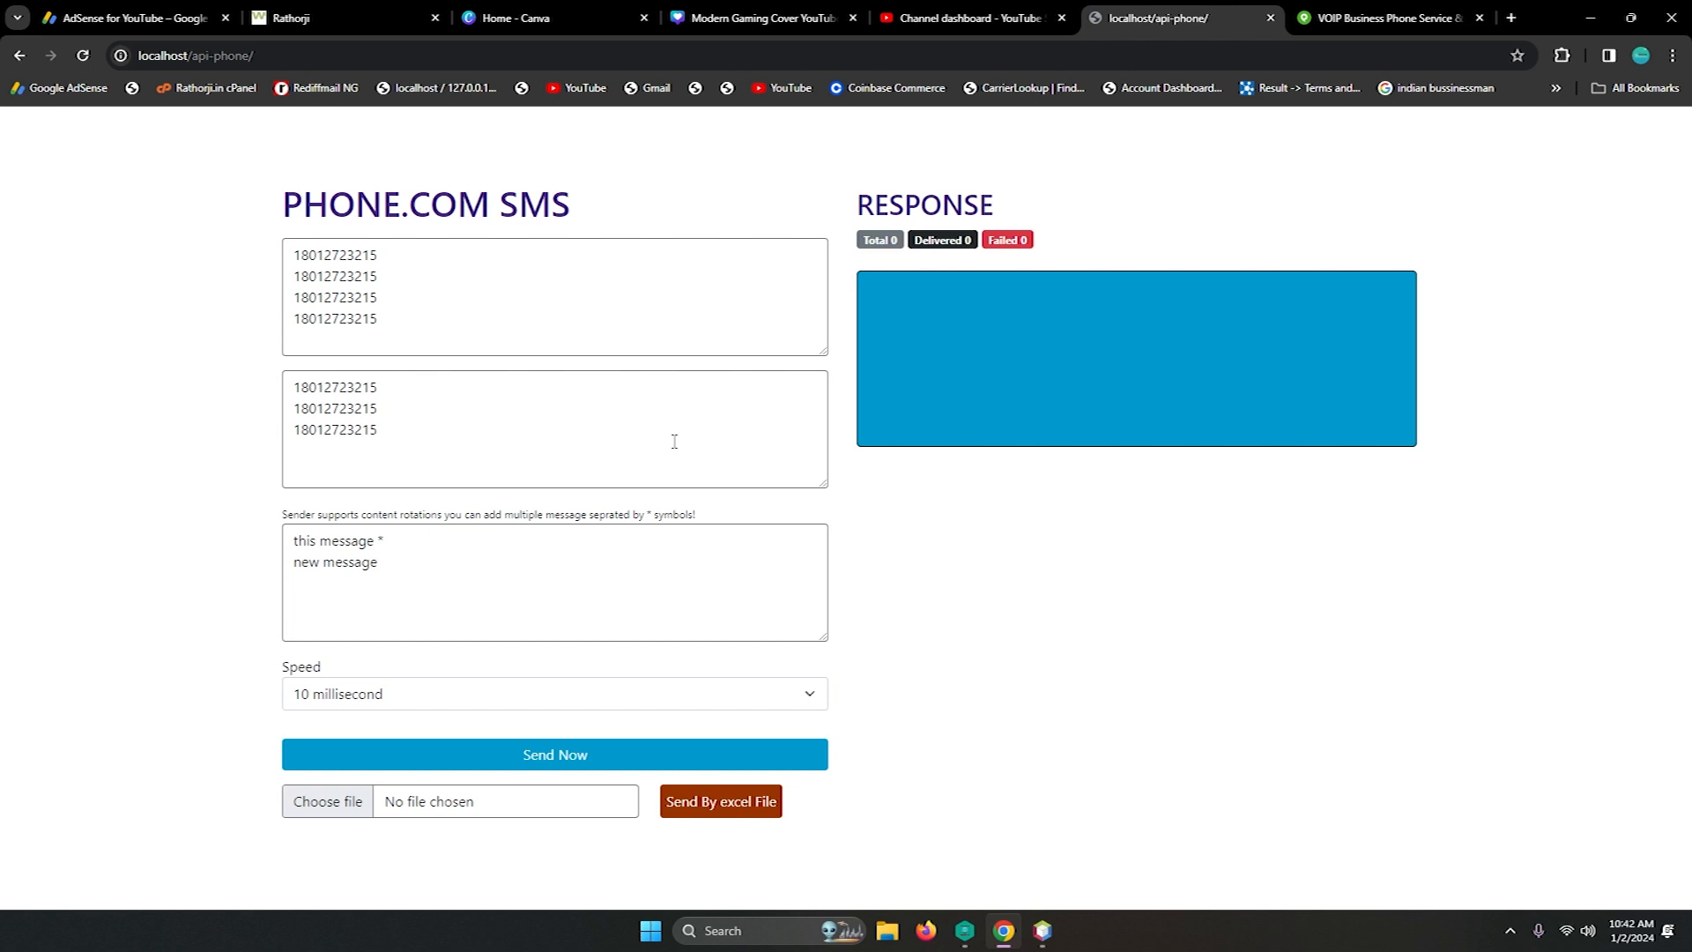
pyautogui.moveTo(240, 712)
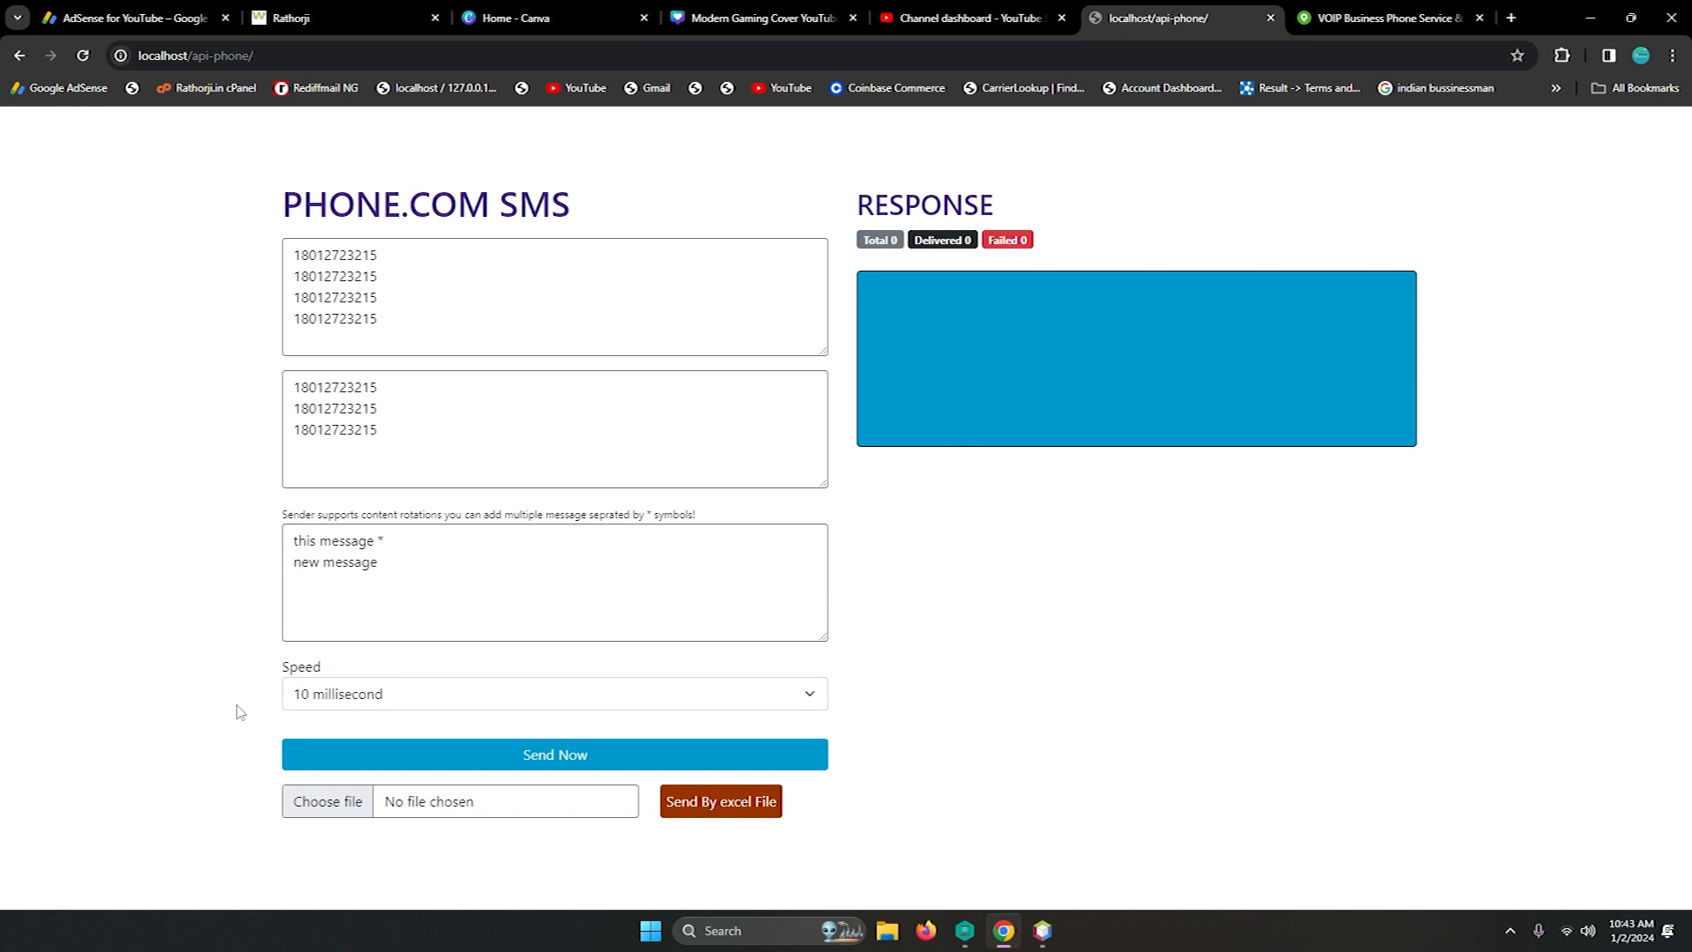
pyautogui.moveTo(139, 744)
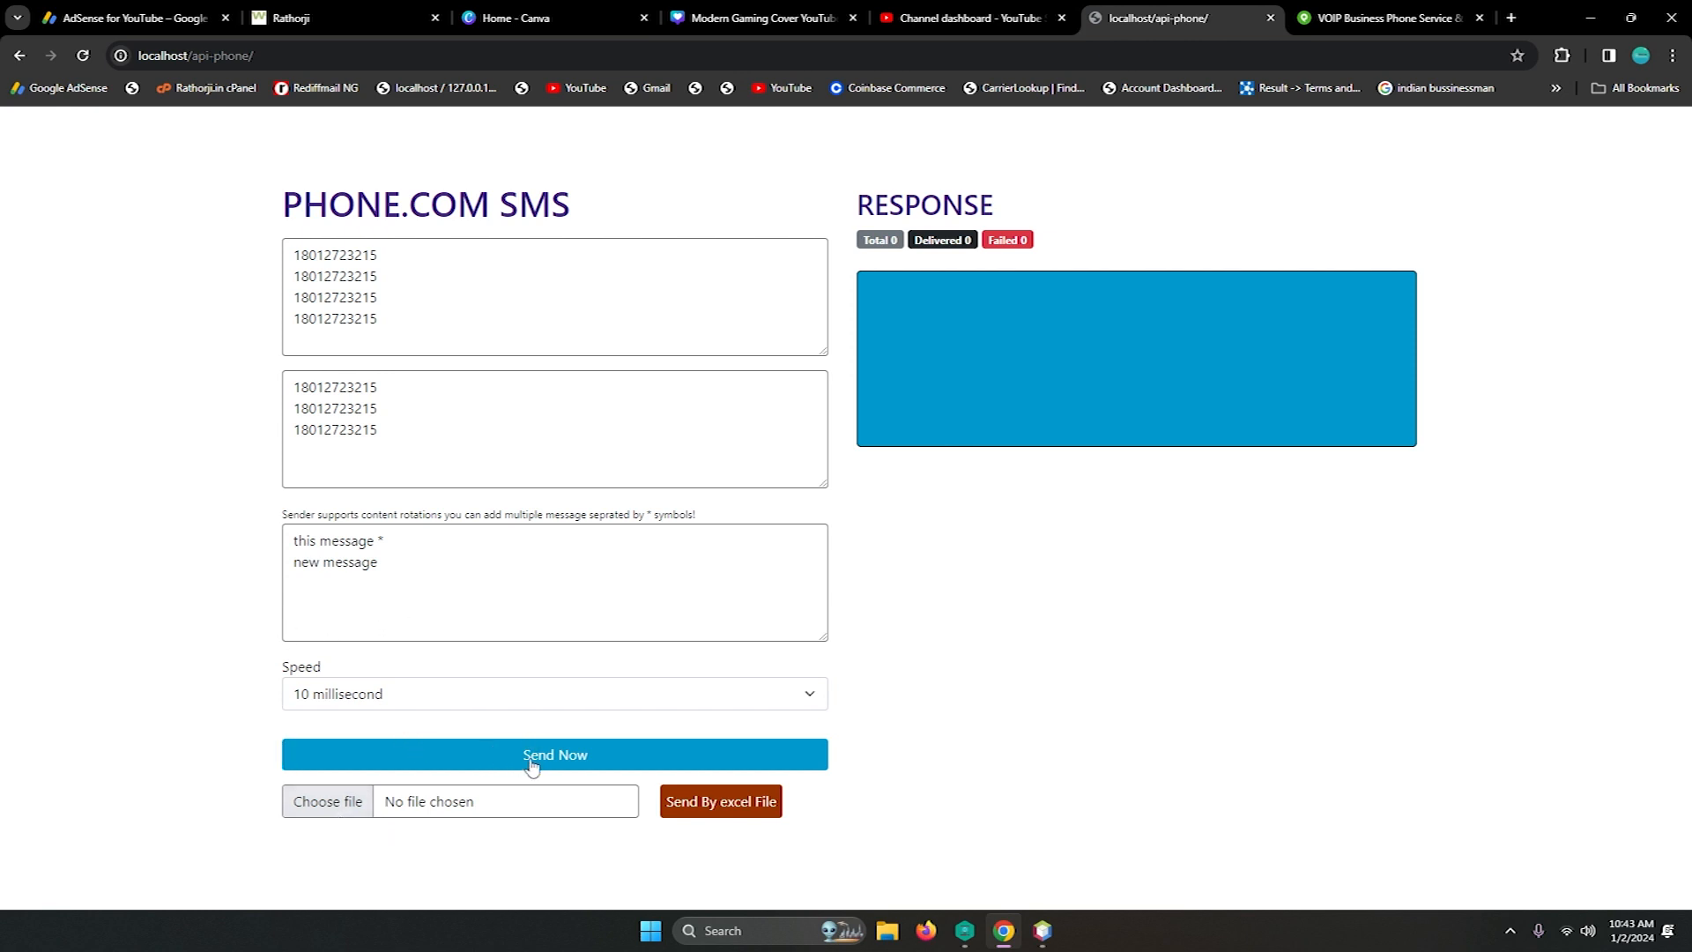
pyautogui.moveTo(517, 761)
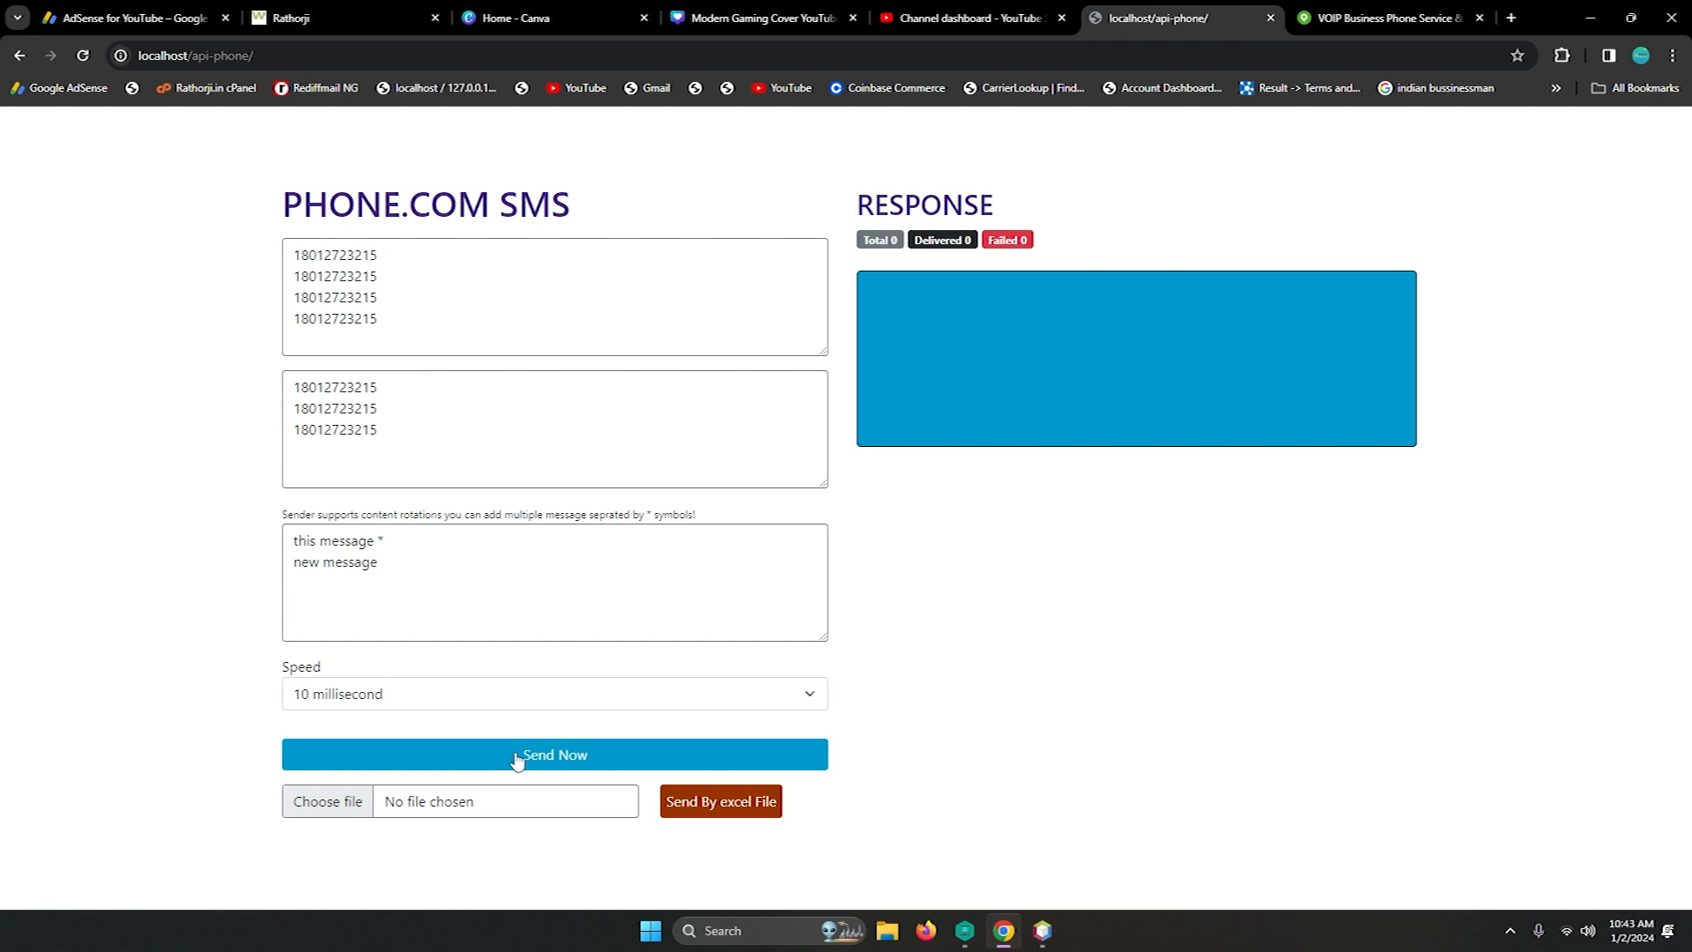
pyautogui.click(1392, 16)
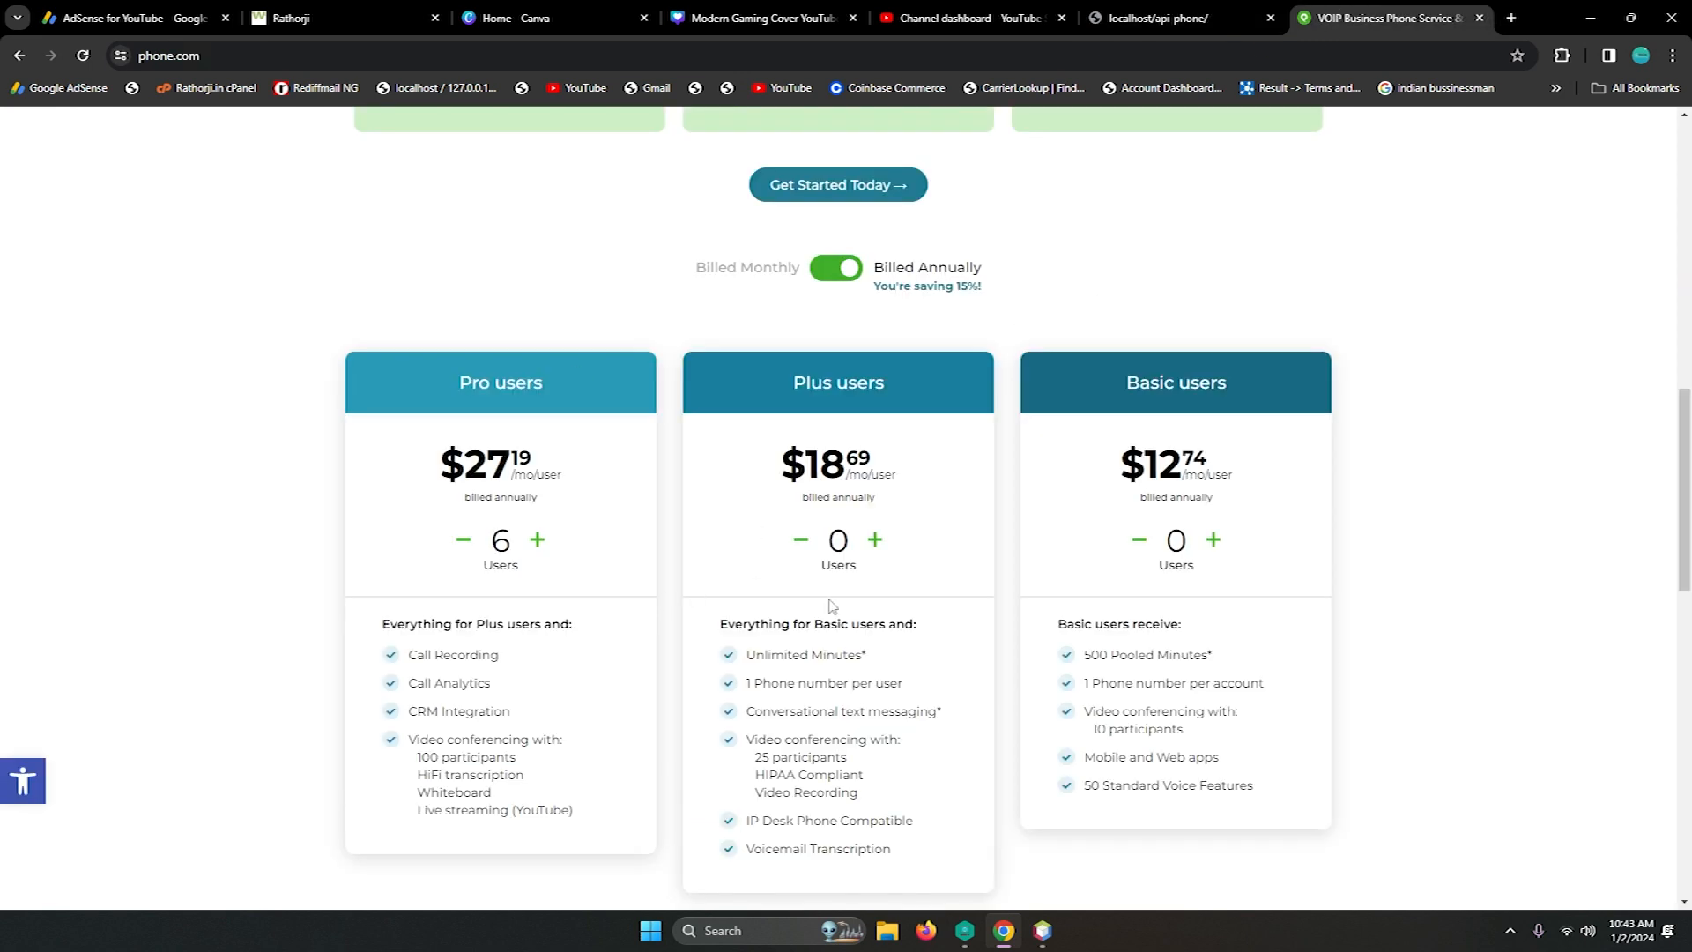
pyautogui.click(1159, 18)
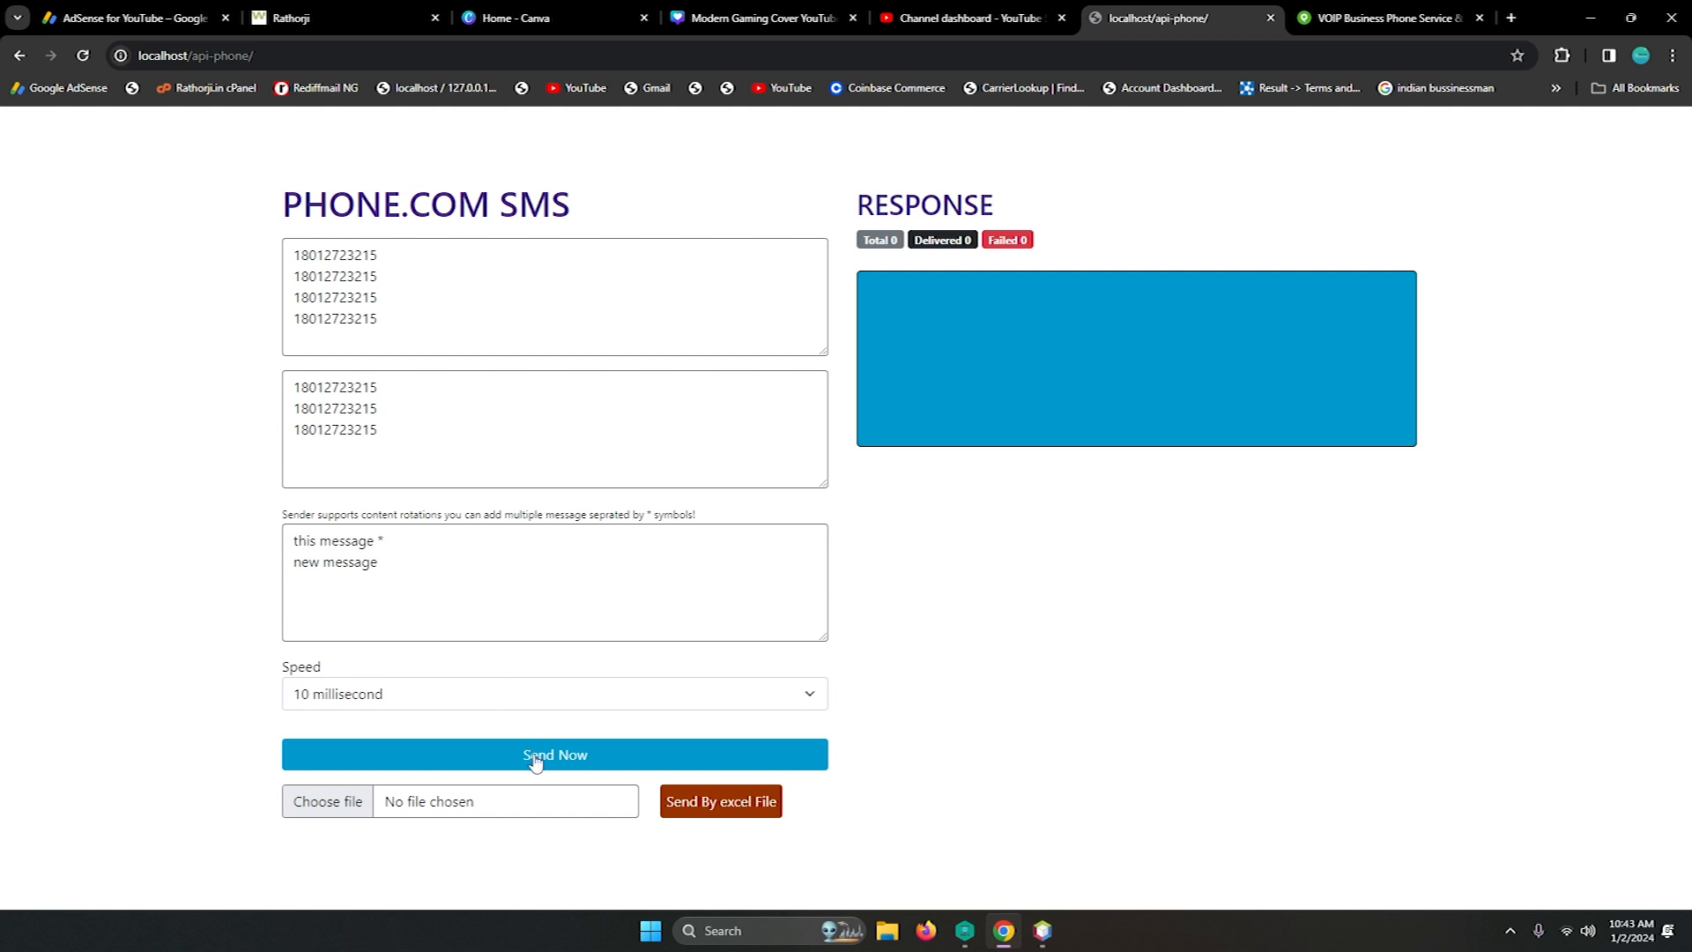
# Step: Send the messages with Send Now so the response total reads 3, delivered and failed 0
pyautogui.click(553, 755)
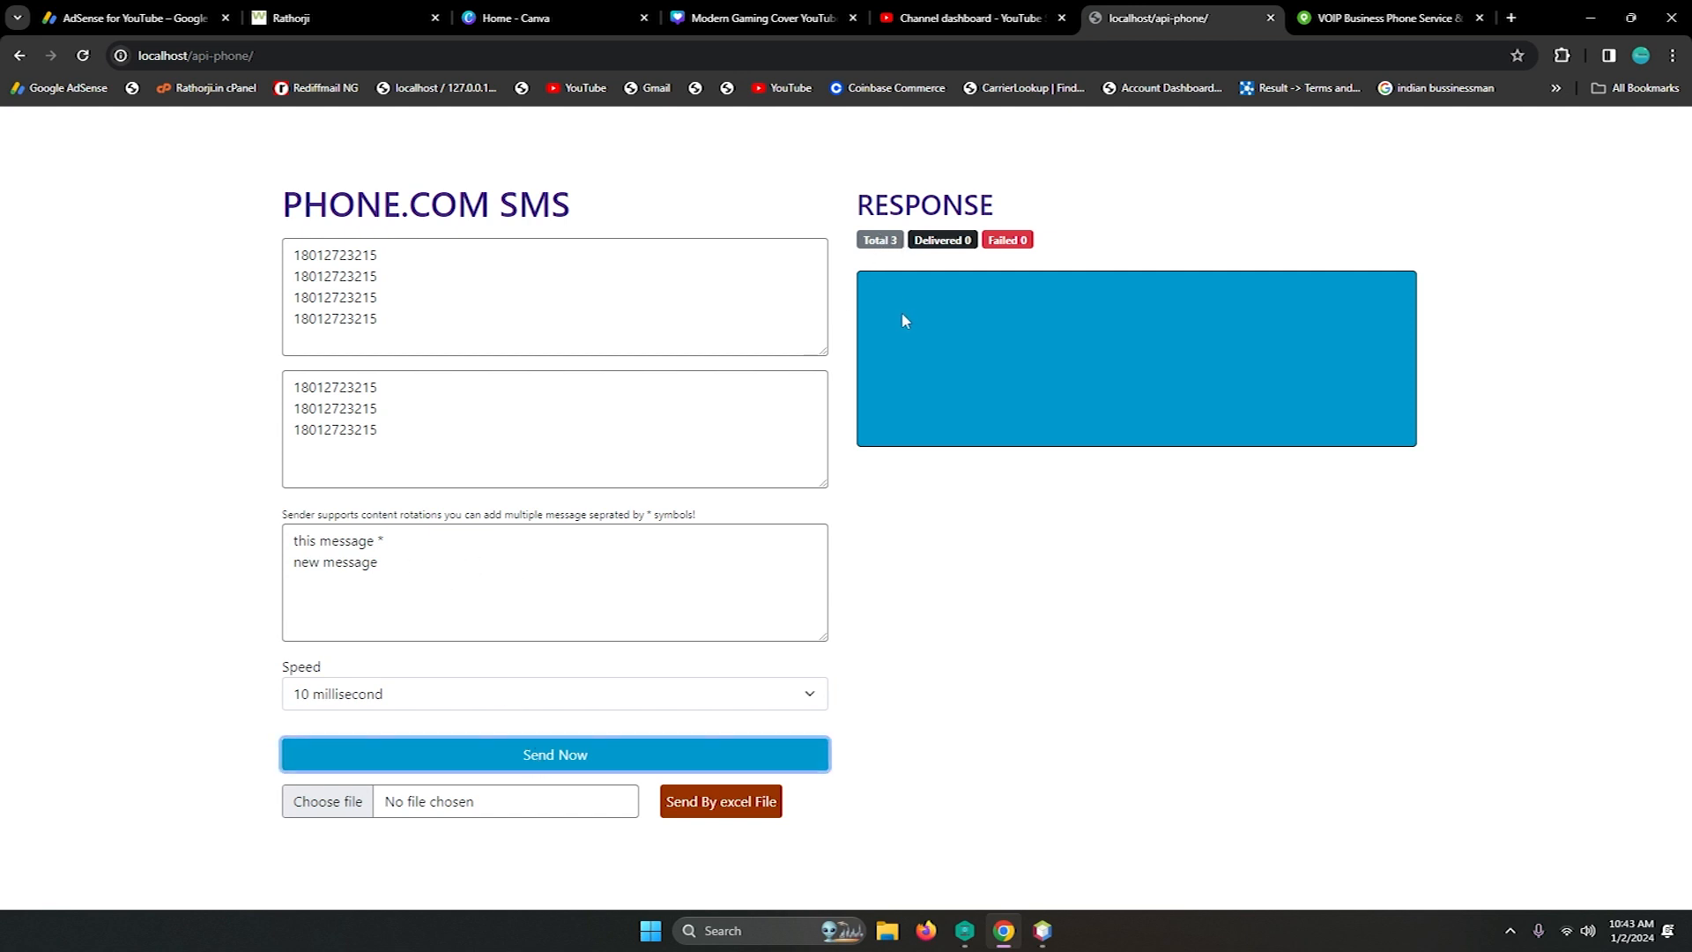
pyautogui.moveTo(279, 308)
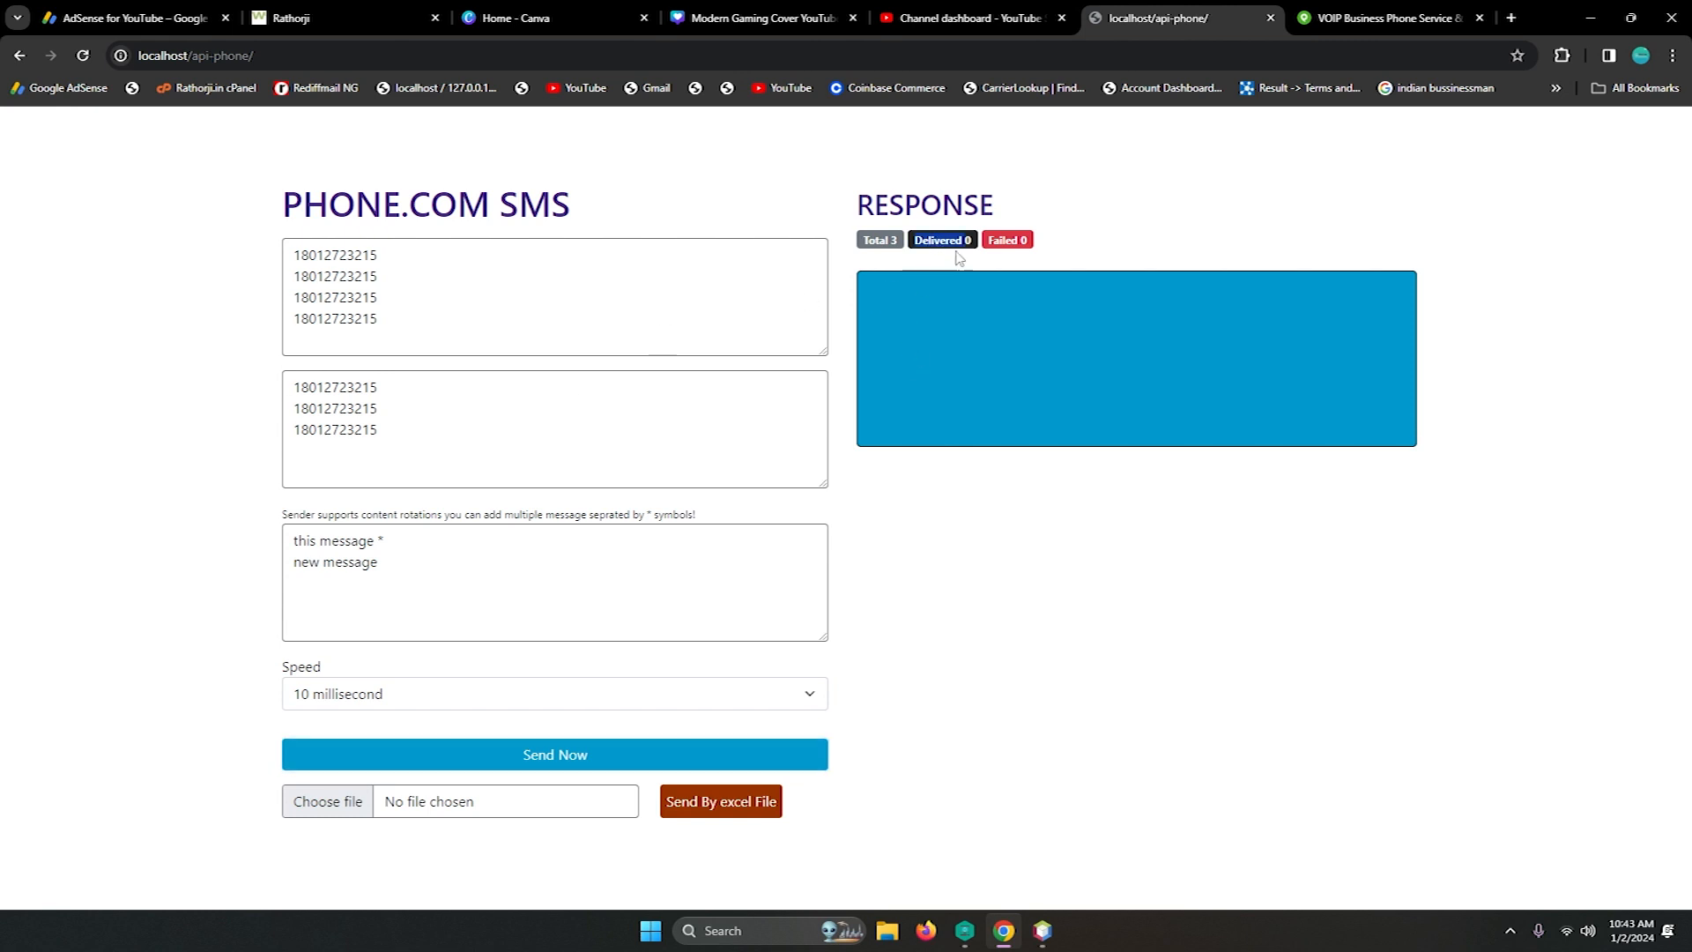
pyautogui.moveTo(1030, 261)
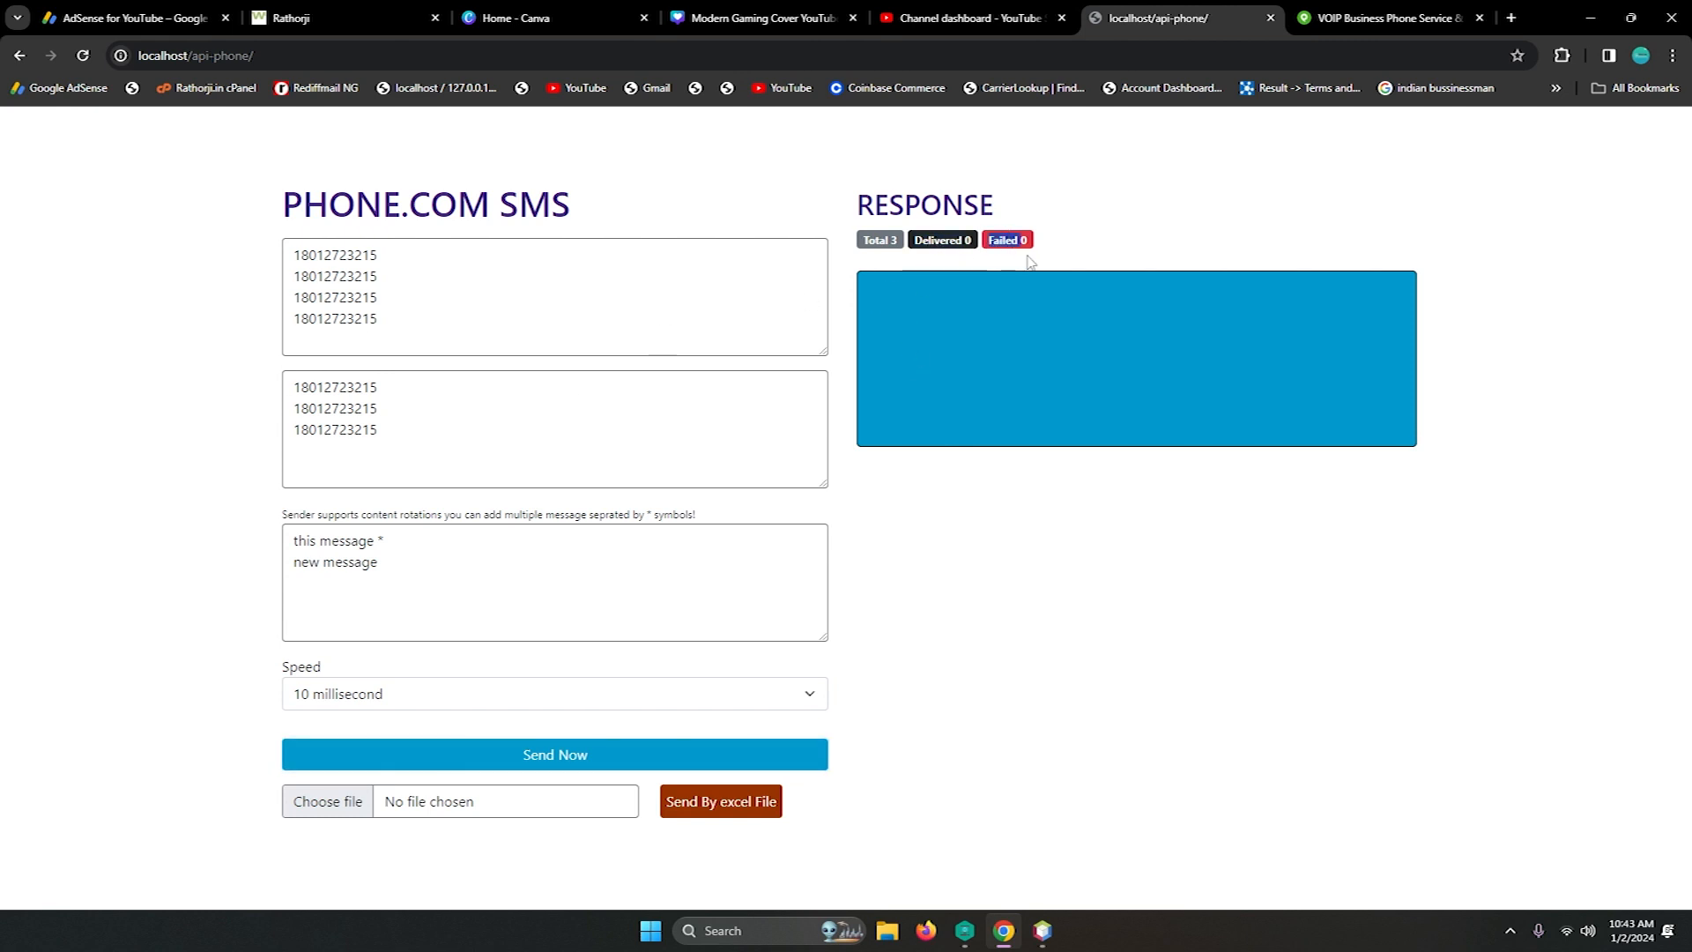
pyautogui.moveTo(1011, 280)
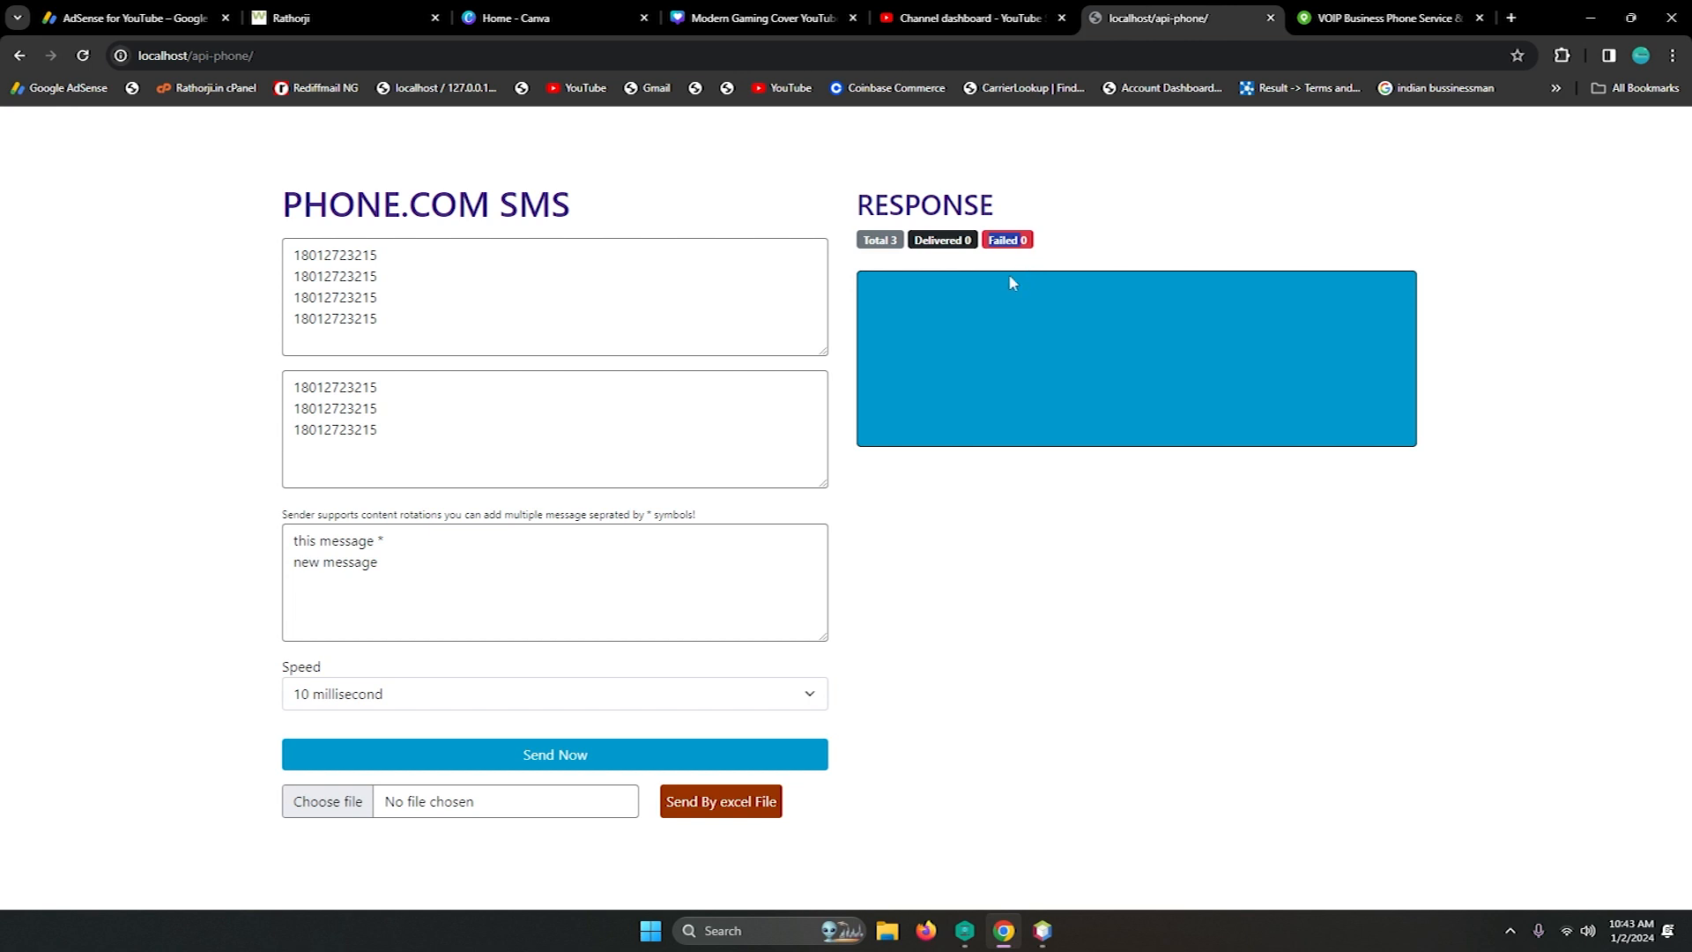
pyautogui.moveTo(1000, 297)
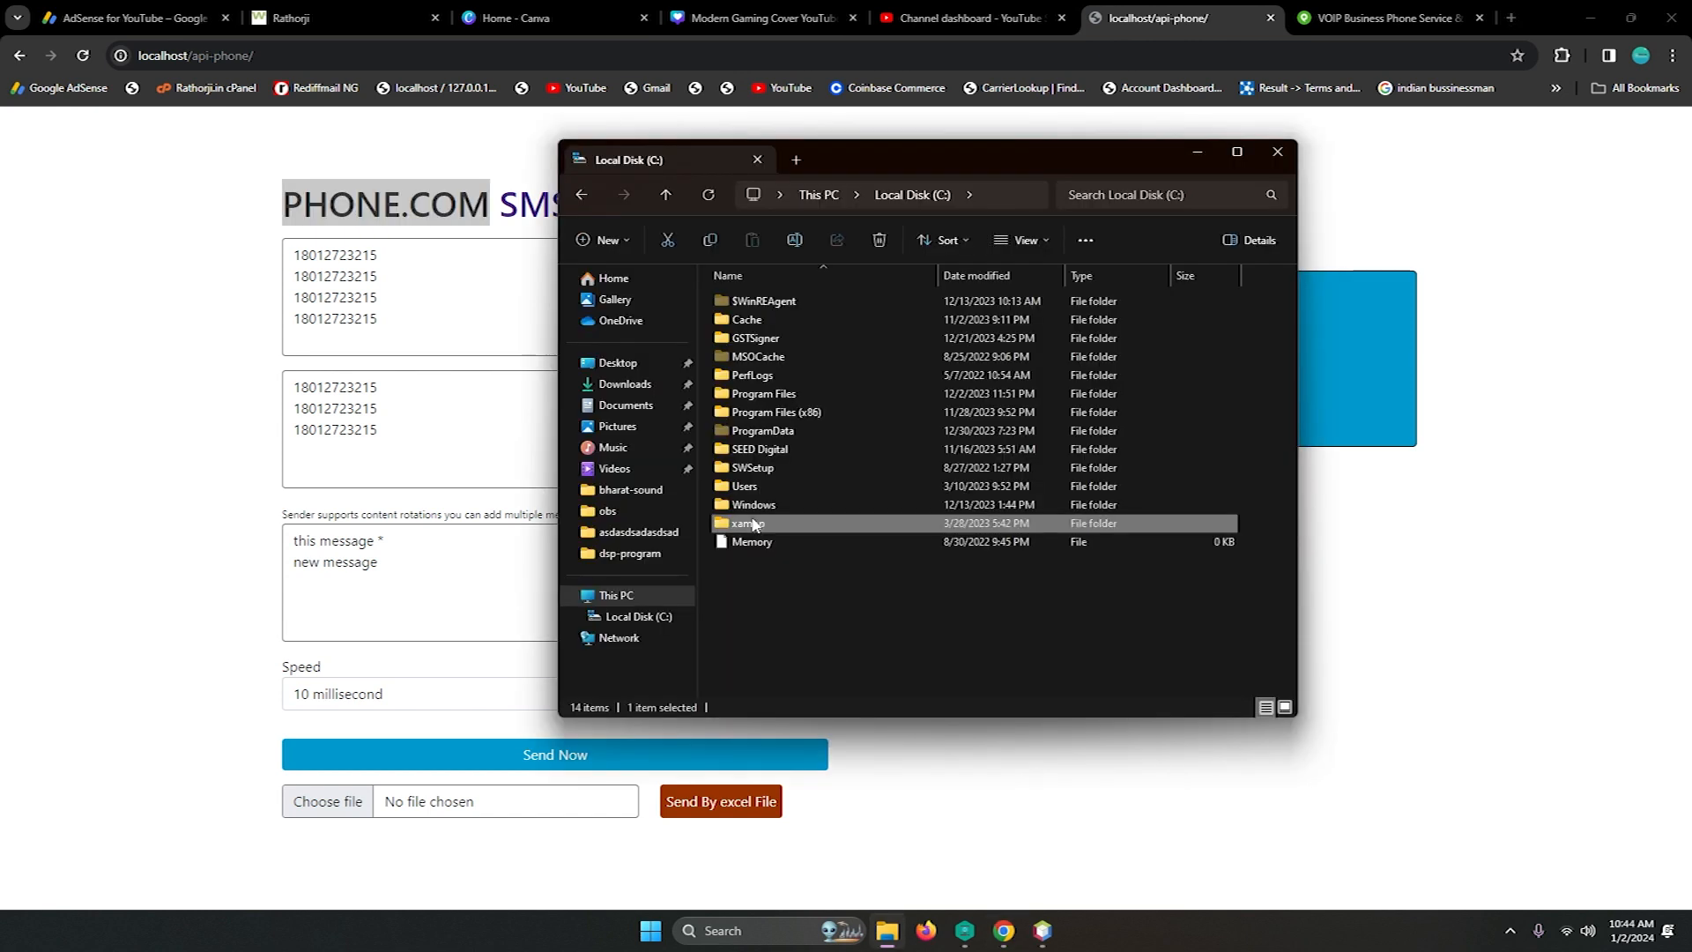
# Step: Browse into xampp htdocs and the api-phone folder, then bring up NetBeans
pyautogui.doubleClick(743, 522)
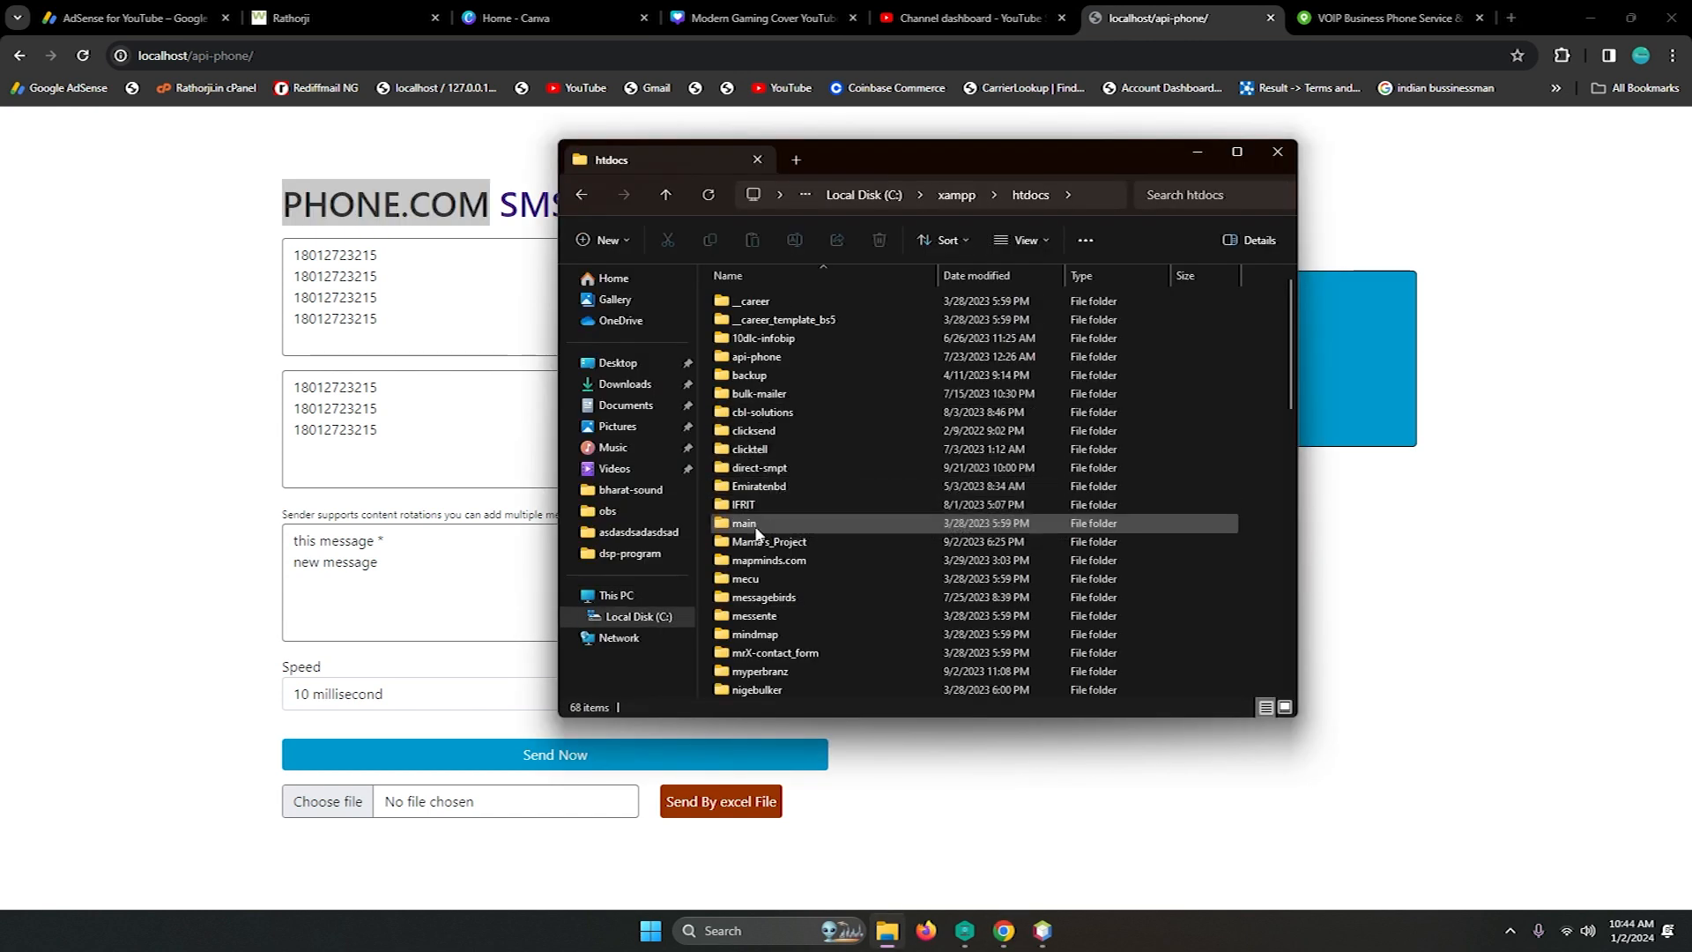
pyautogui.moveTo(765, 505)
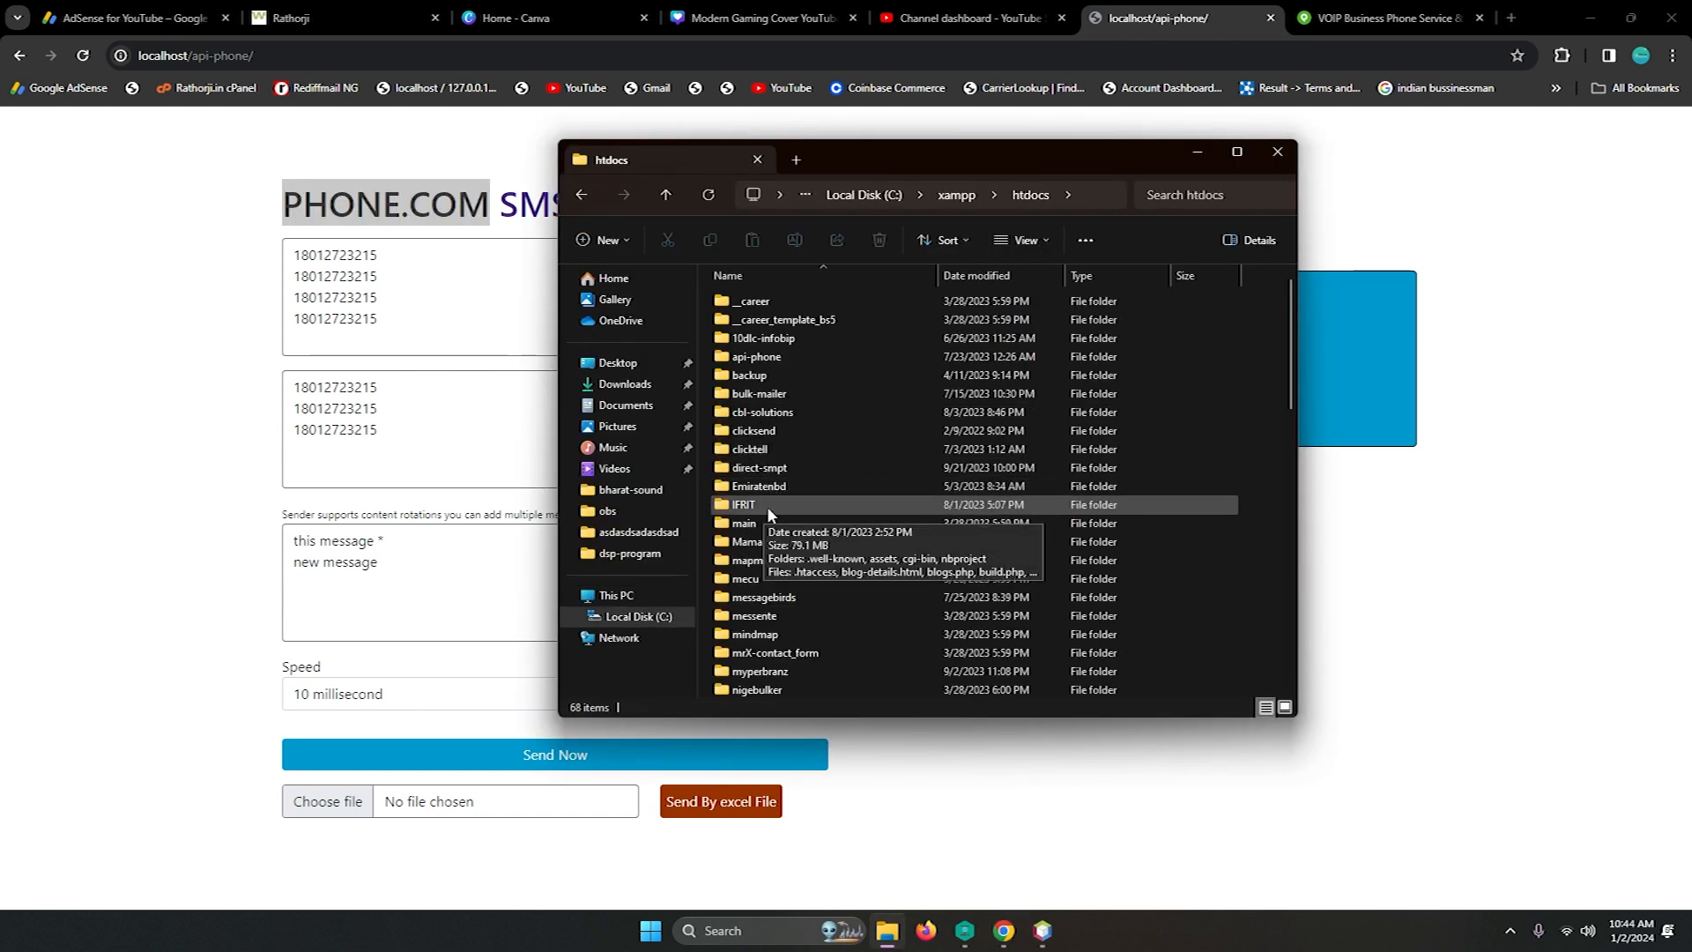
pyautogui.click(756, 357)
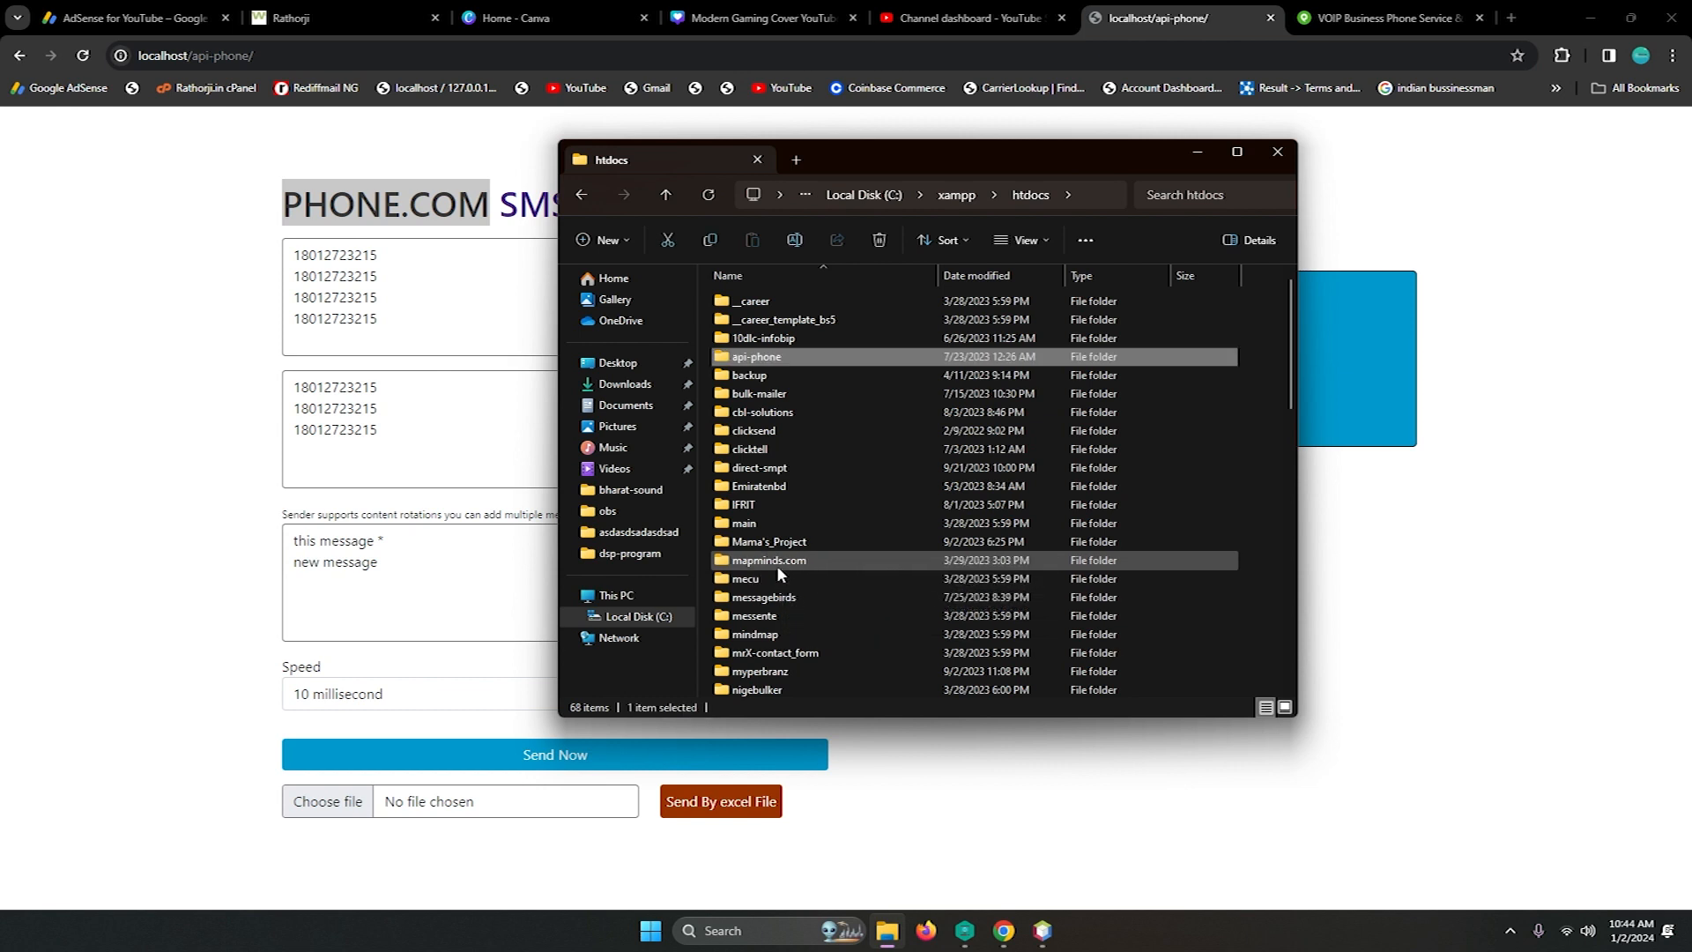
pyautogui.doubleClick(756, 356)
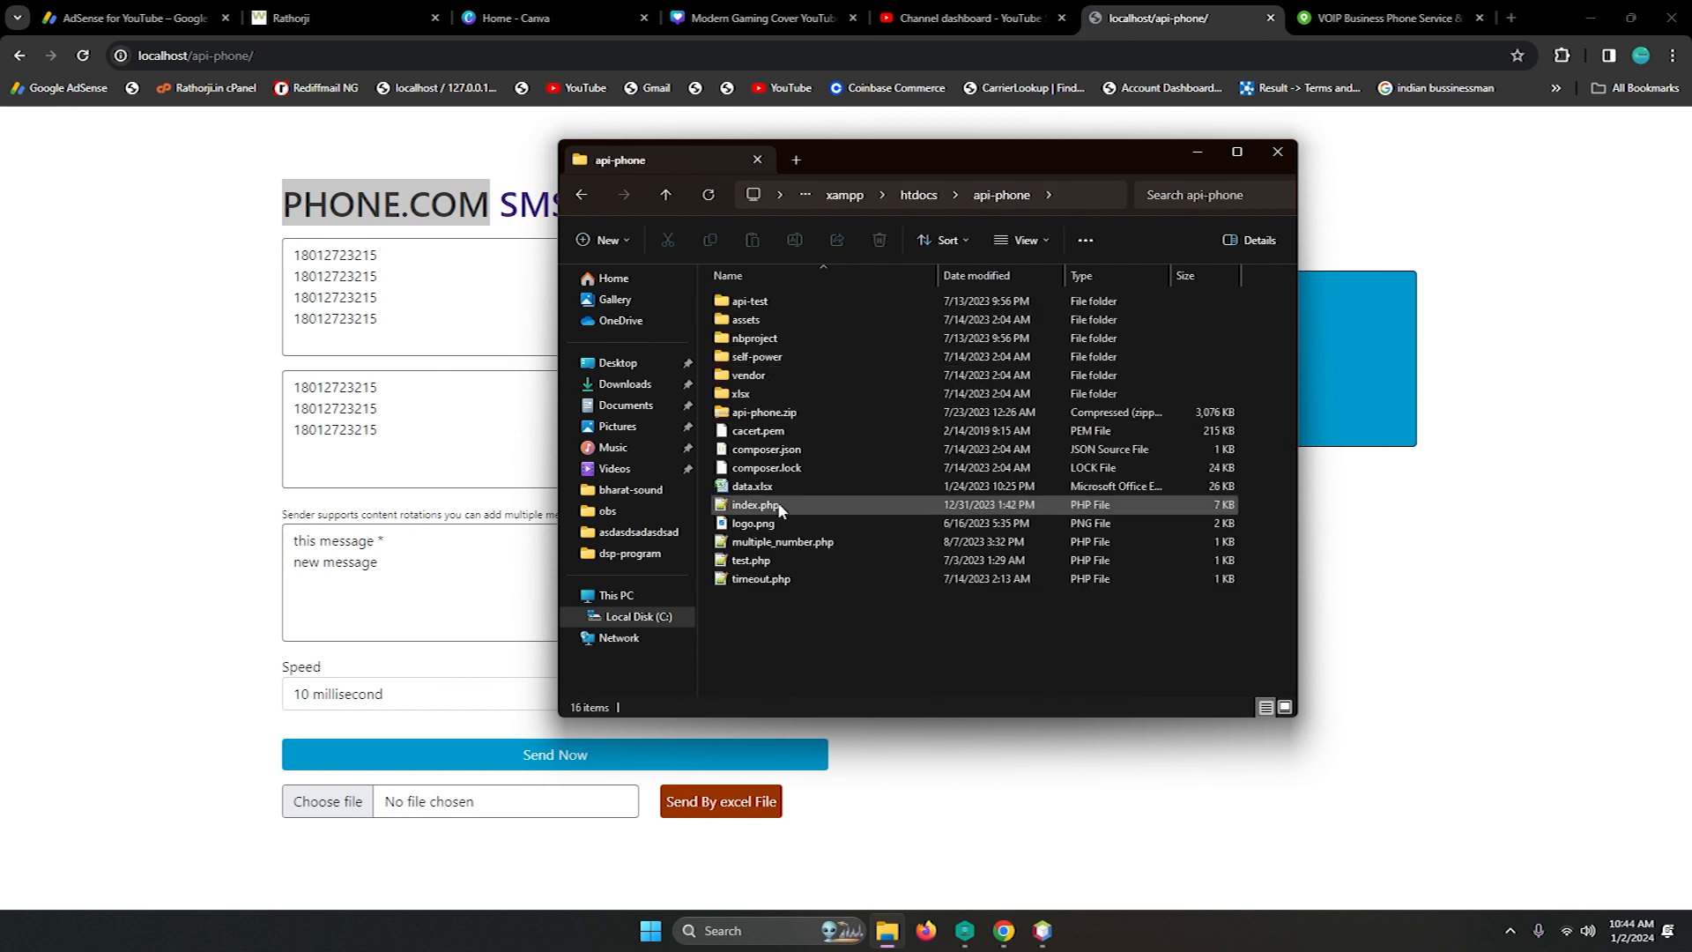
pyautogui.moveTo(776, 615)
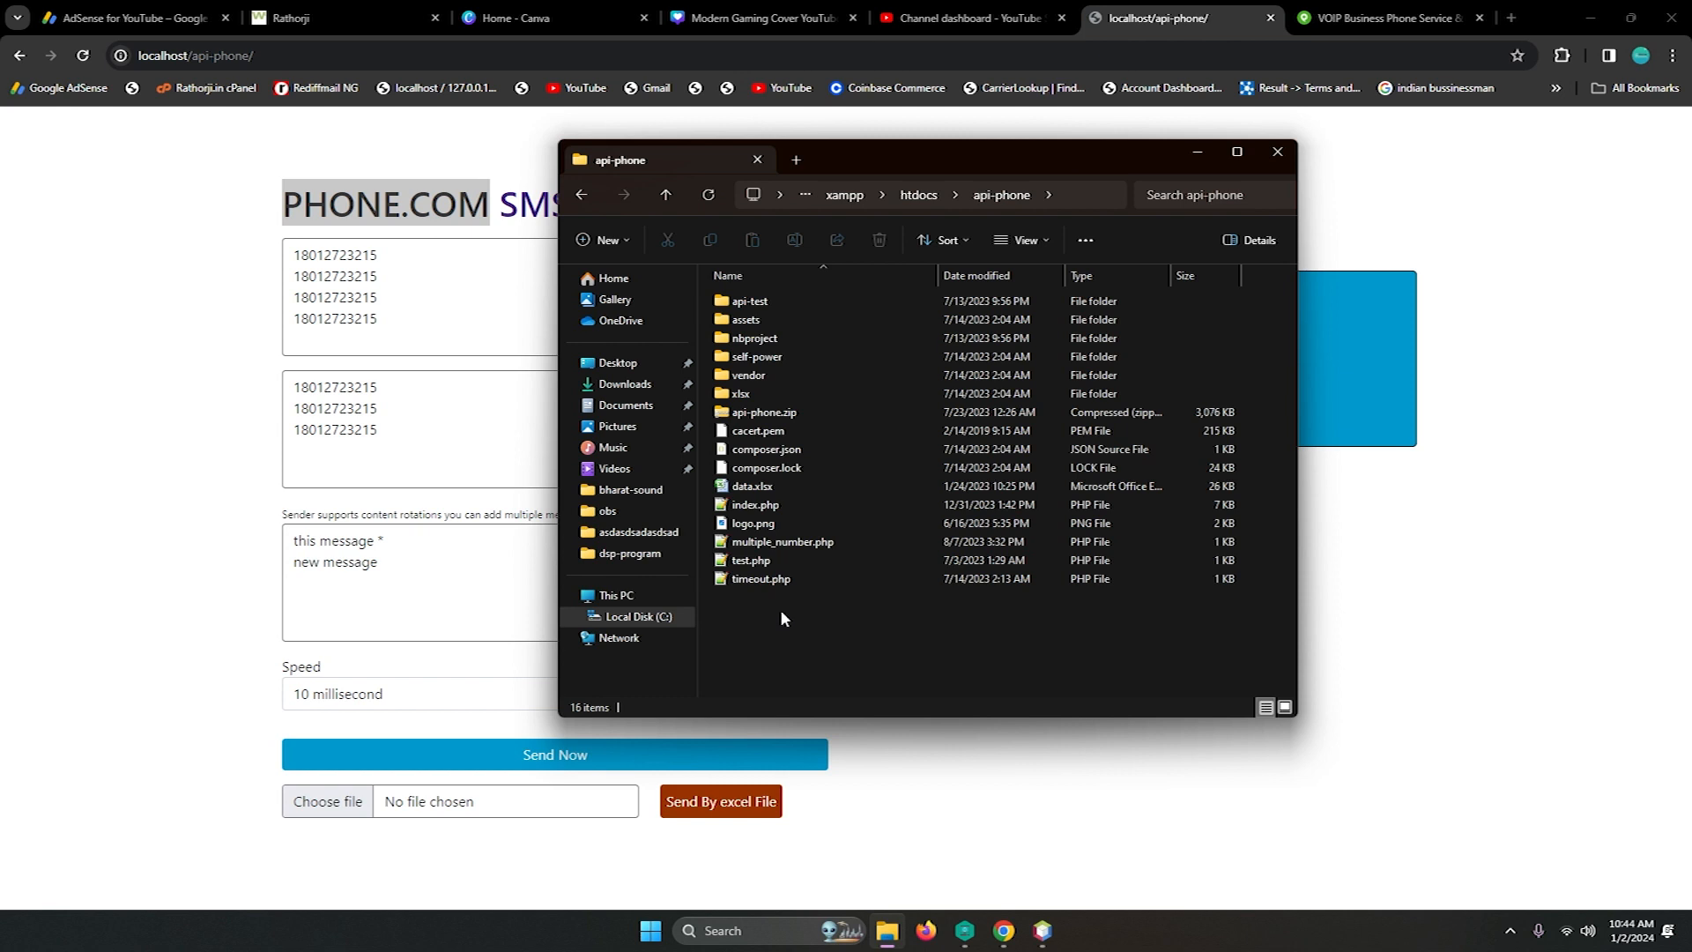
pyautogui.click(762, 578)
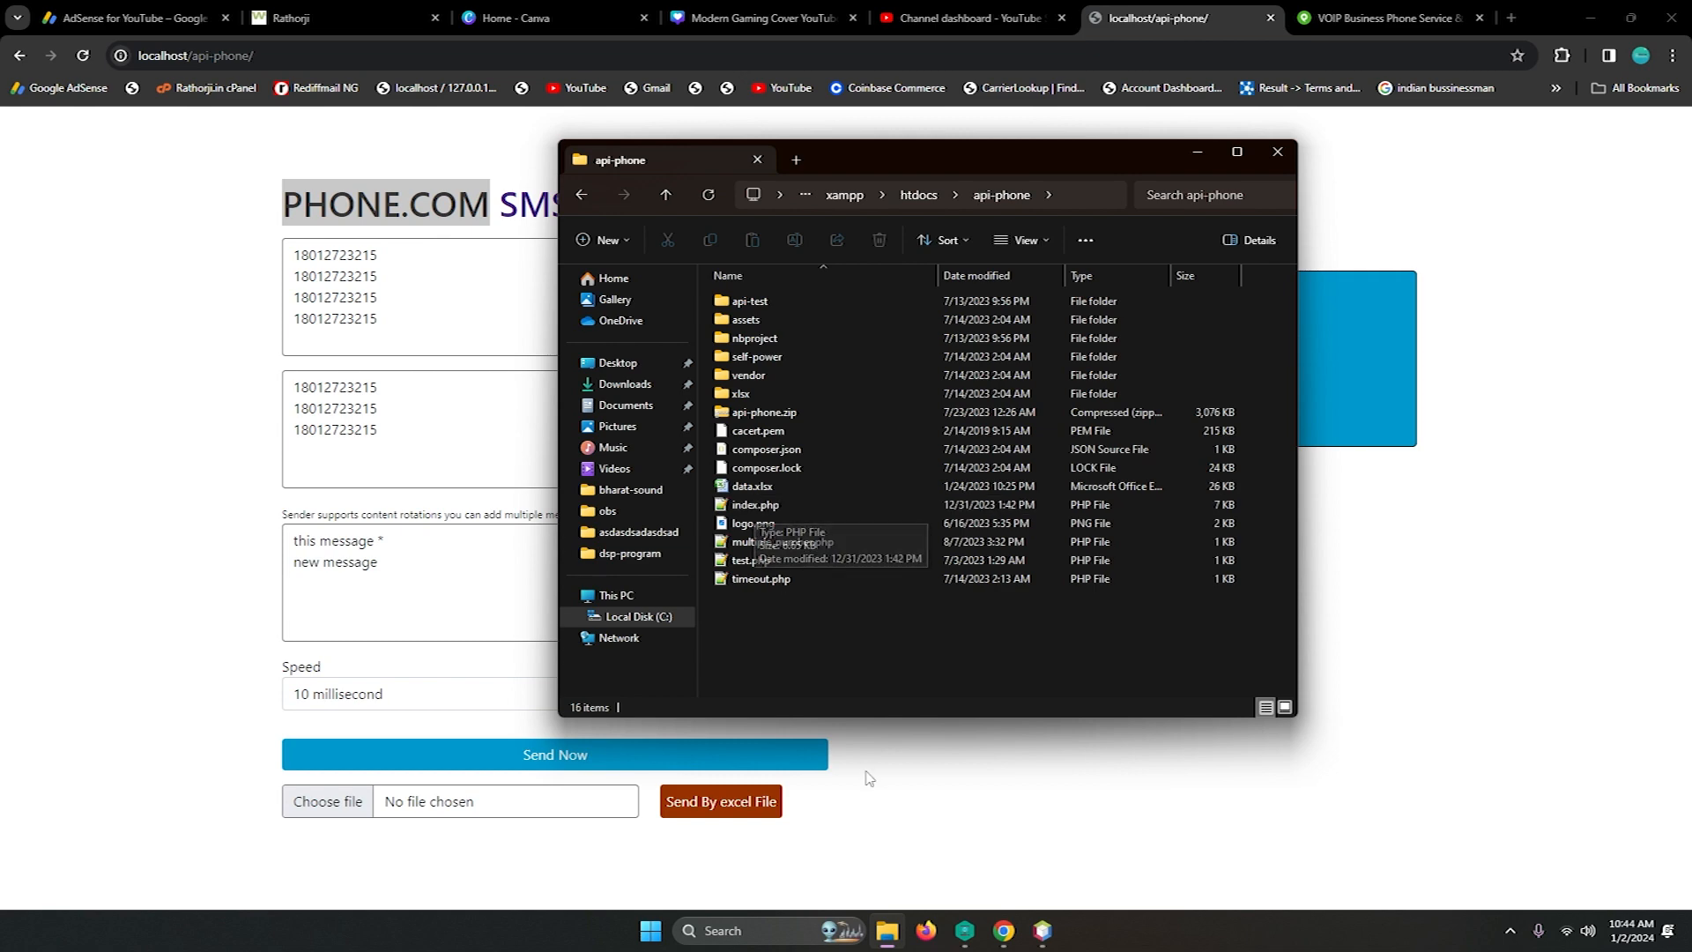
pyautogui.click(1276, 152)
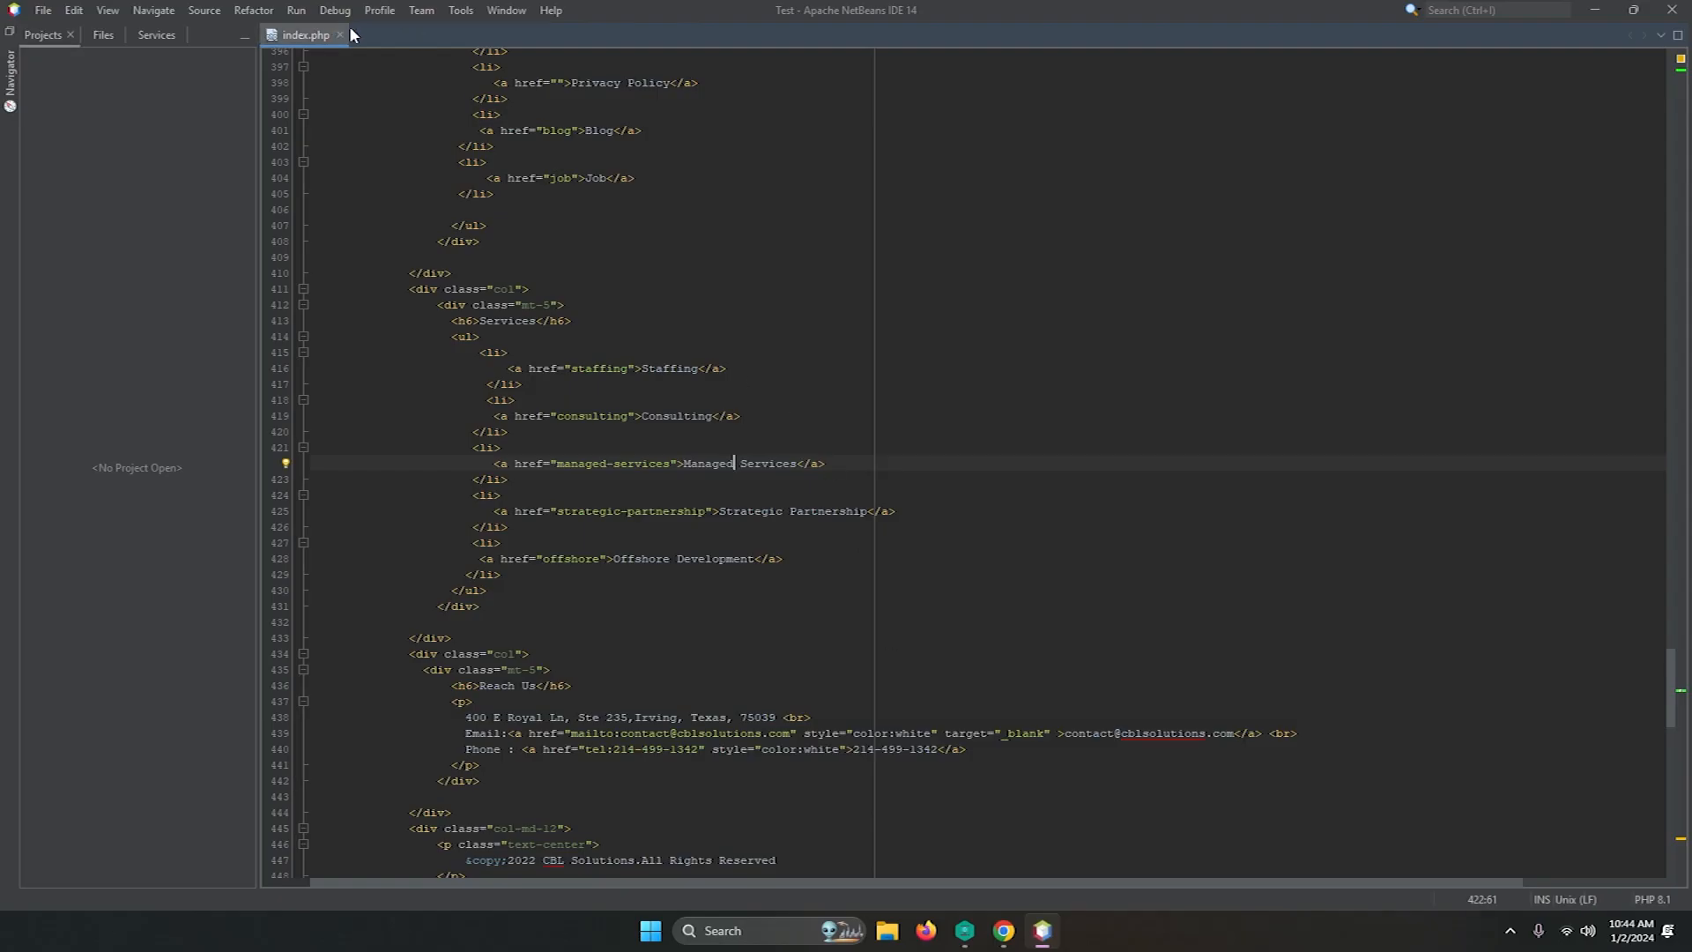
# Step: Swap in api-phone's index.php and scroll its form markup down to the assets/main.js script include
pyautogui.click(338, 35)
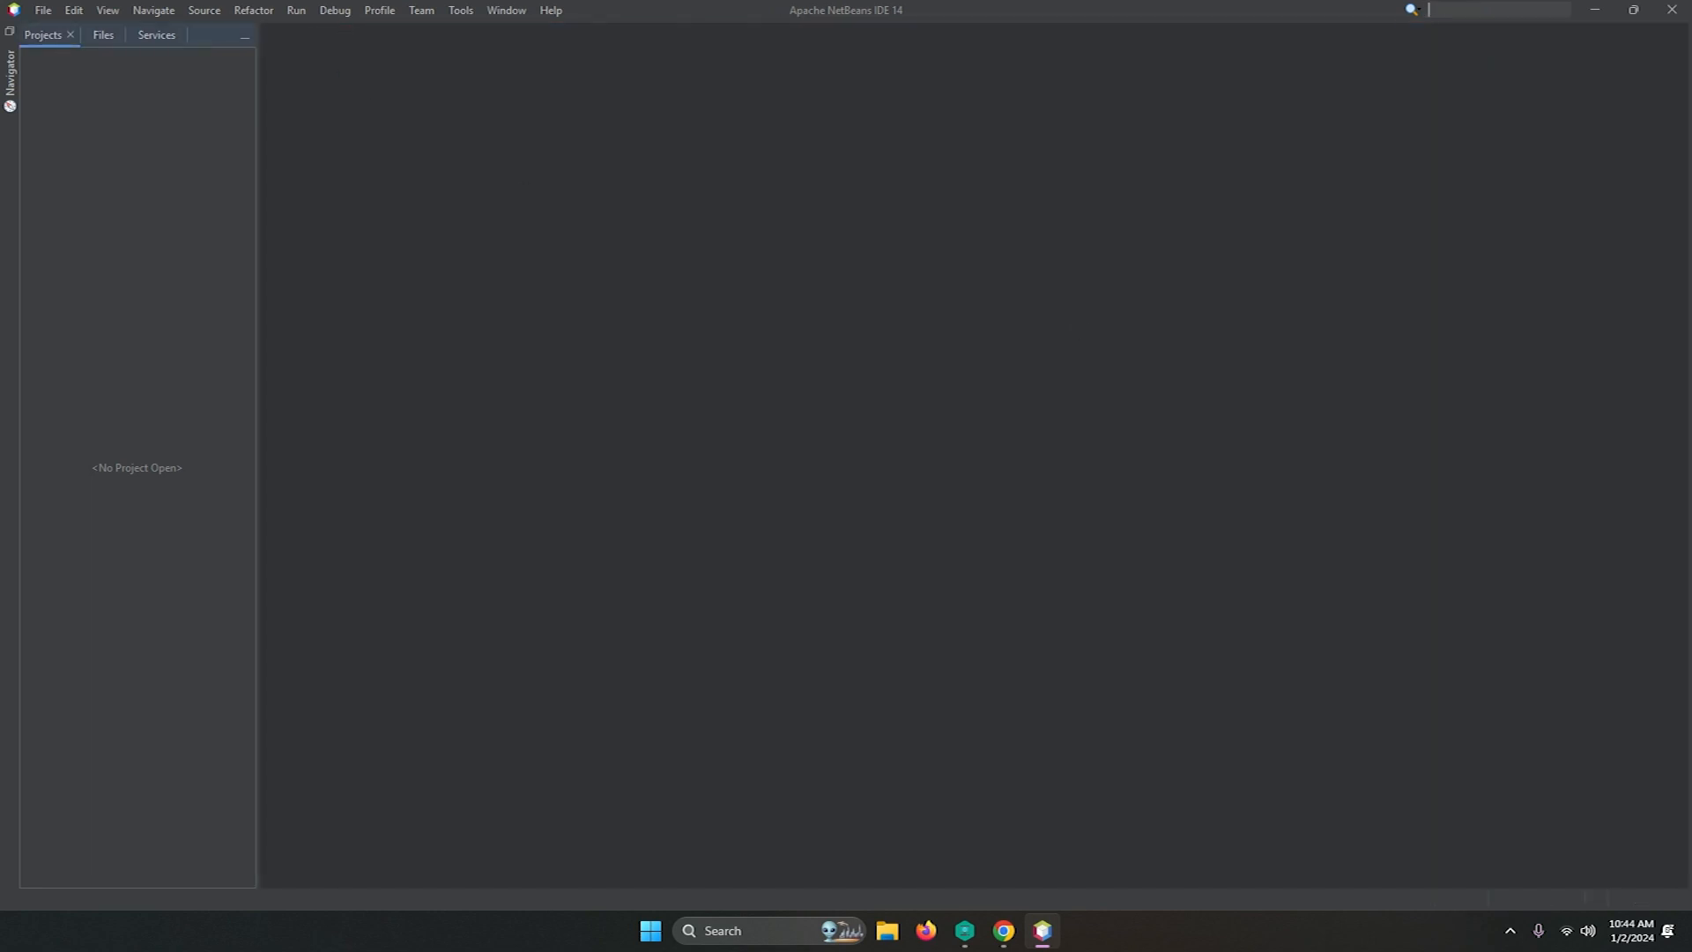
pyautogui.moveTo(998, 518)
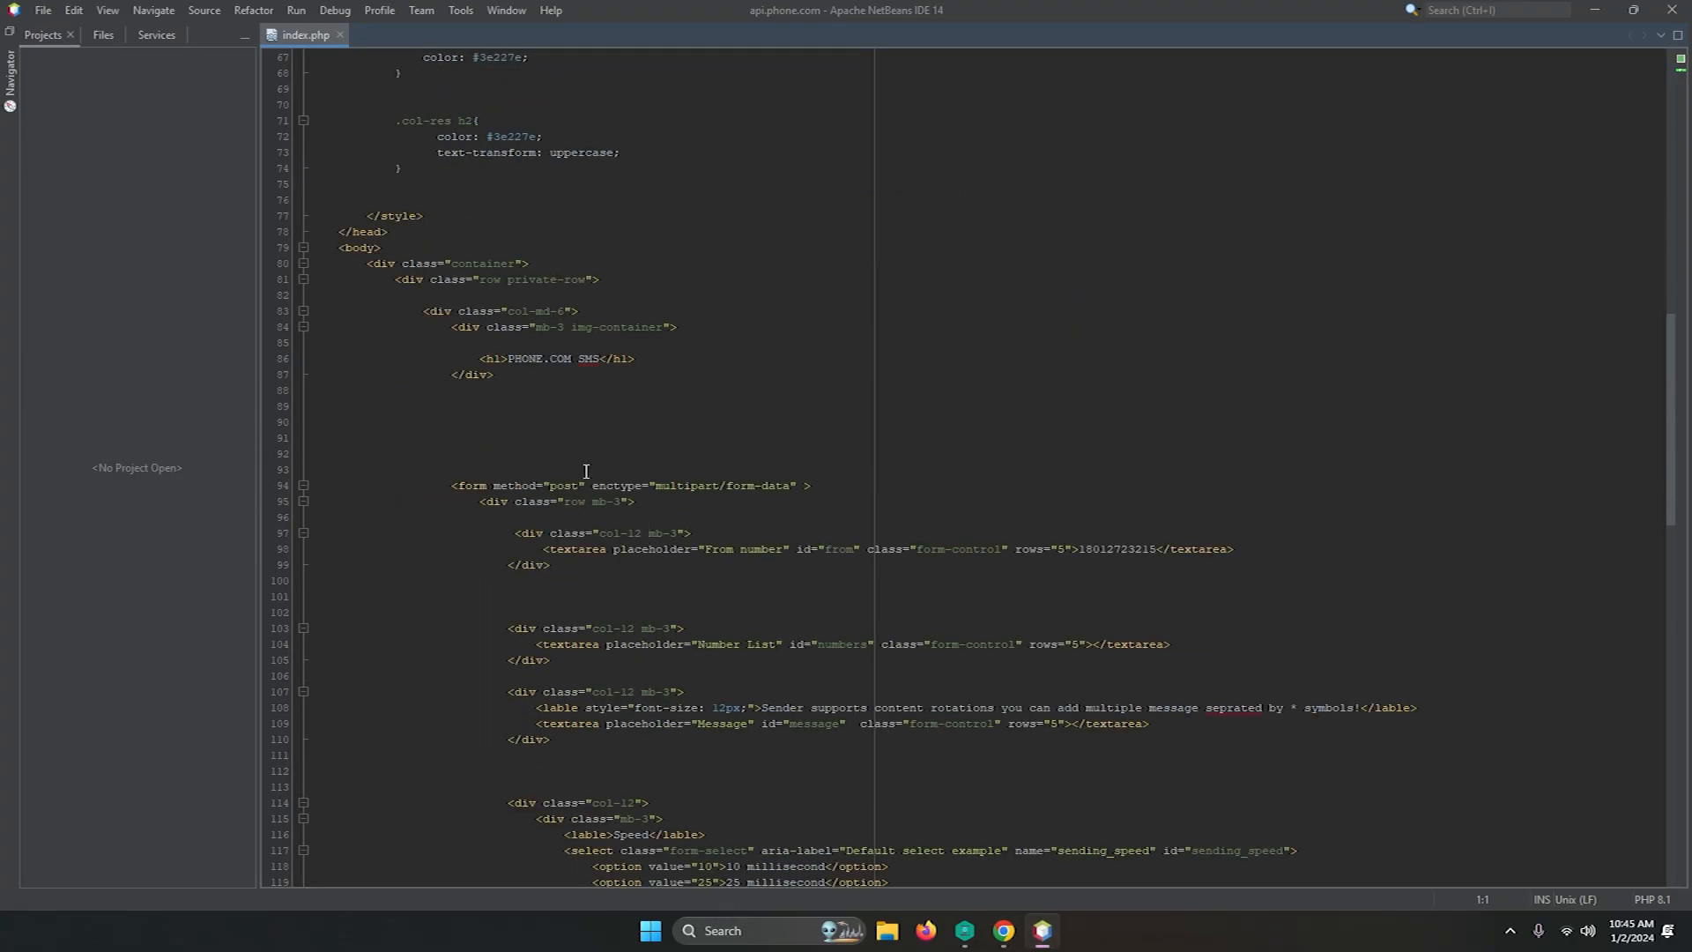
pyautogui.scroll(-3)
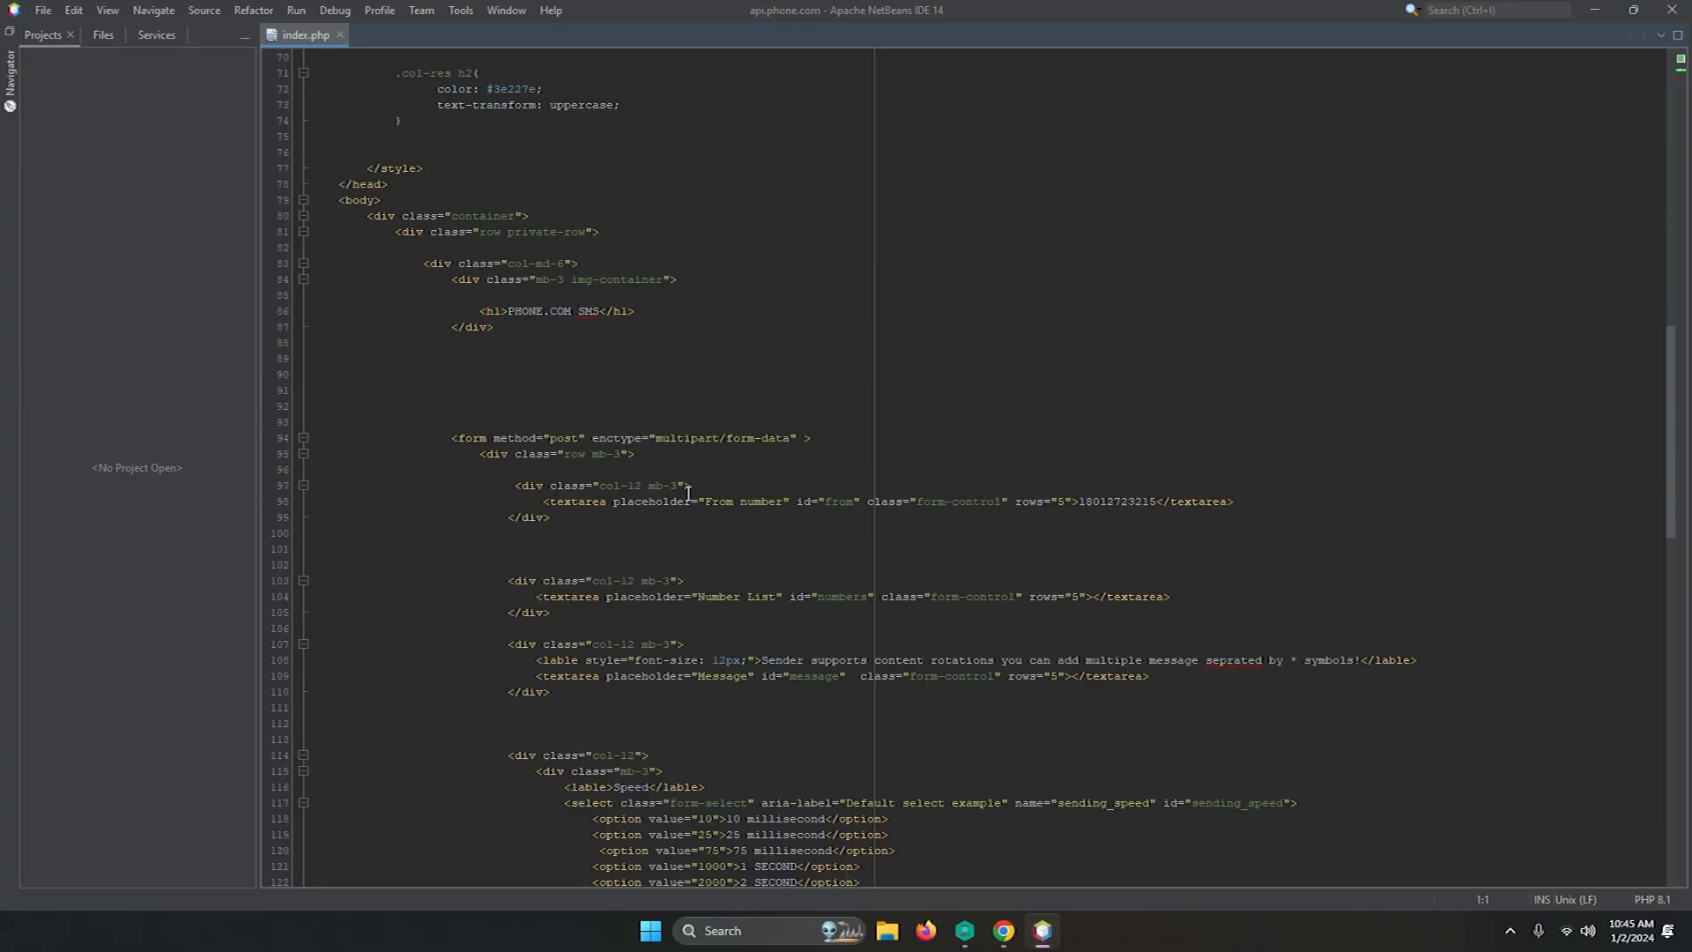
pyautogui.scroll(-3)
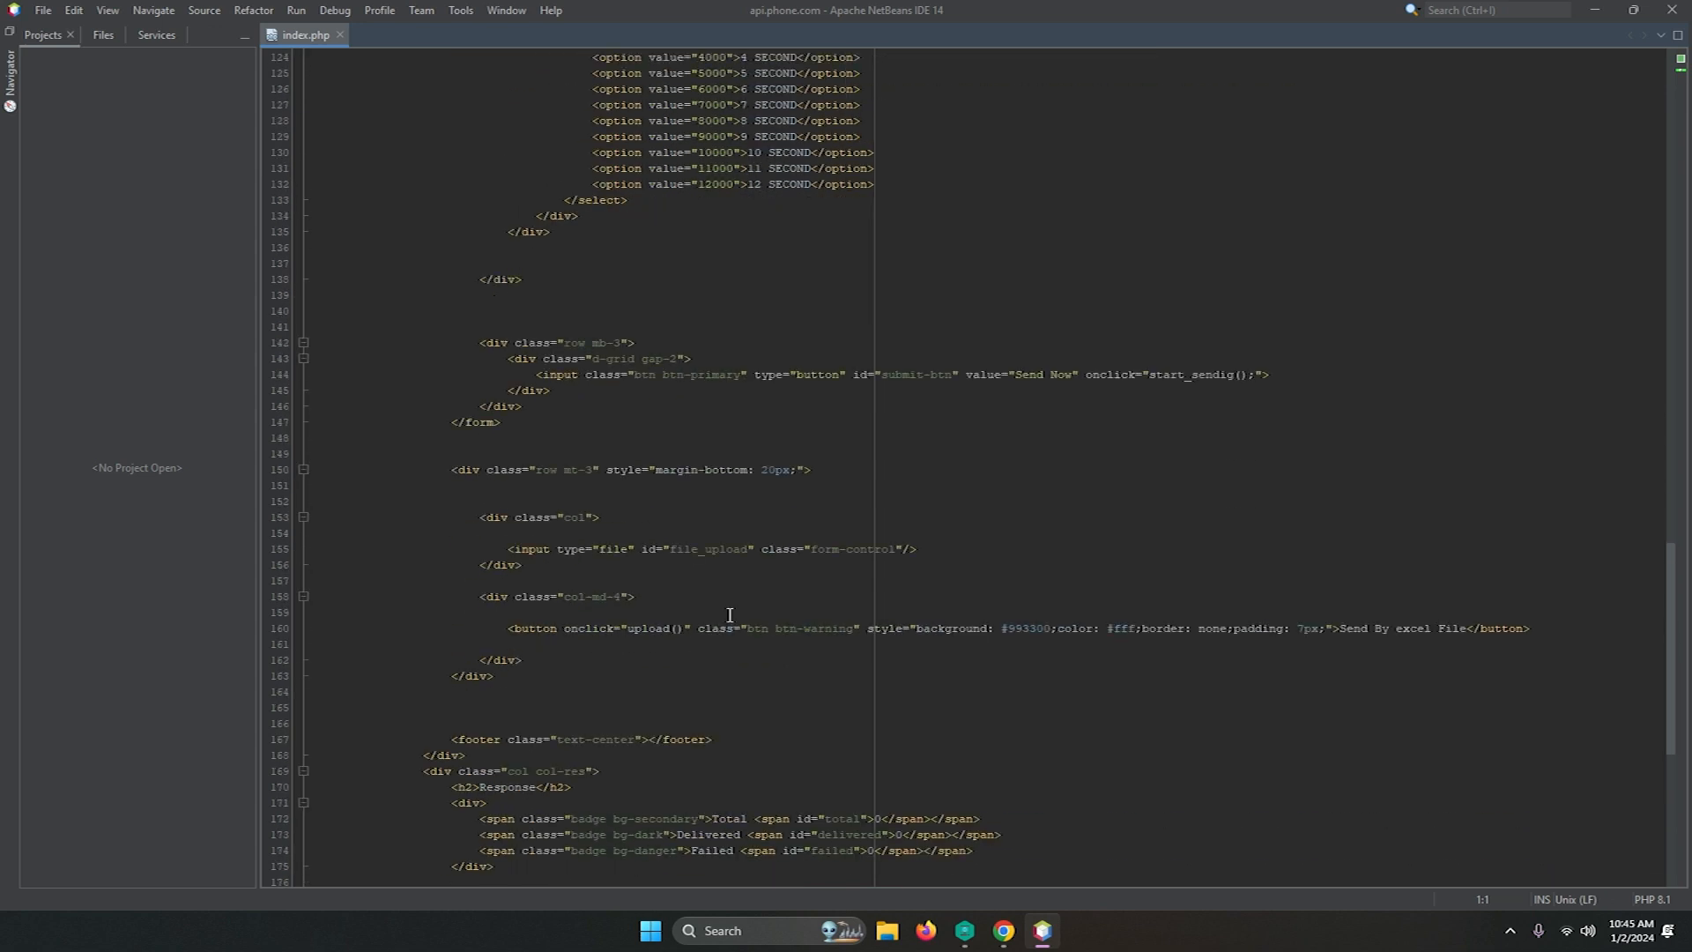
pyautogui.scroll(-3)
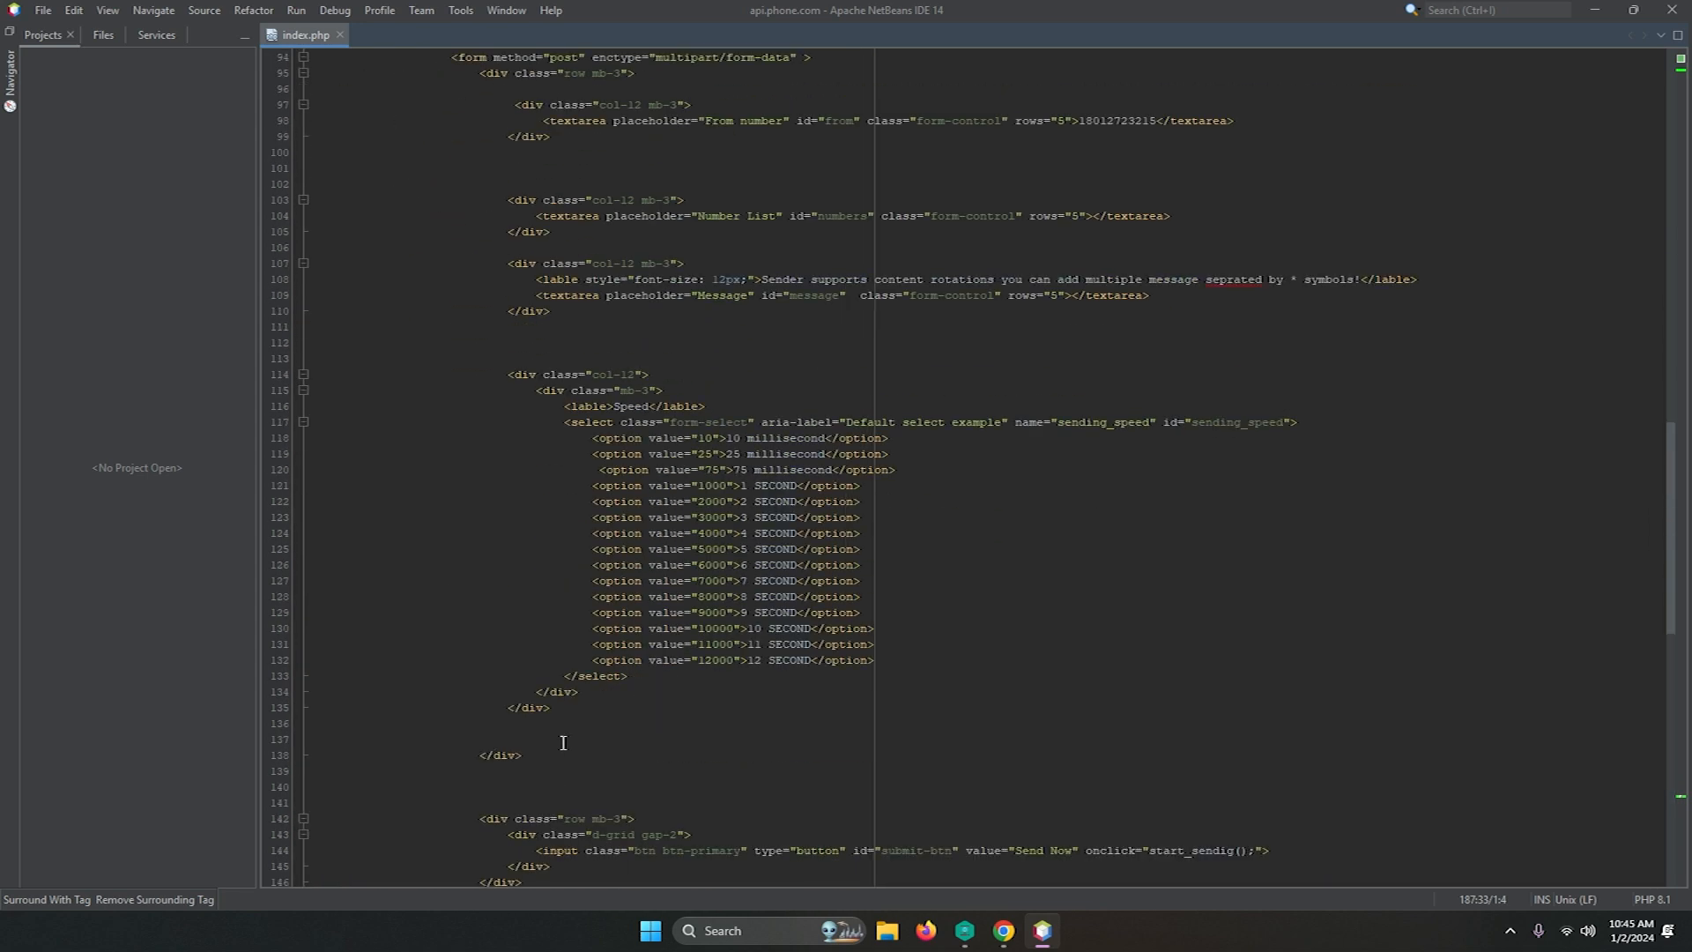
pyautogui.scroll(-3)
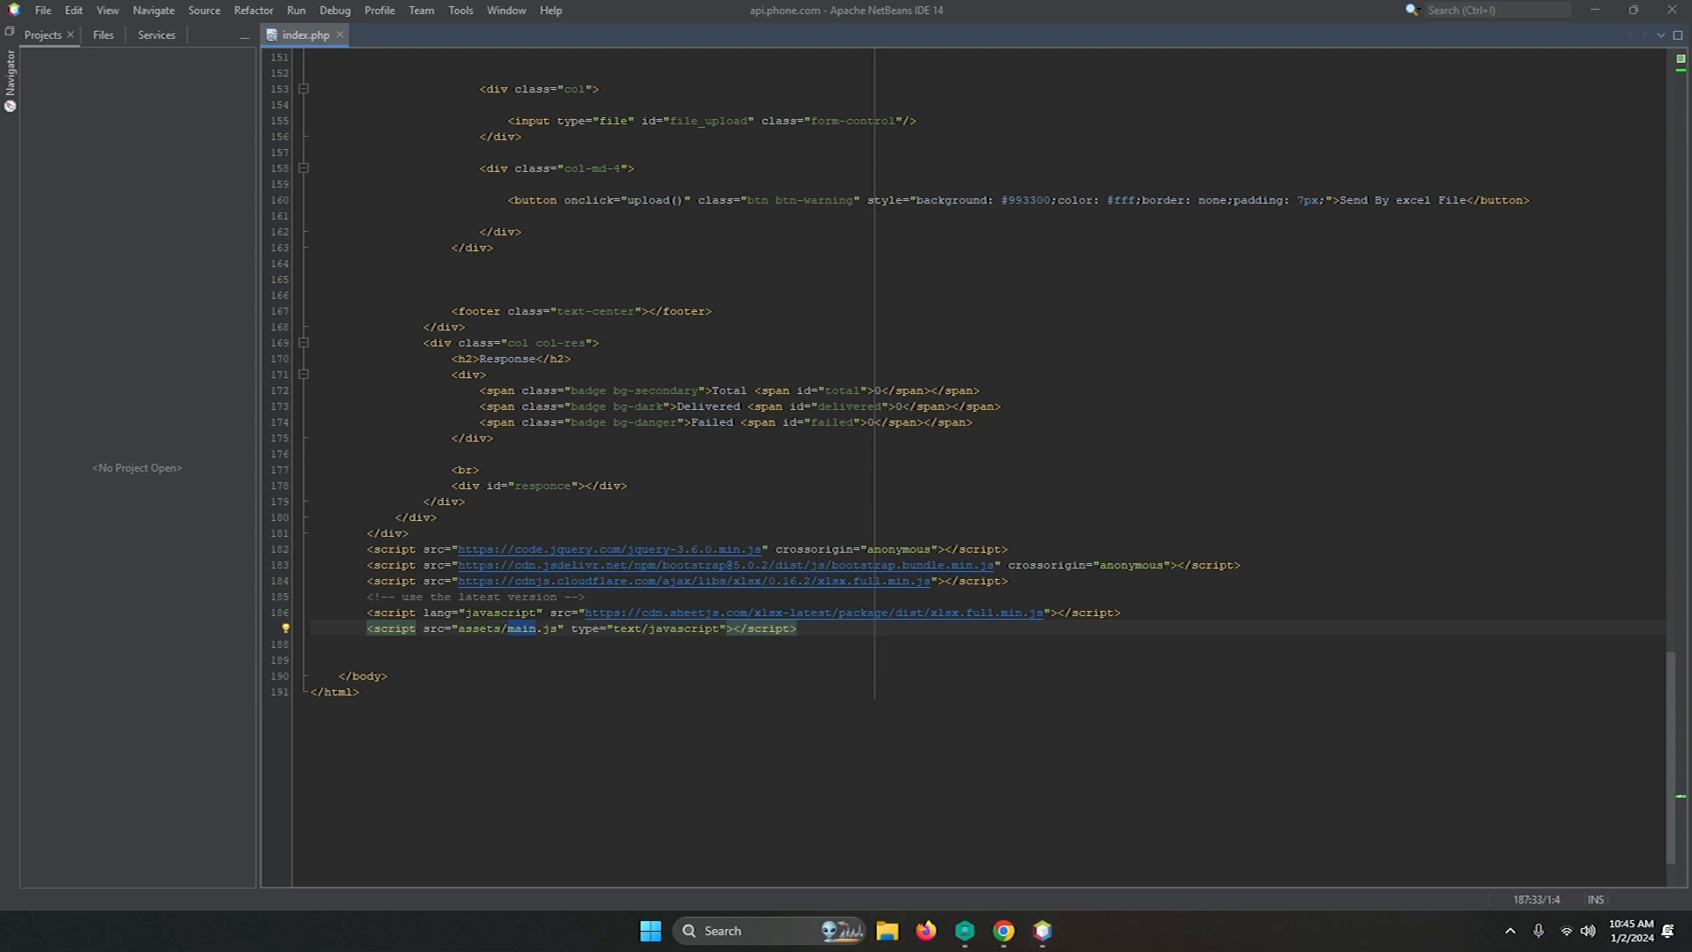
# Step: In File Explorer, enter the api-phone assets folder and select main.js
pyautogui.click(892, 931)
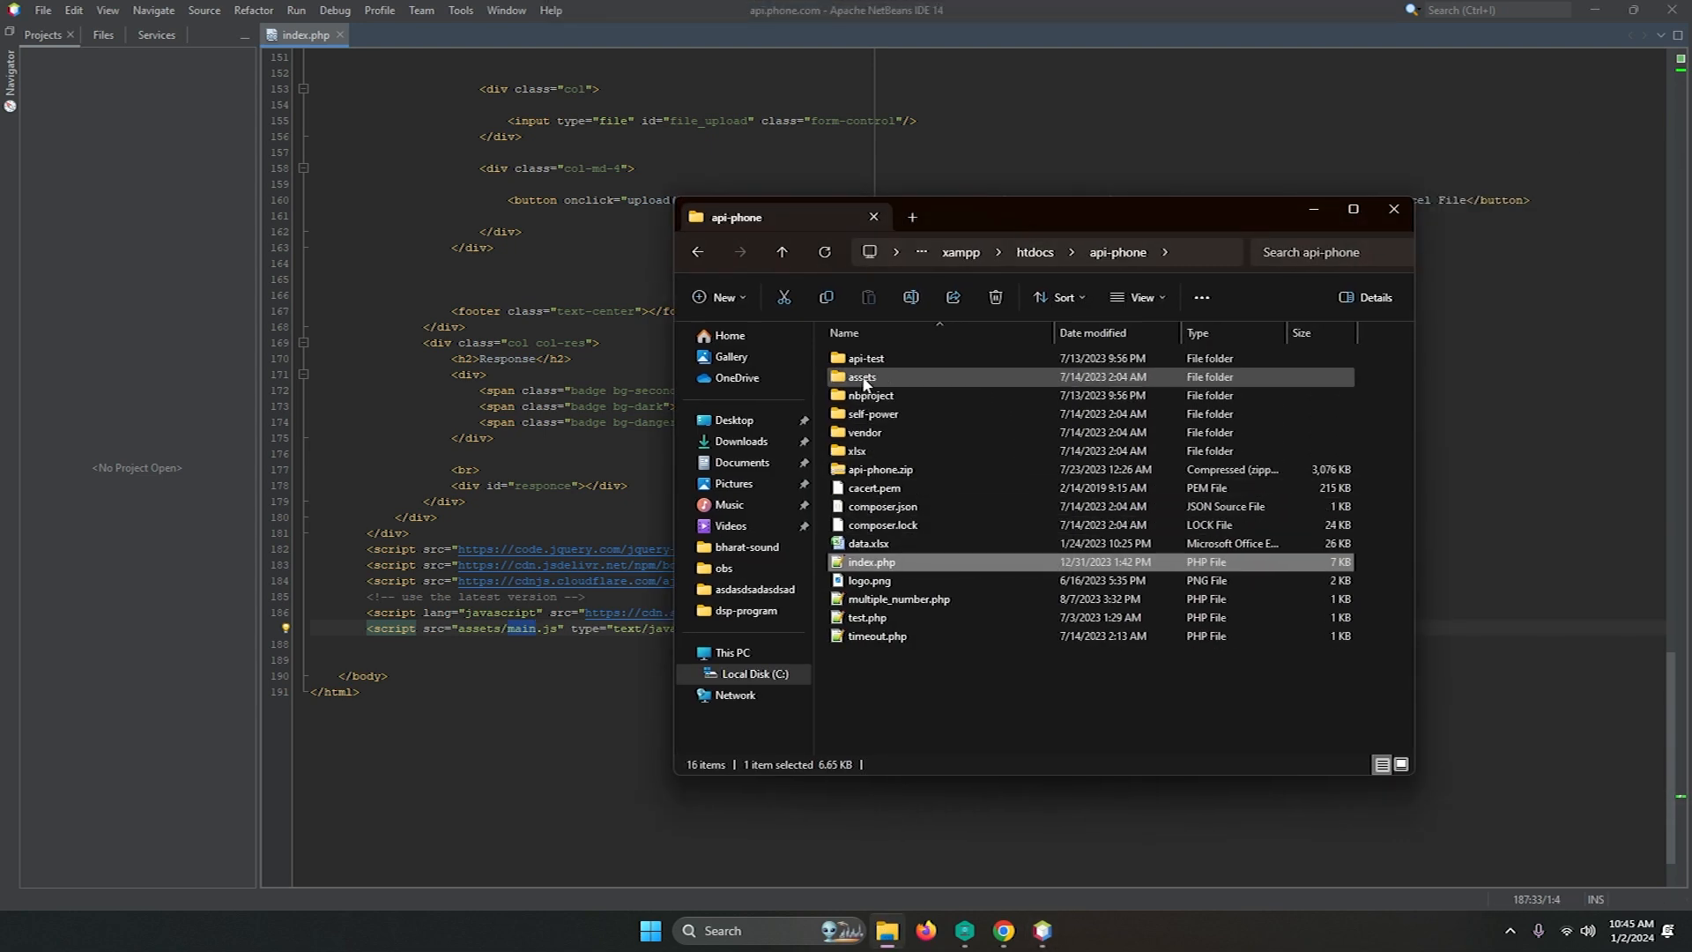
pyautogui.doubleClick(860, 375)
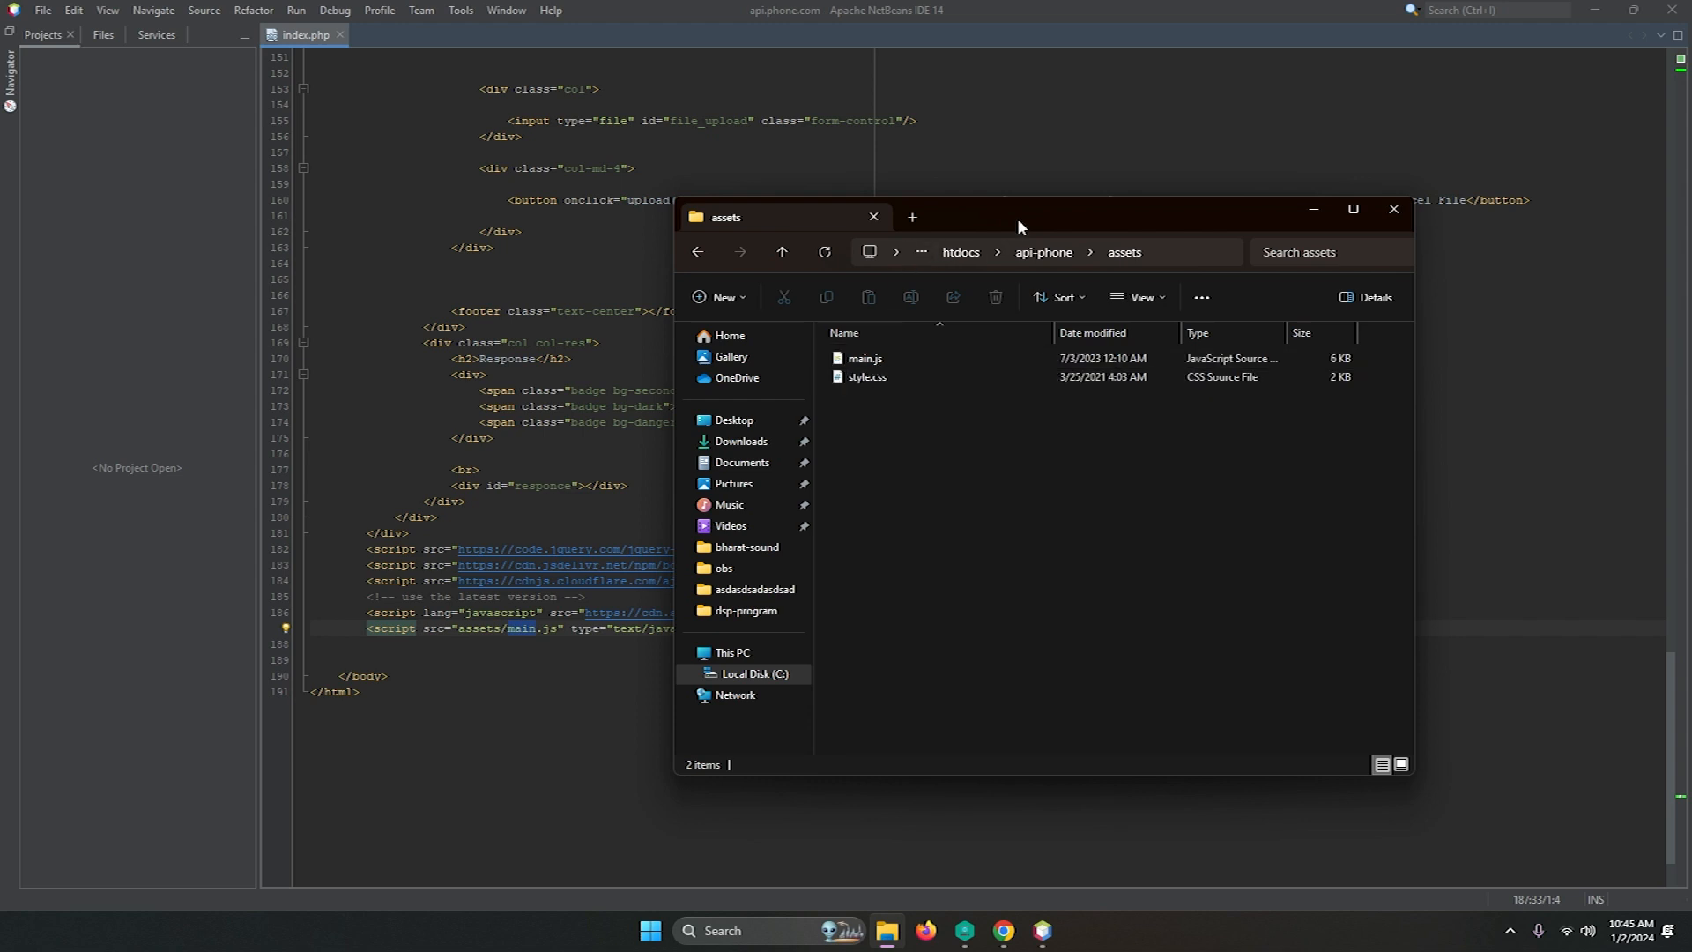
pyautogui.click(1393, 210)
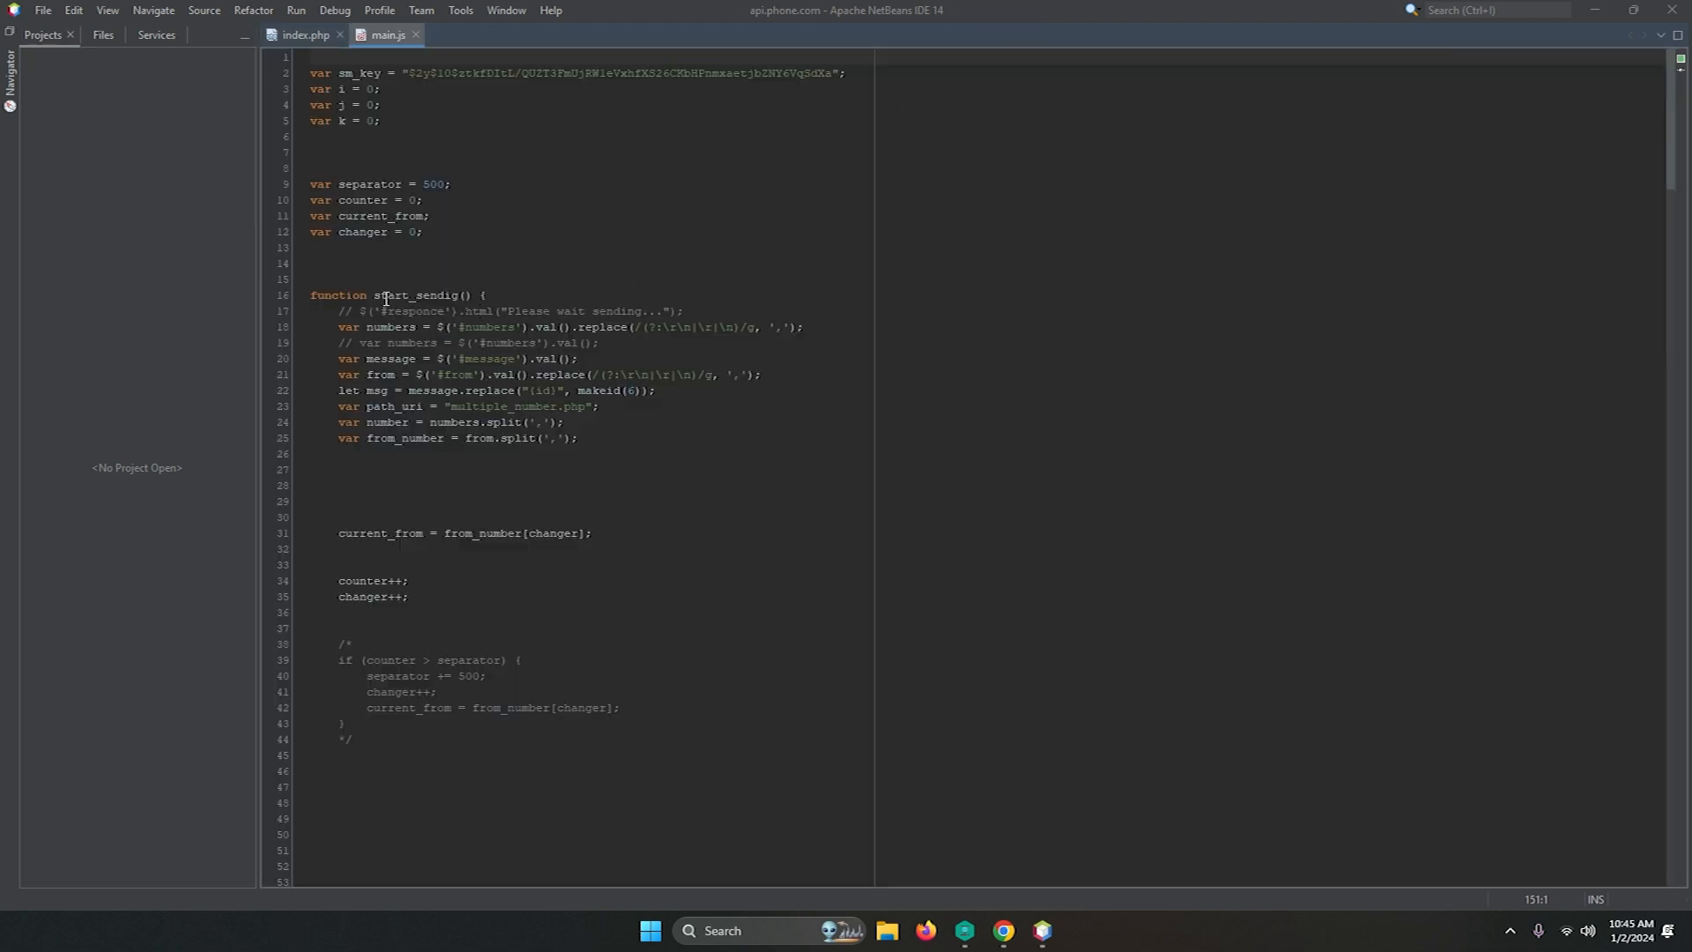
# Step: Scroll through main.js's start_sendig() code, then bring up multiple_number.php with its Guzzle POST request
pyautogui.scroll(-3)
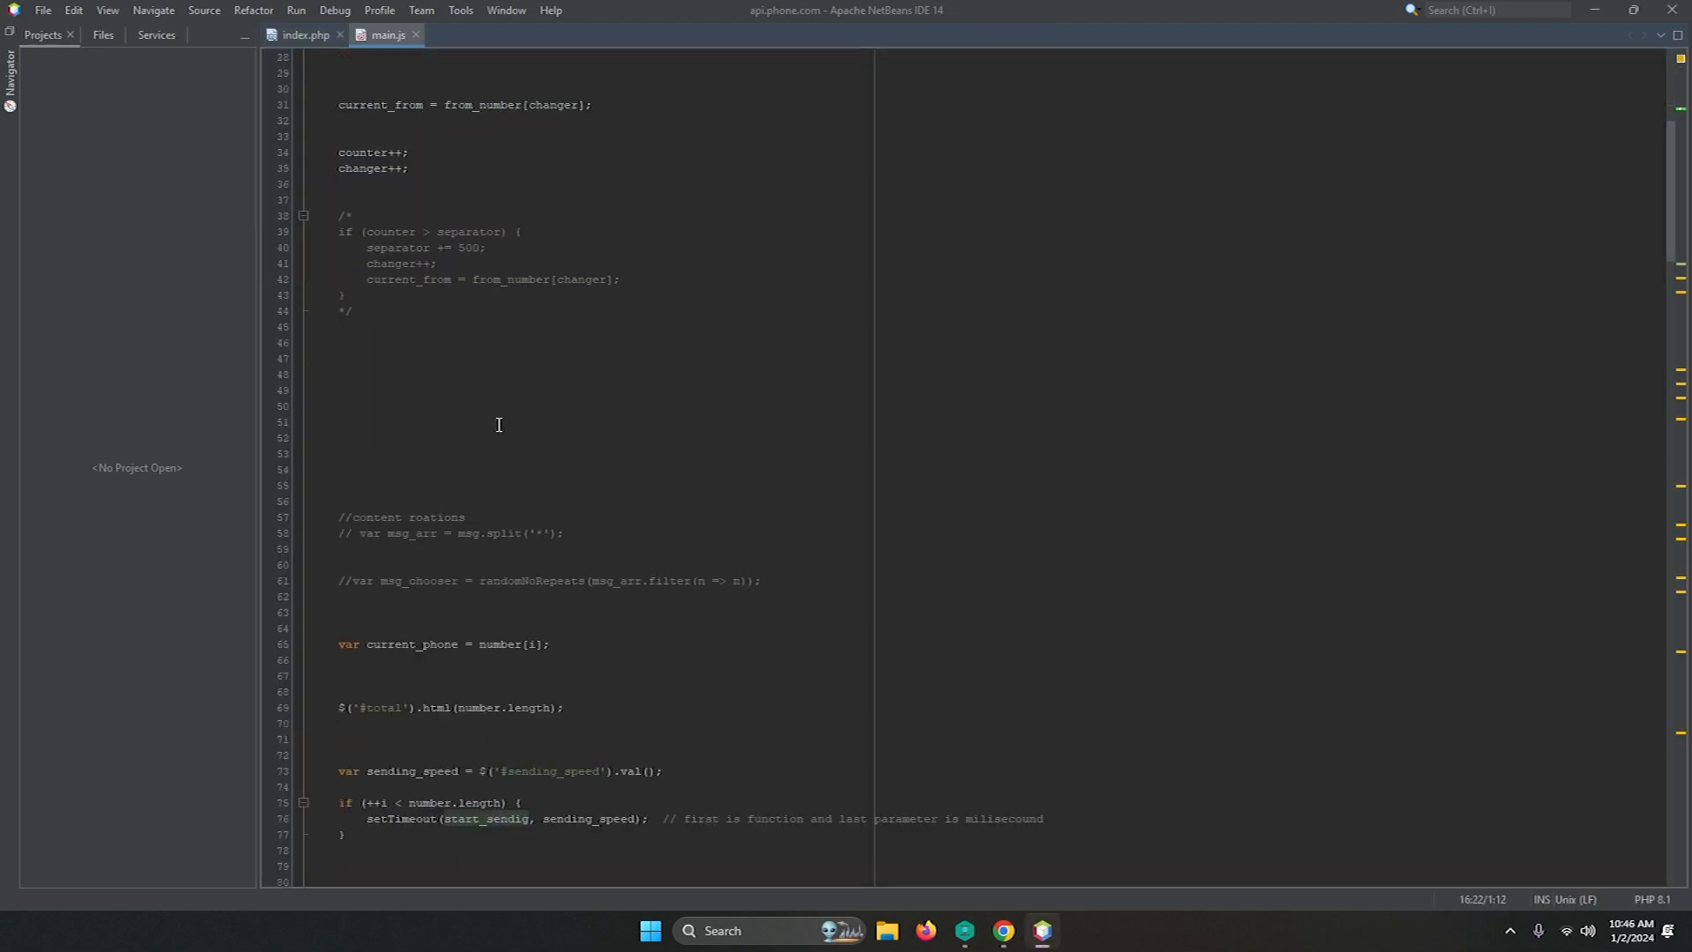
pyautogui.scroll(-3)
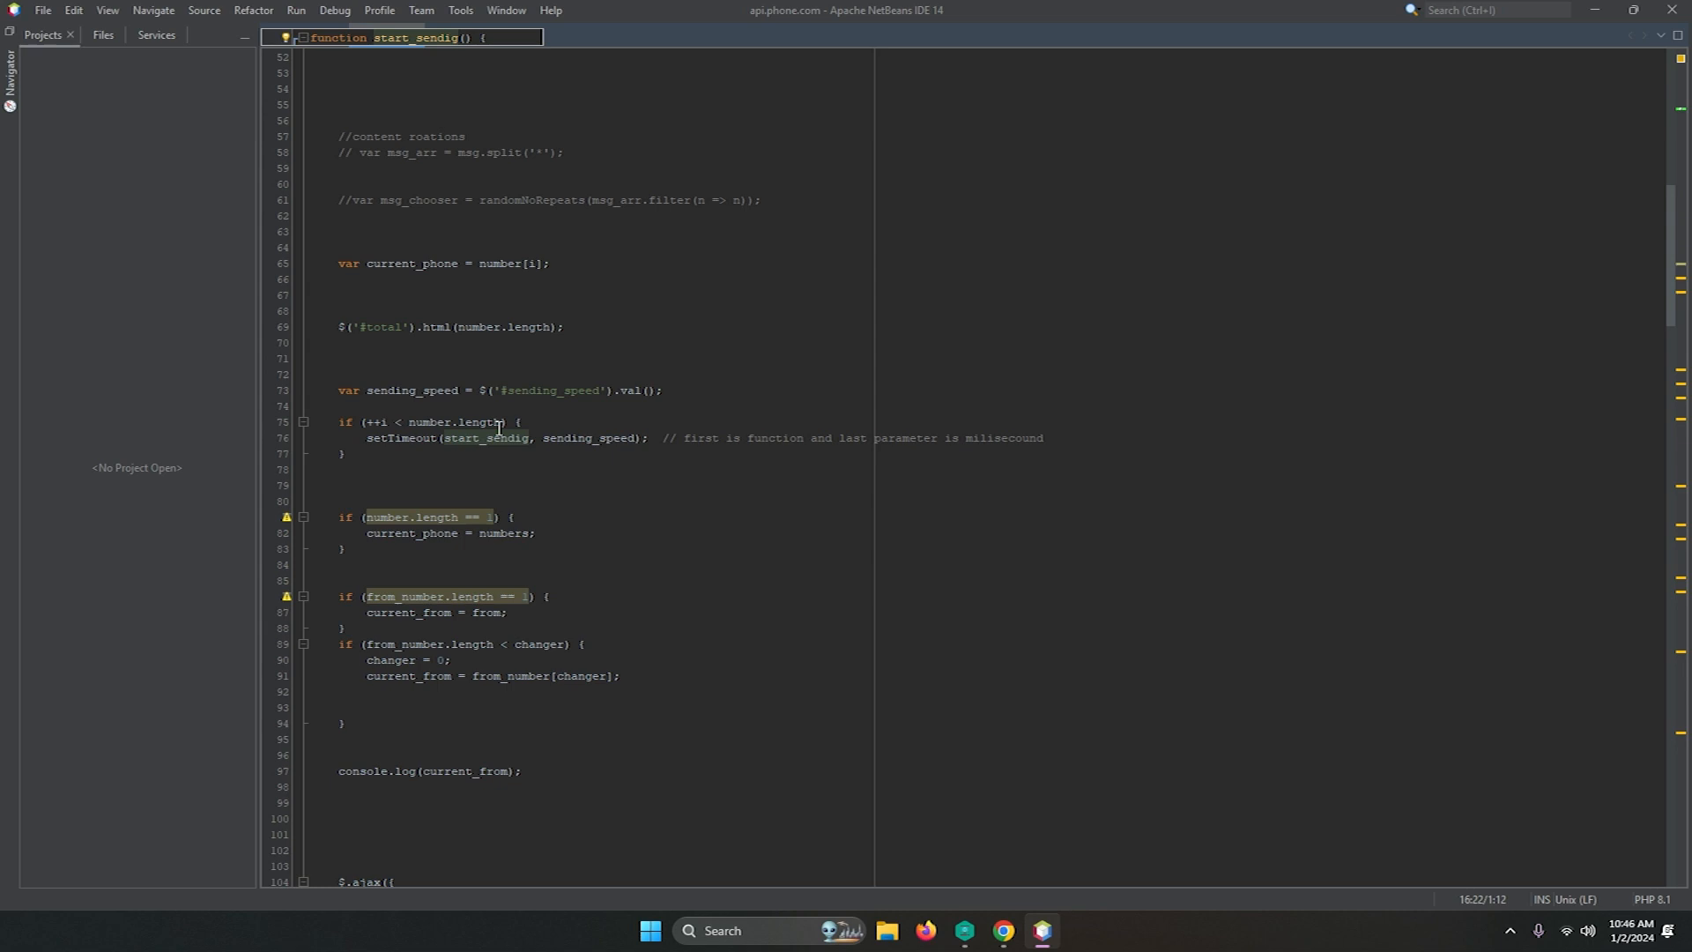
pyautogui.scroll(-3)
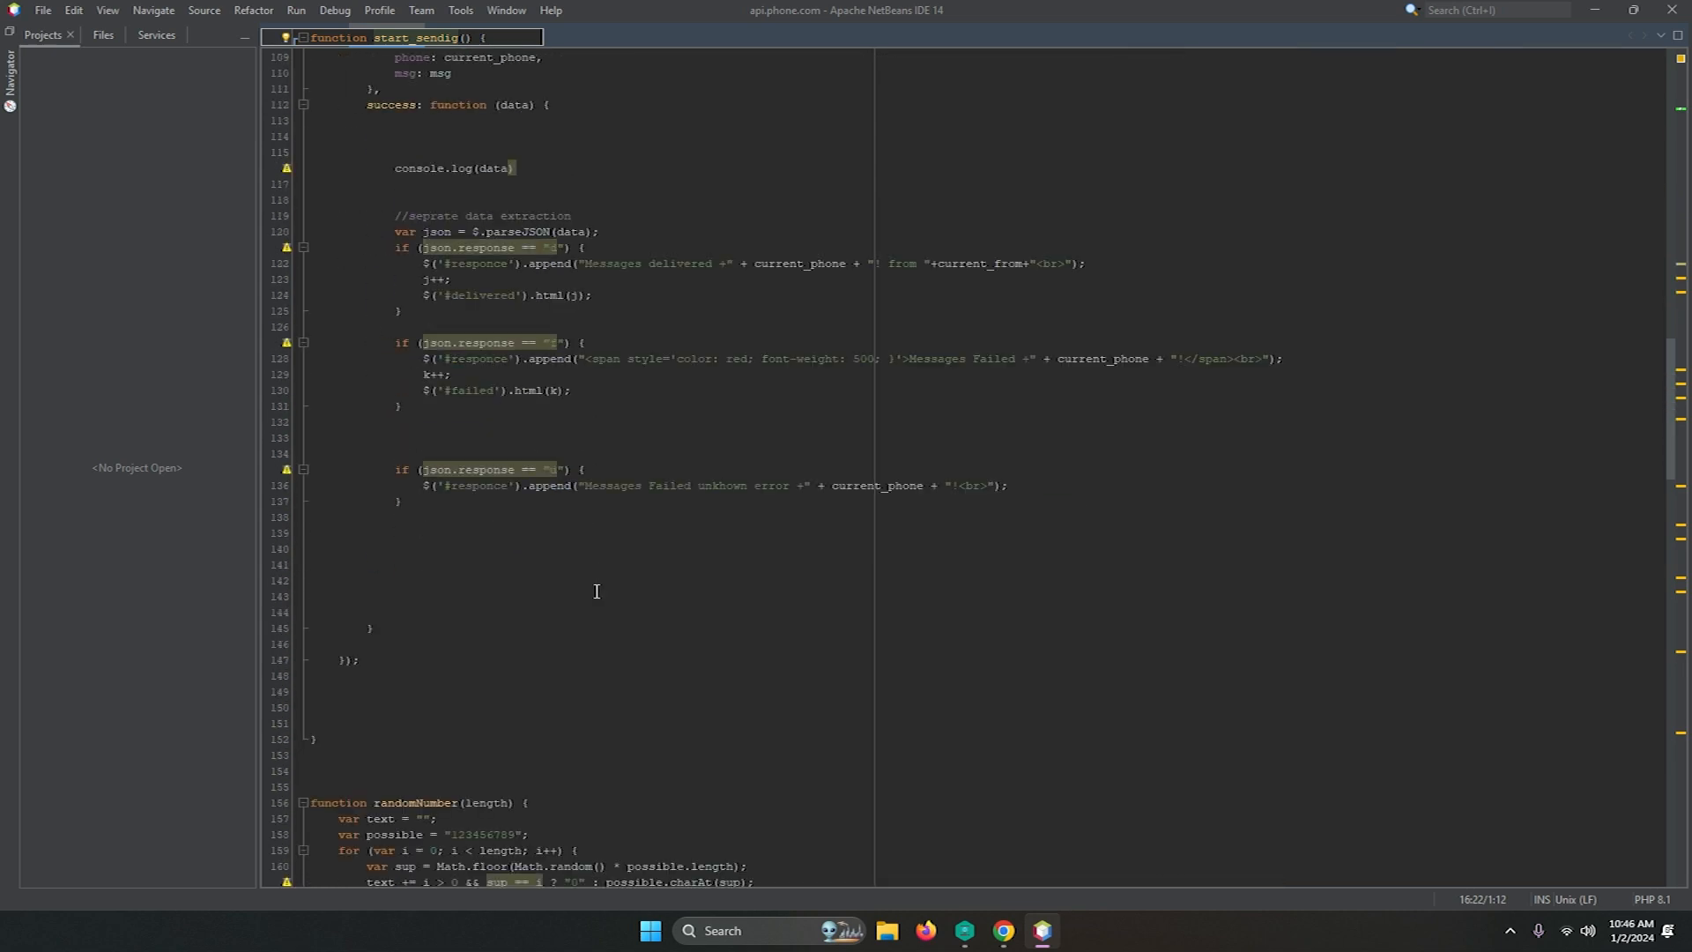
pyautogui.scroll(-3)
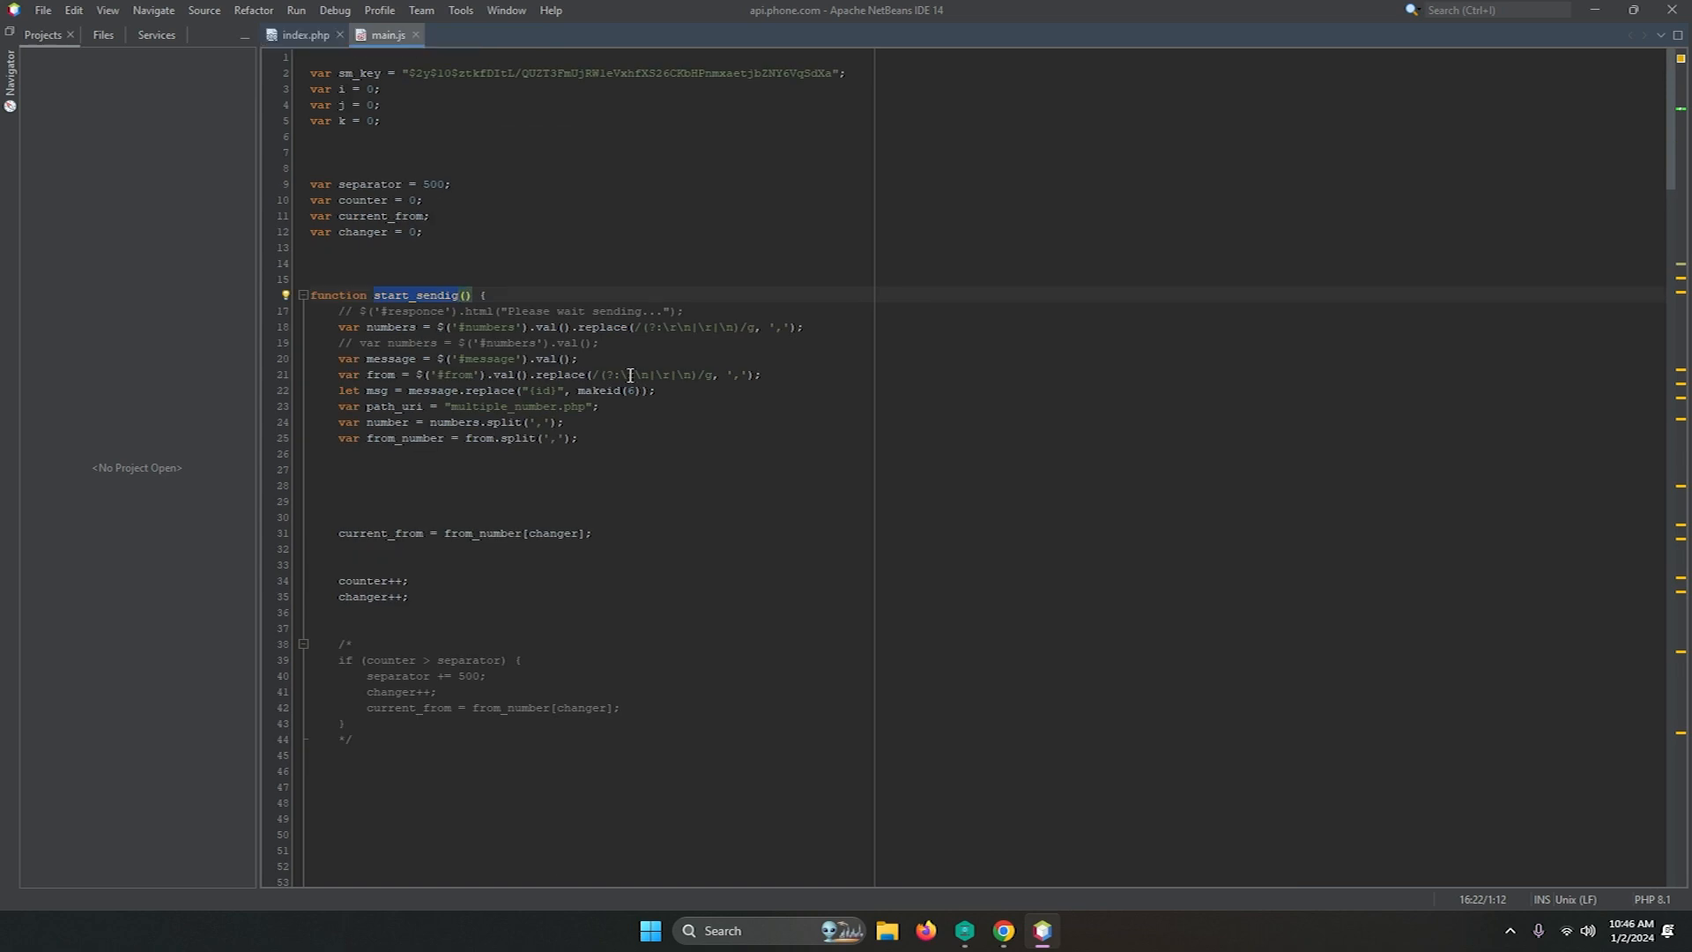
pyautogui.doubleClick(505, 405)
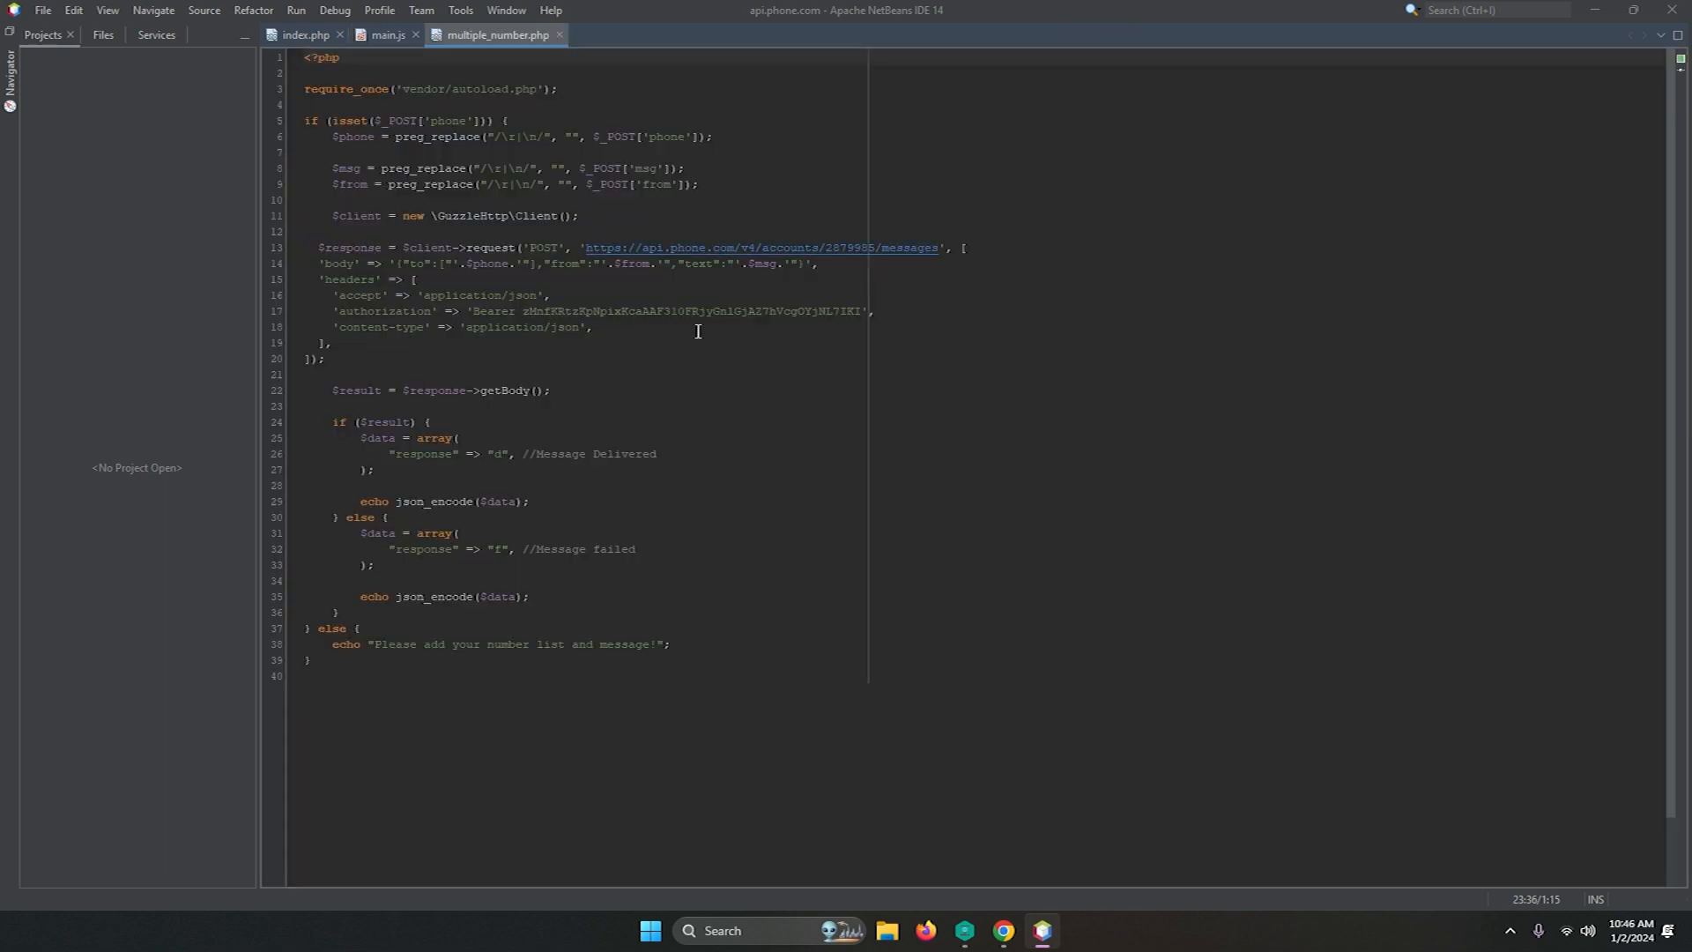
pyautogui.moveTo(550, 366)
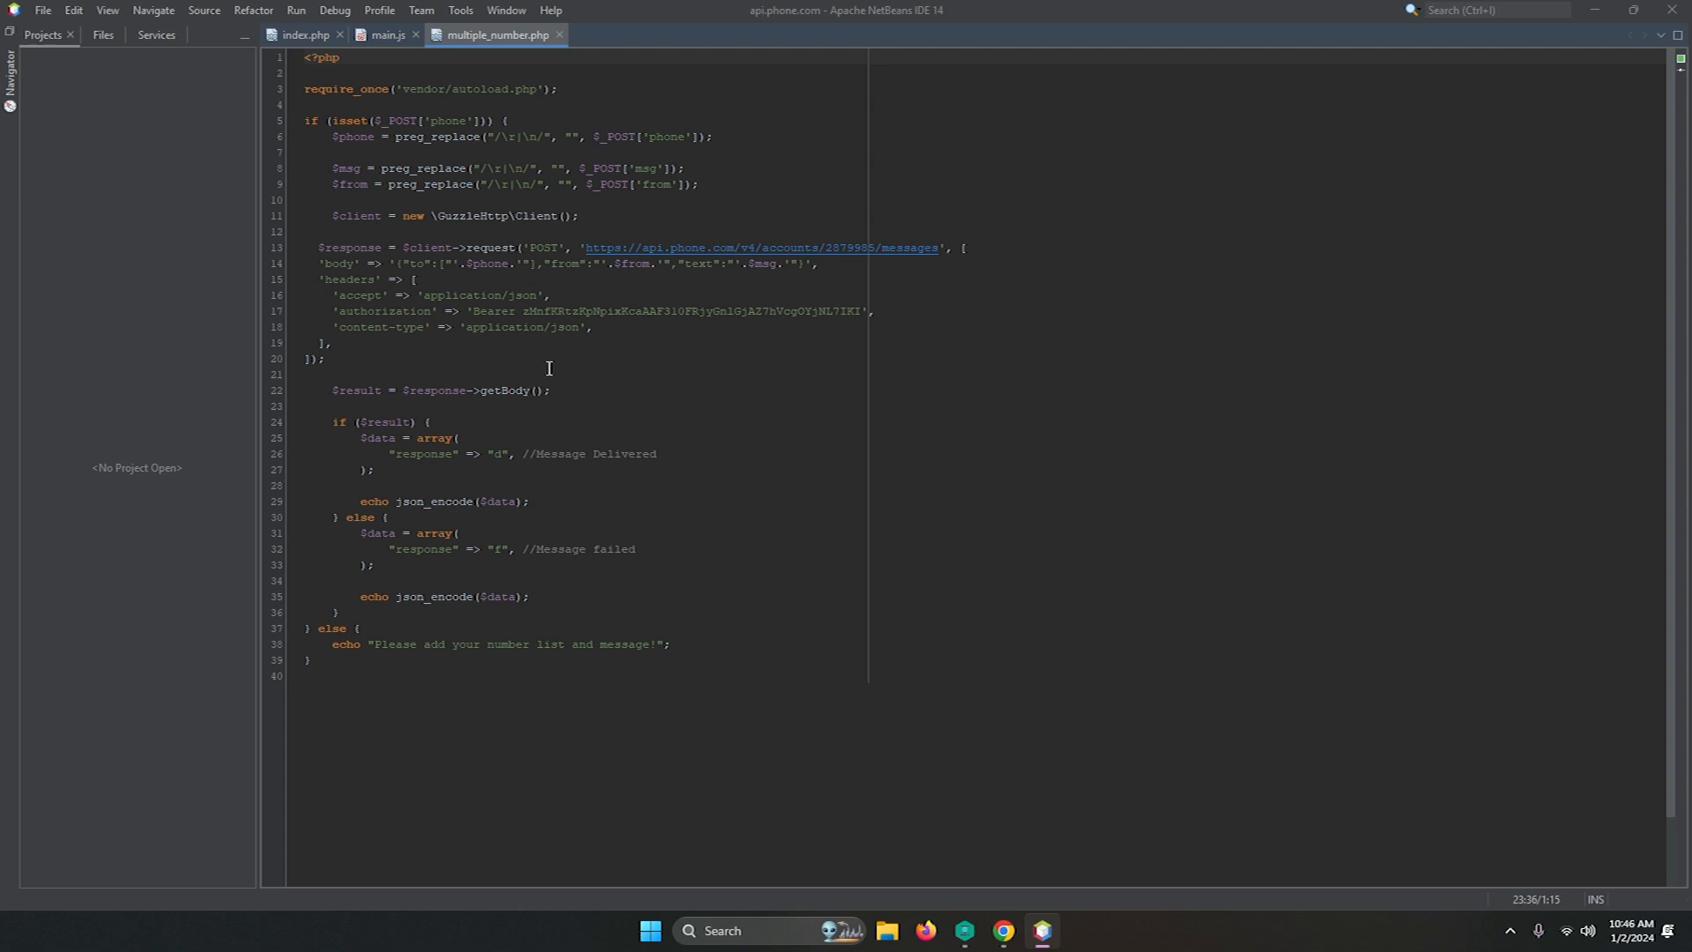
pyautogui.moveTo(793, 279)
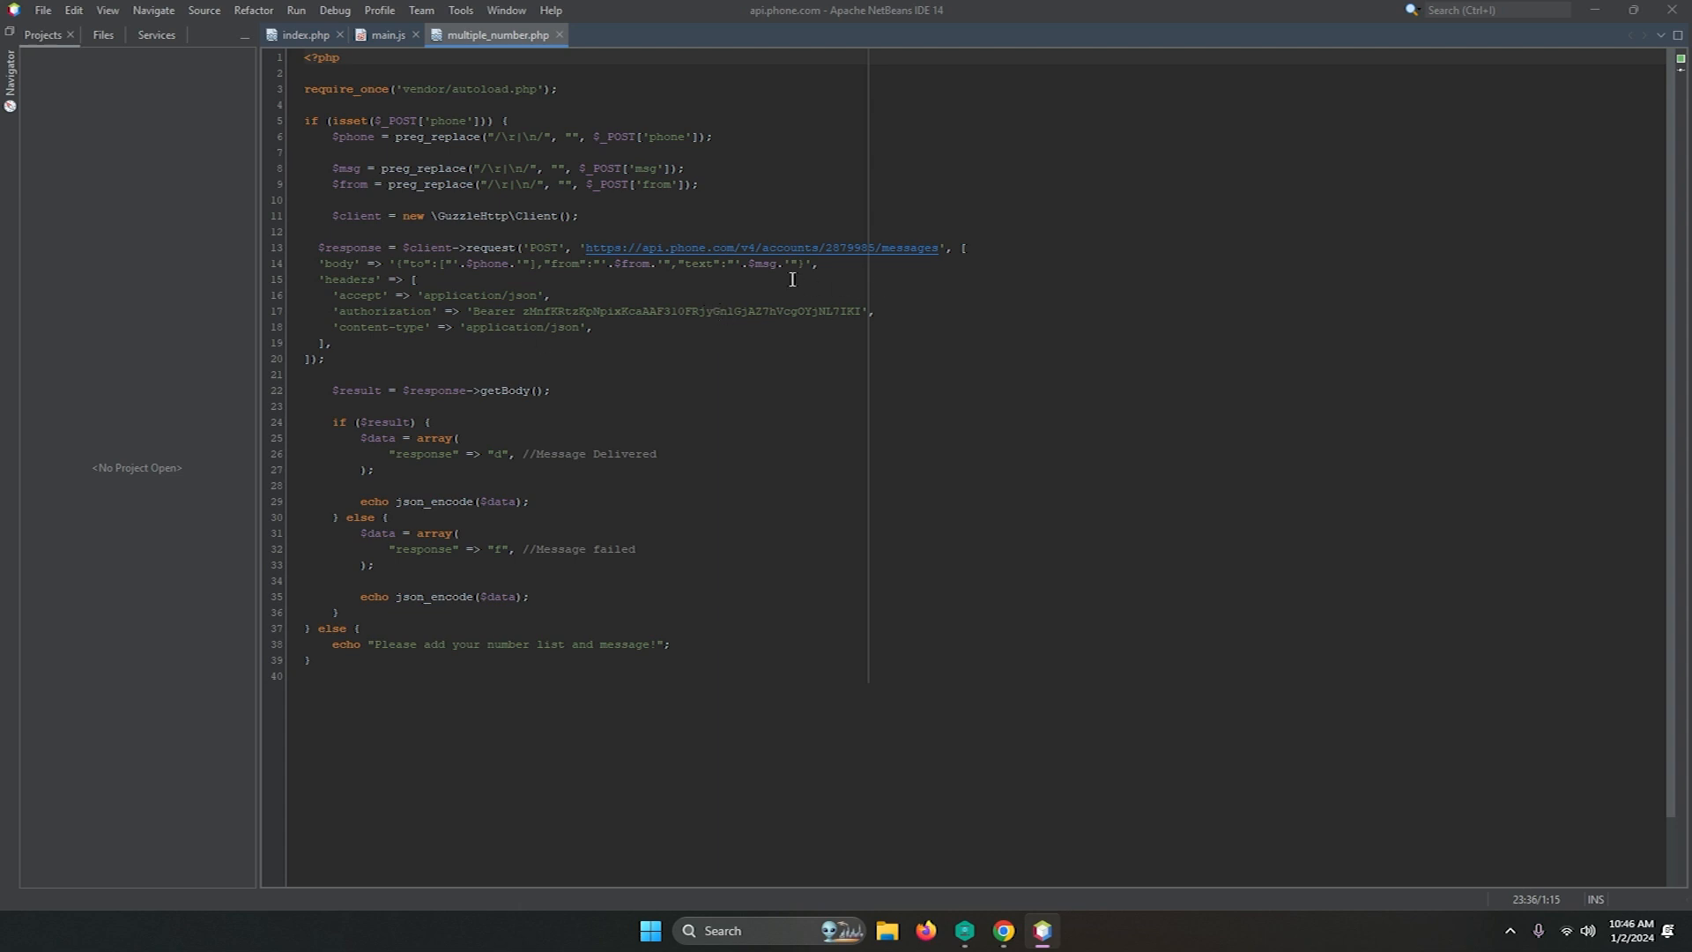
# Step: Highlight the Bearer authorization header and the failed-message response line, then return to the SMS message field
pyautogui.doubleClick(857, 247)
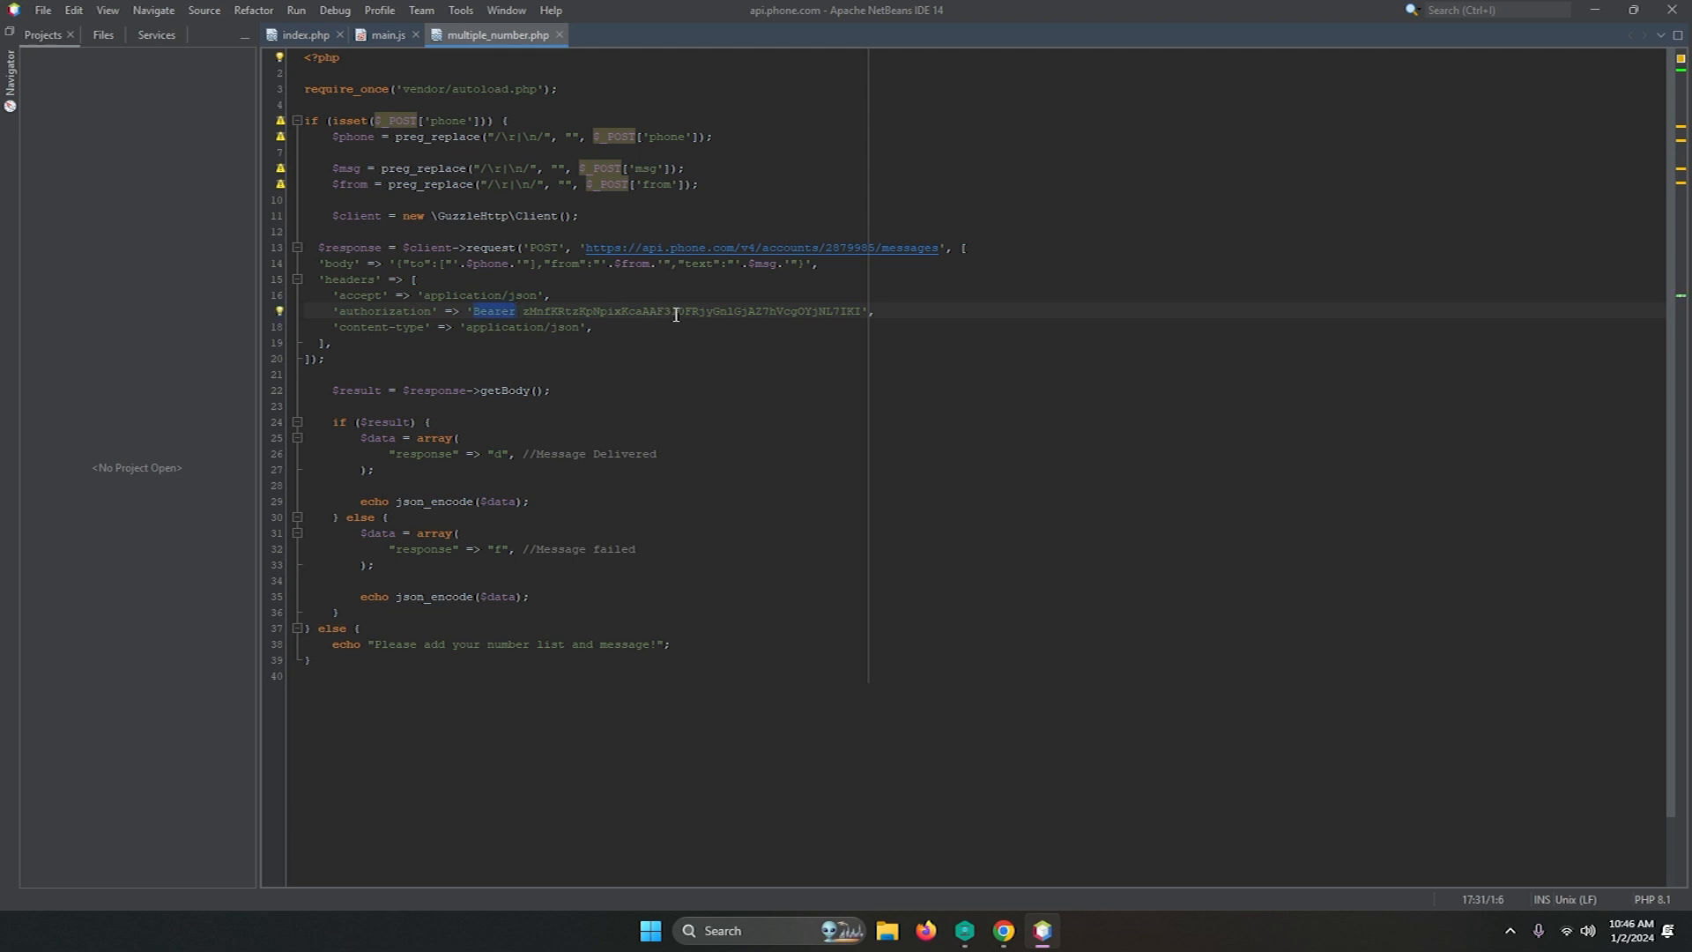
pyautogui.moveTo(522, 310); pyautogui.dragTo(860, 310)
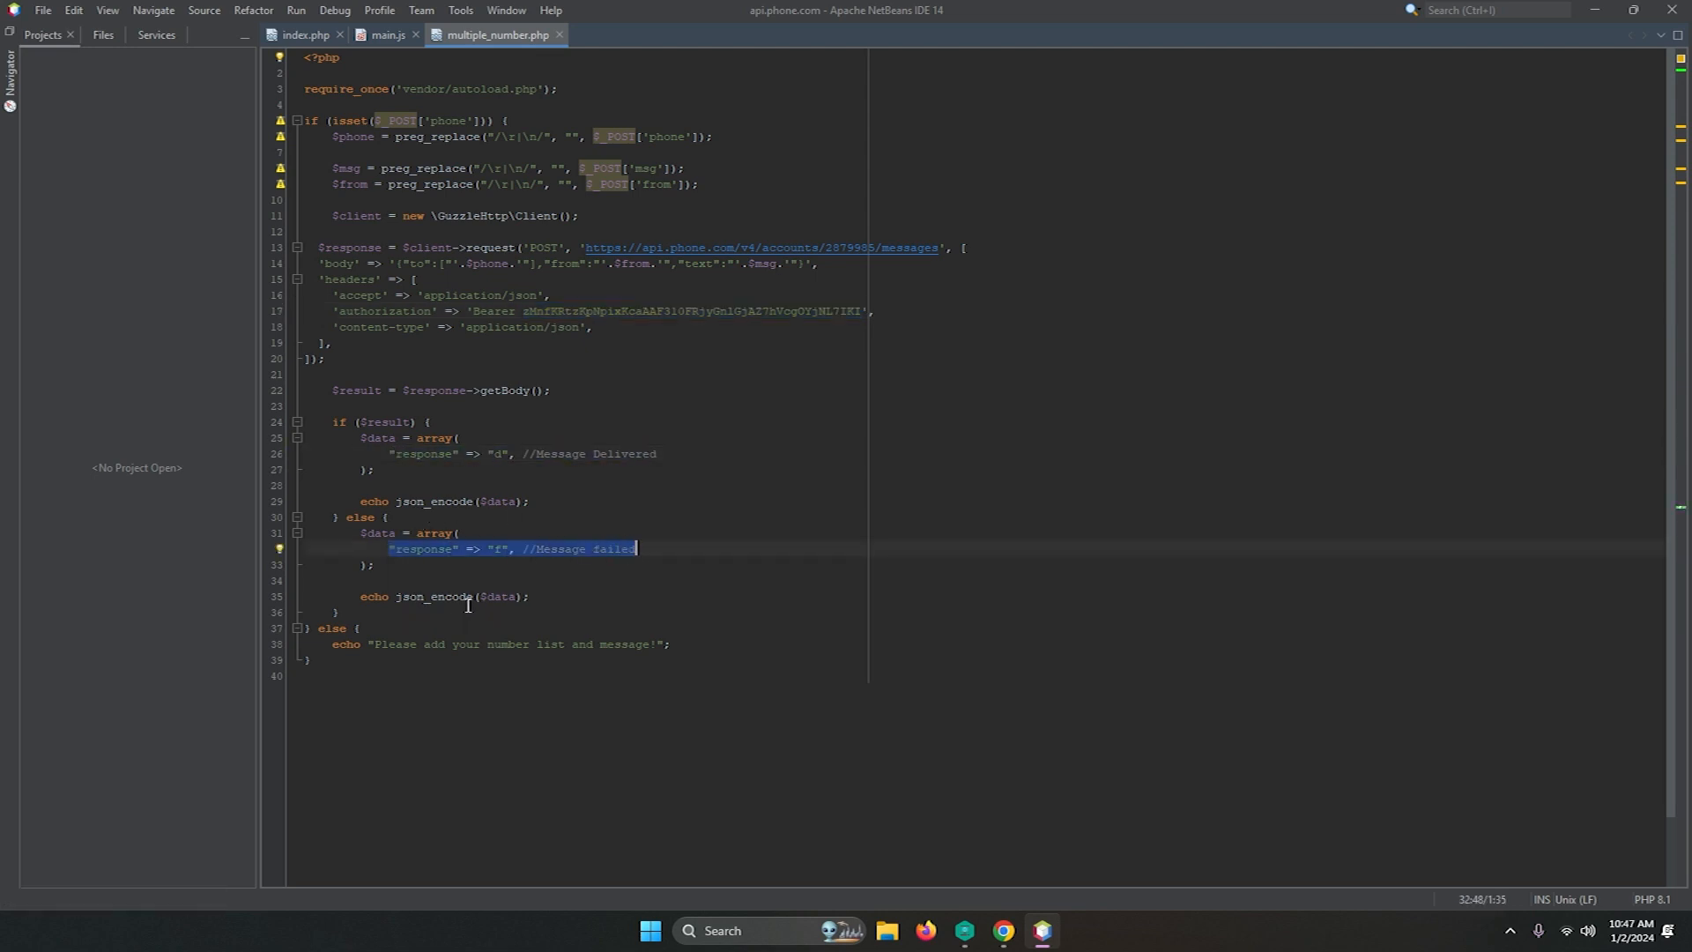
pyautogui.moveTo(403, 654)
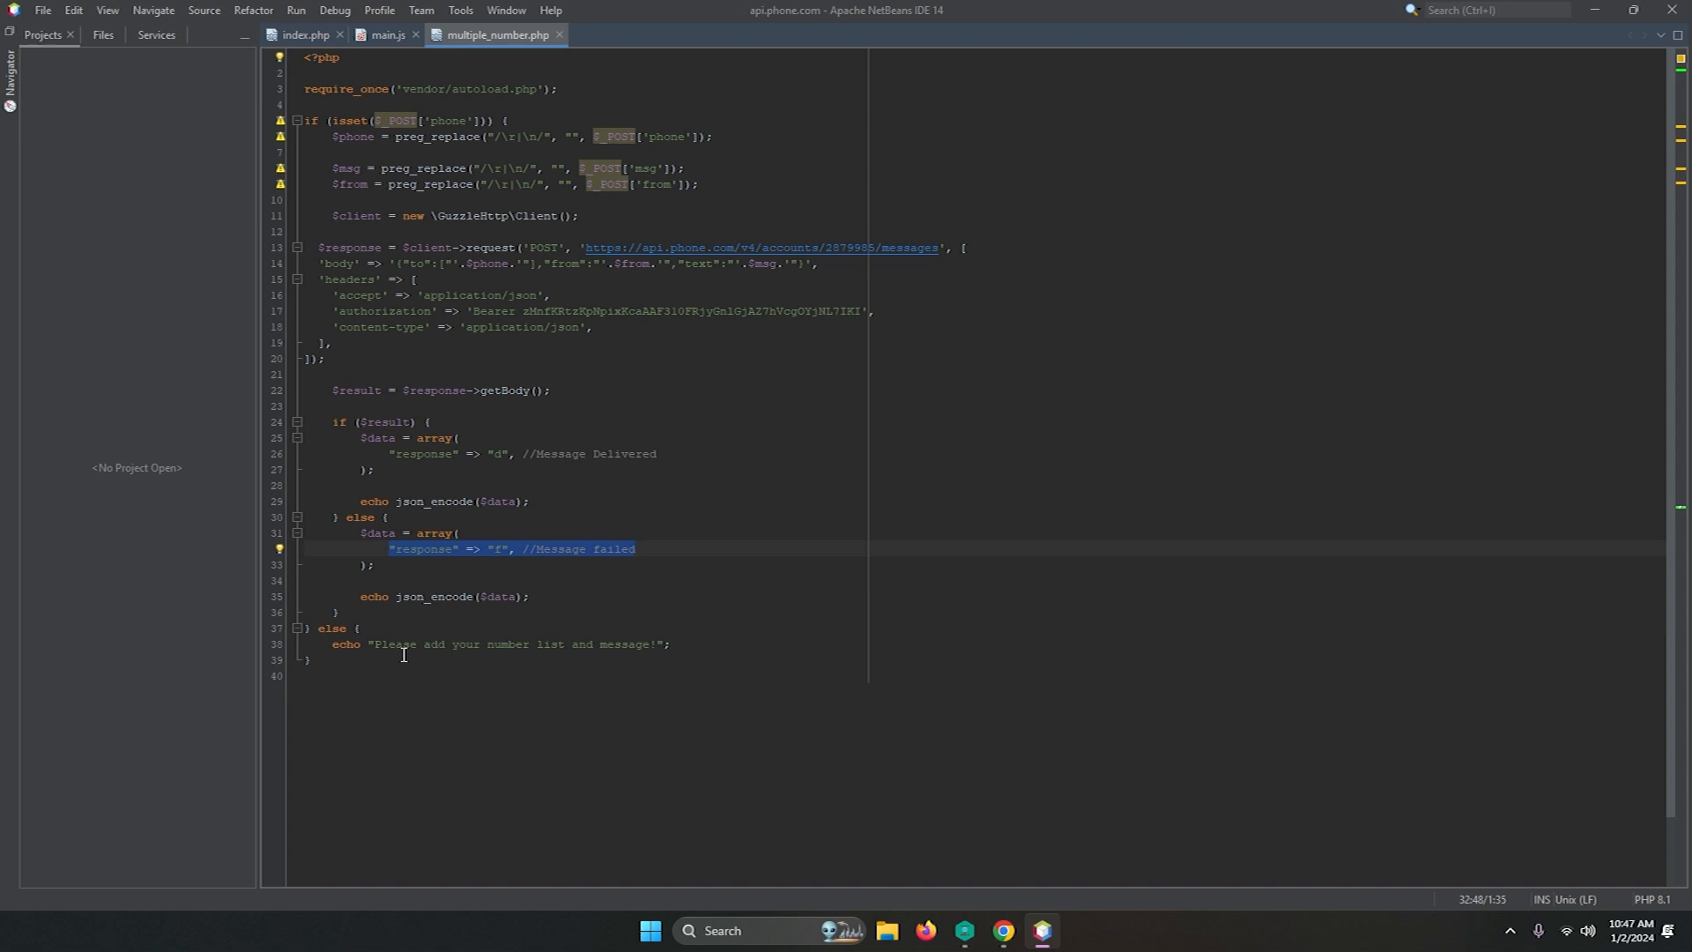
pyautogui.moveTo(638, 645)
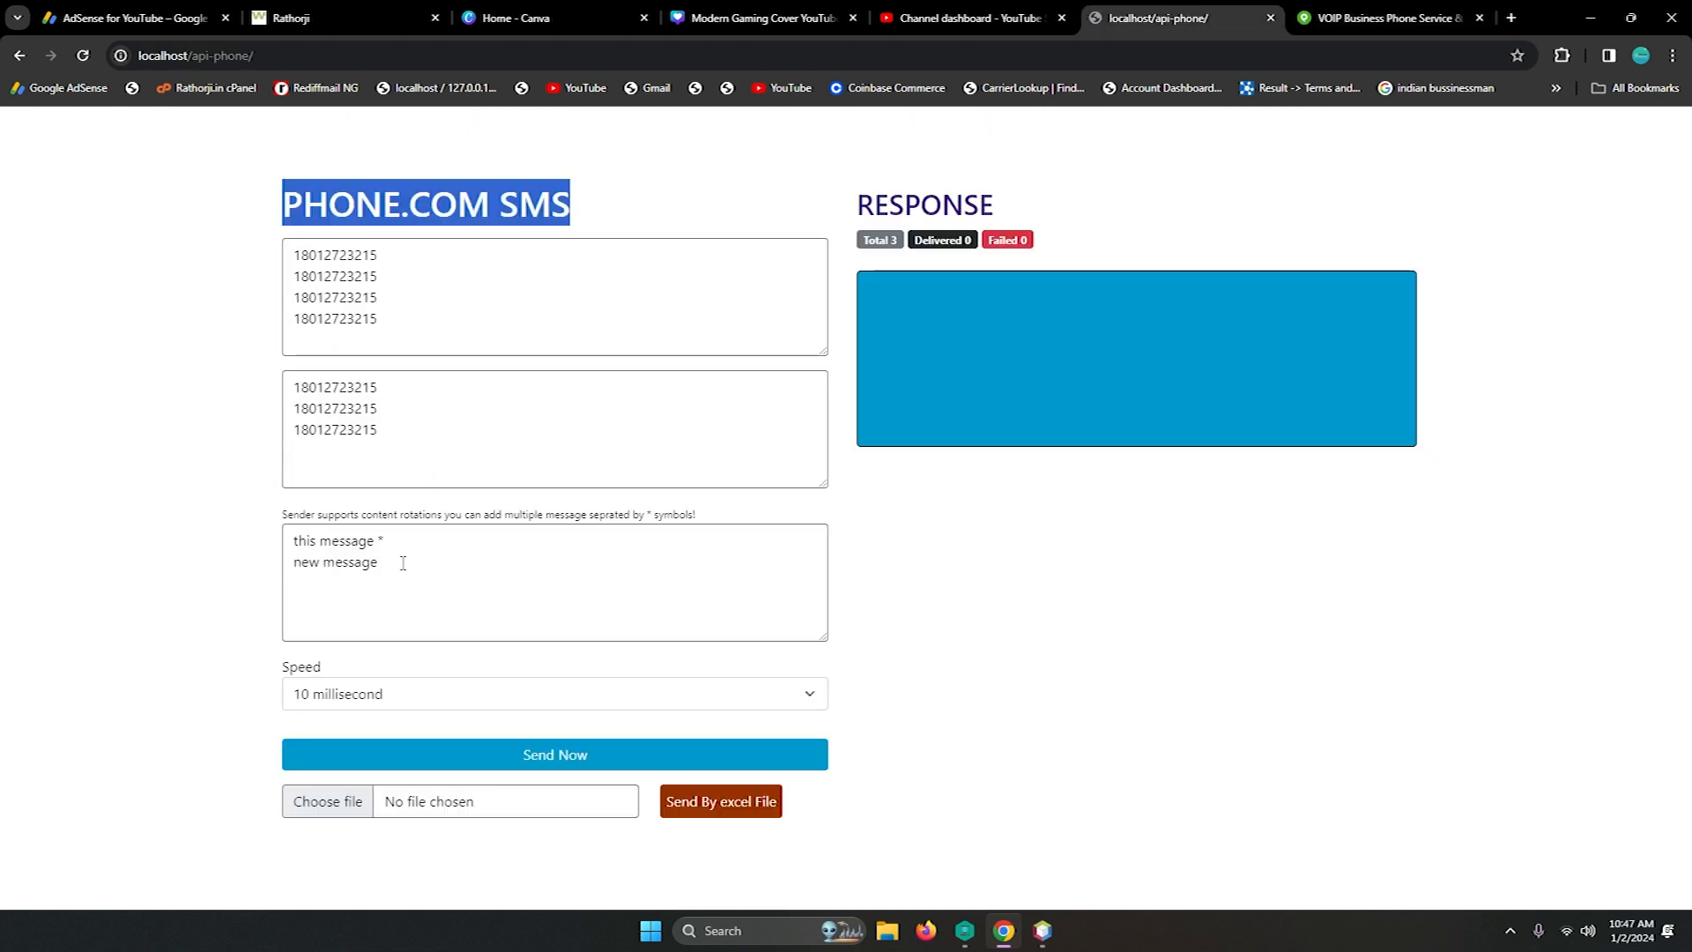
pyautogui.click(388, 562)
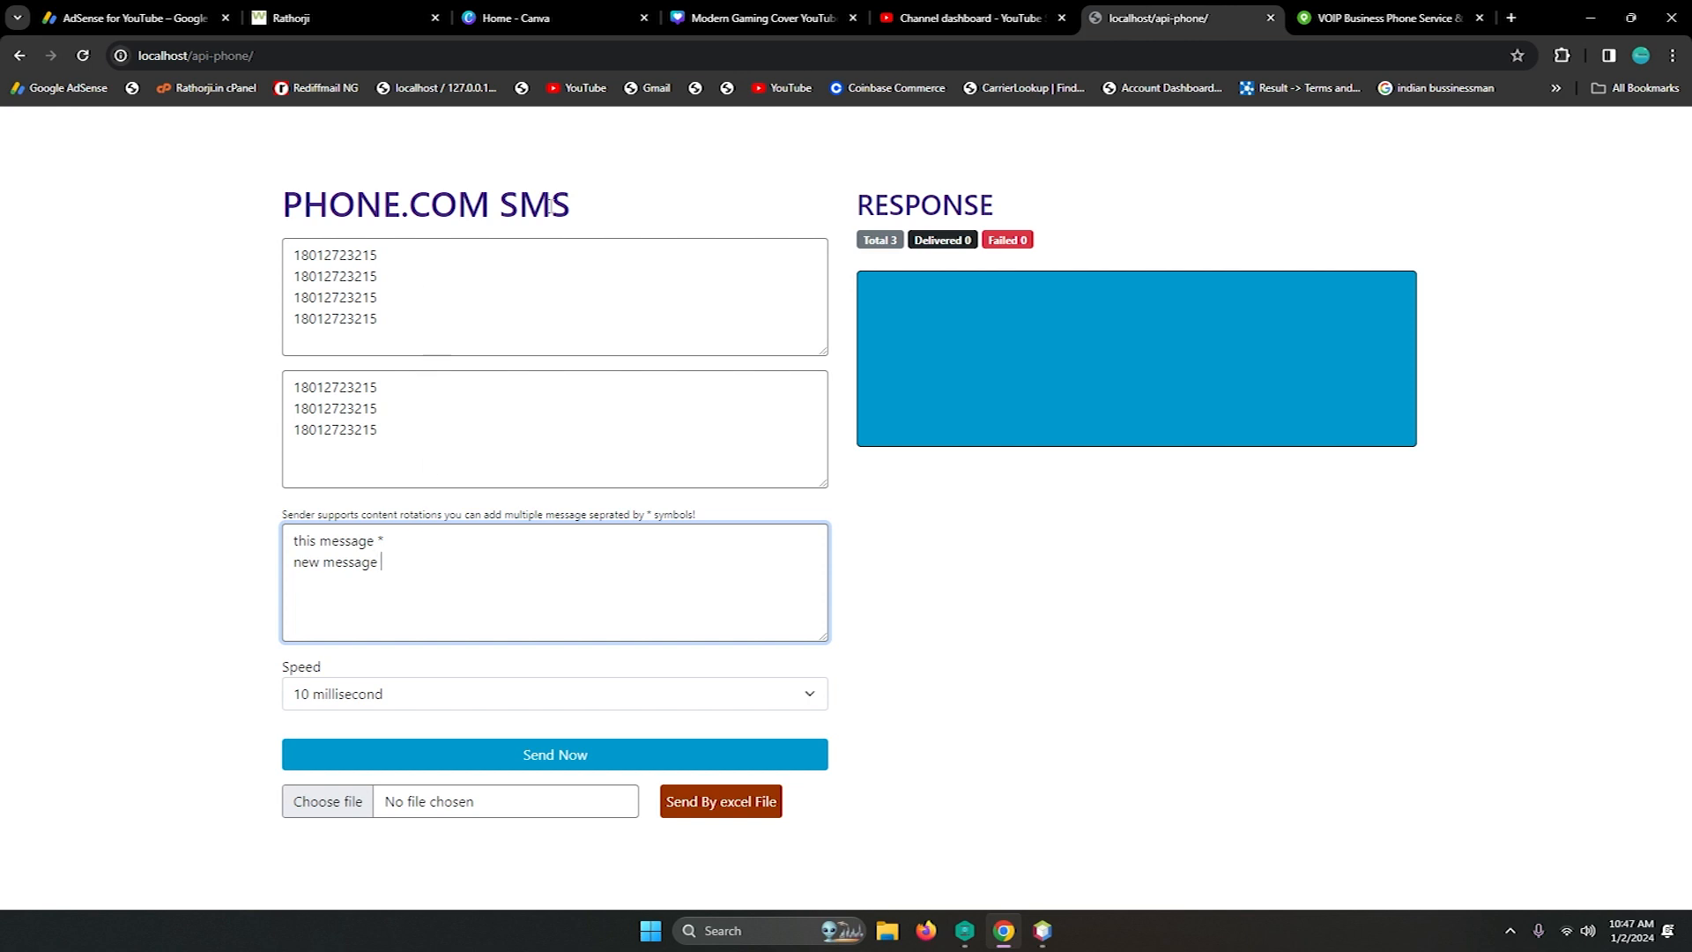